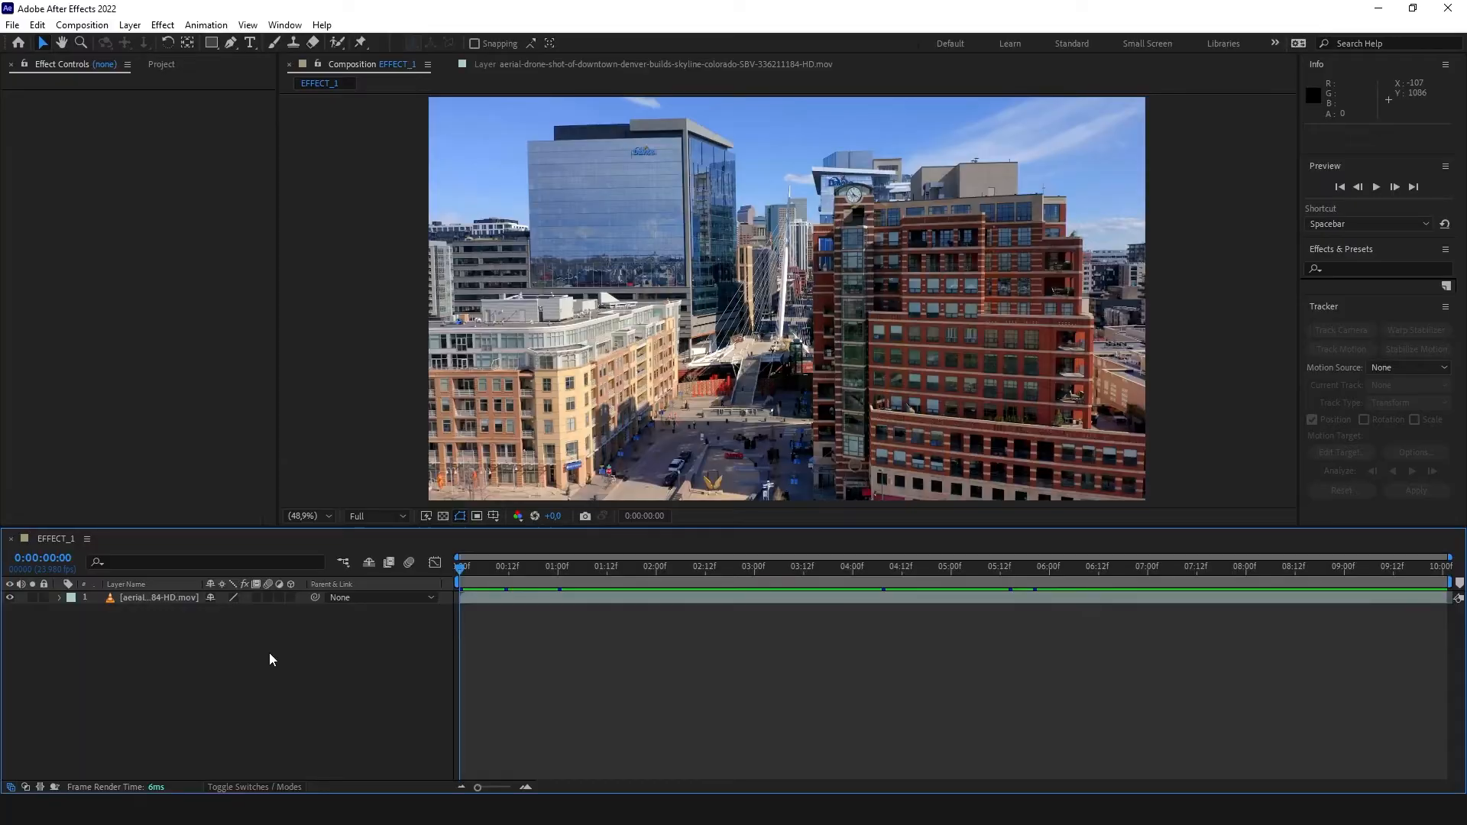
Step: Scrub through the drone clip once and return to the first frame
{"action": "left_click", "coordinate": [874, 570]}
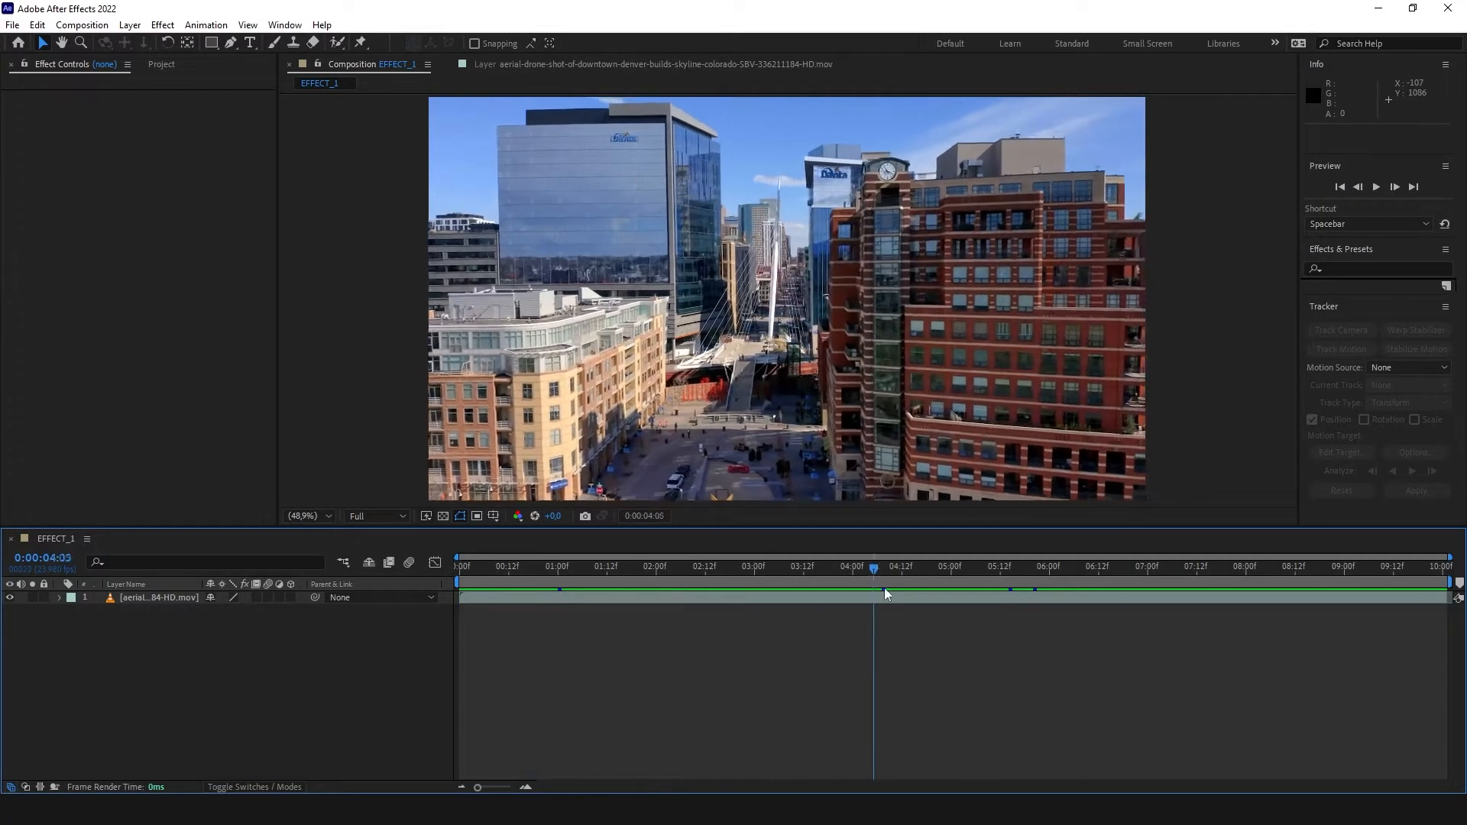
{"action": "left_click", "coordinate": [1046, 572]}
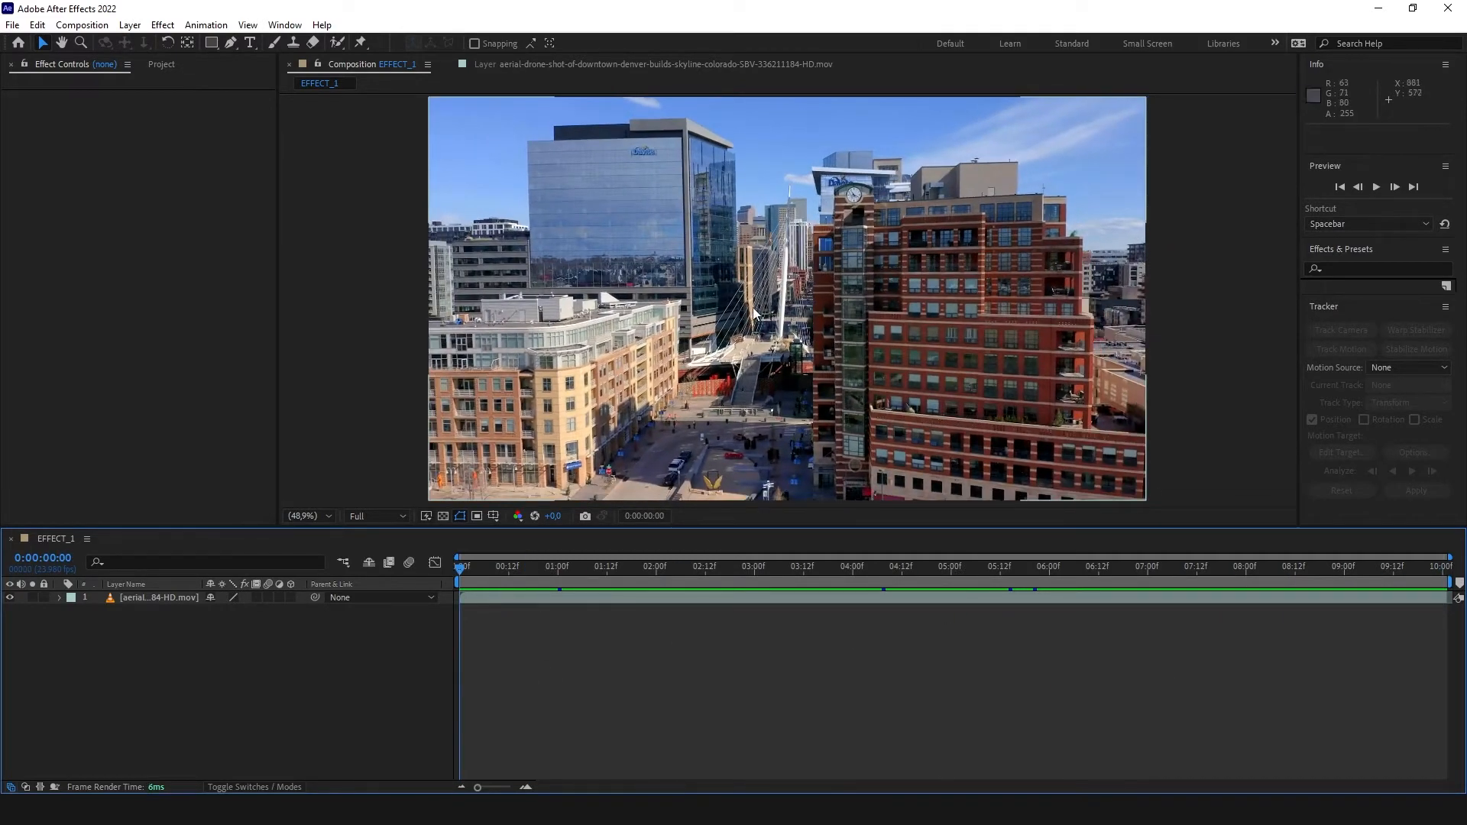
{"action": "mouse_move", "coordinate": [833, 359]}
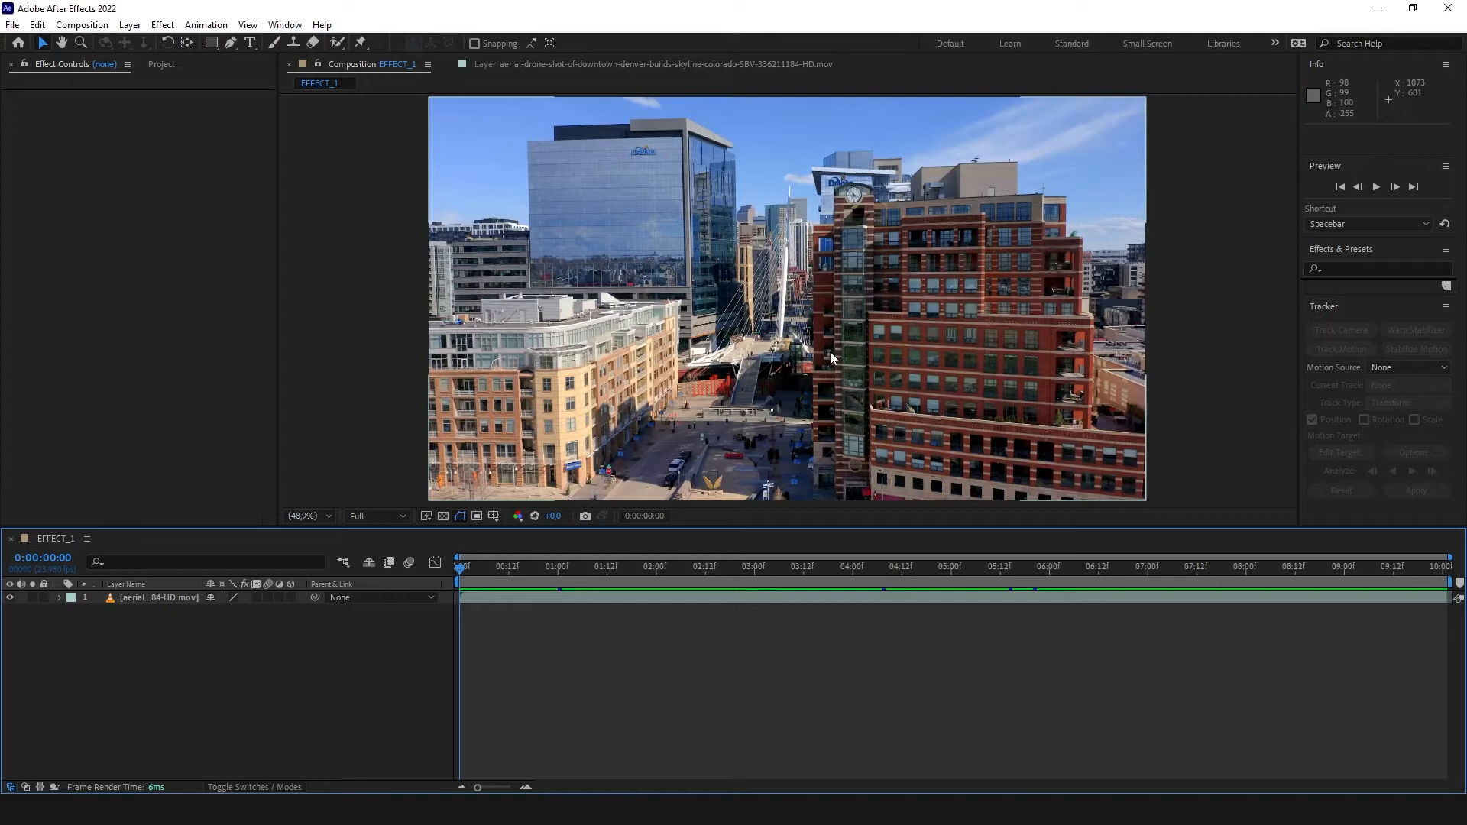
{"action": "mouse_move", "coordinate": [834, 362]}
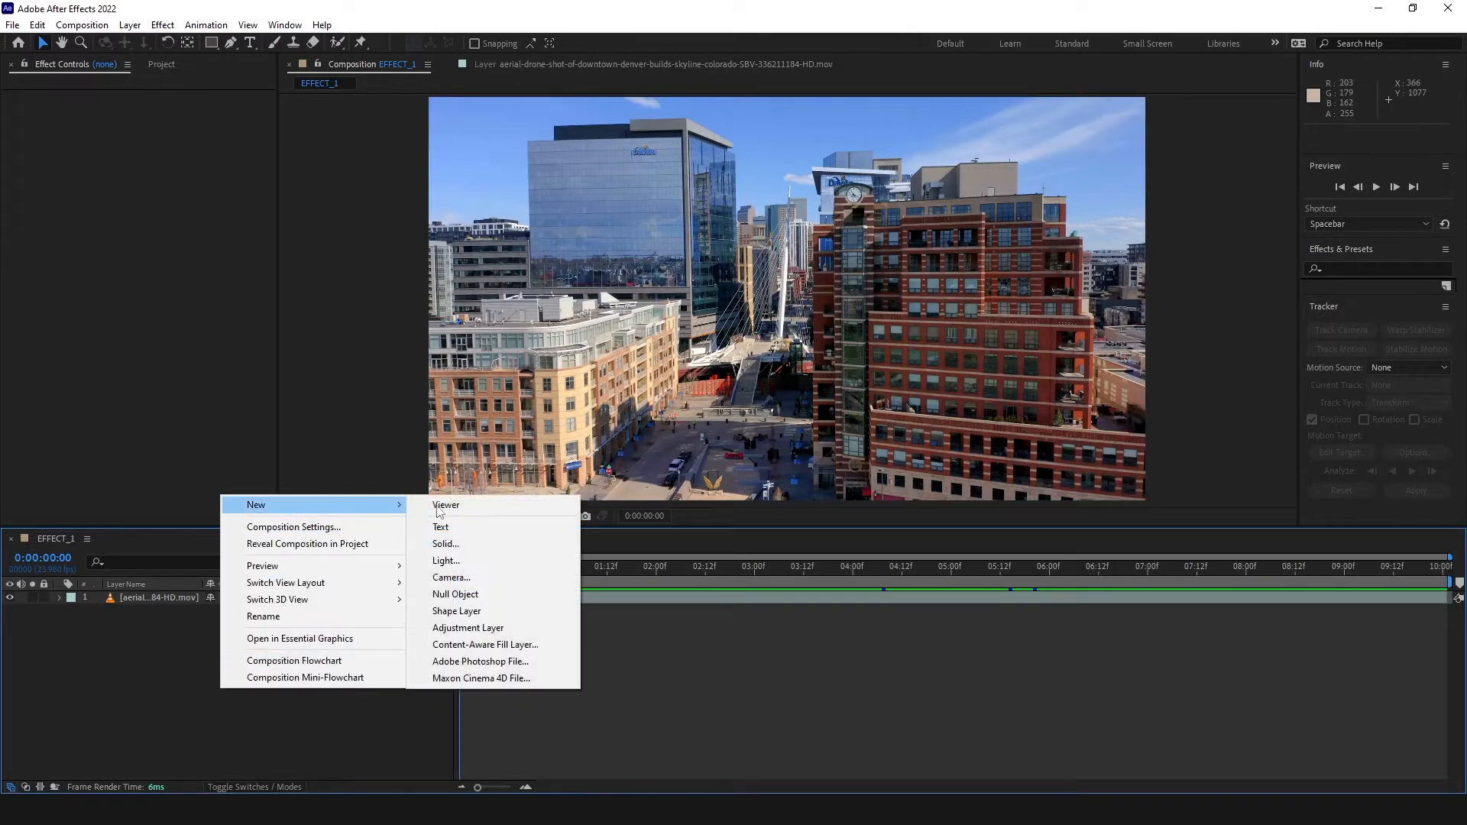
Step: Add a shape layer with the Beam effect and a white outside colour
{"action": "left_click", "coordinate": [457, 611]}
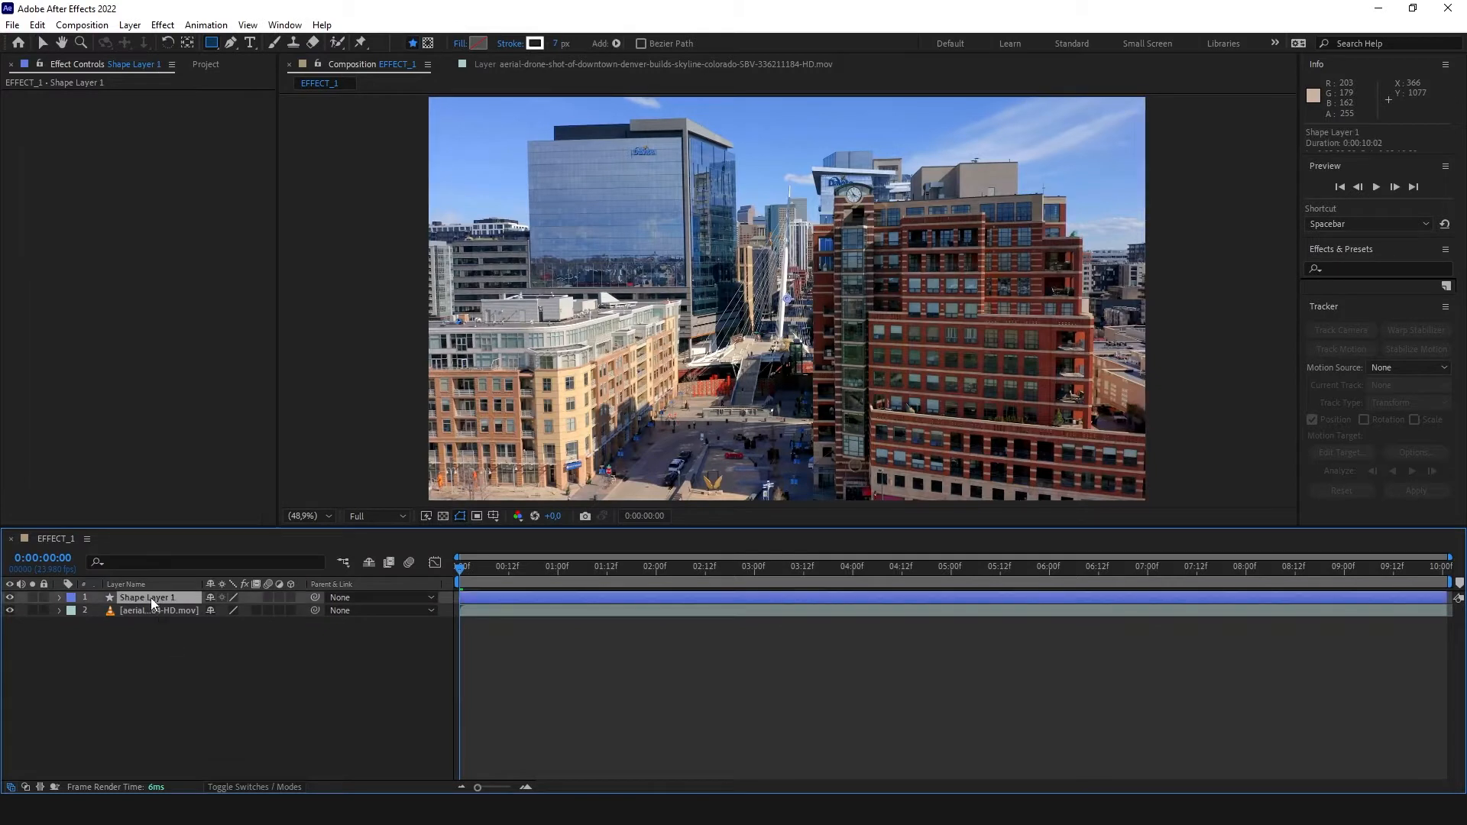
{"action": "mouse_move", "coordinate": [230, 43]}
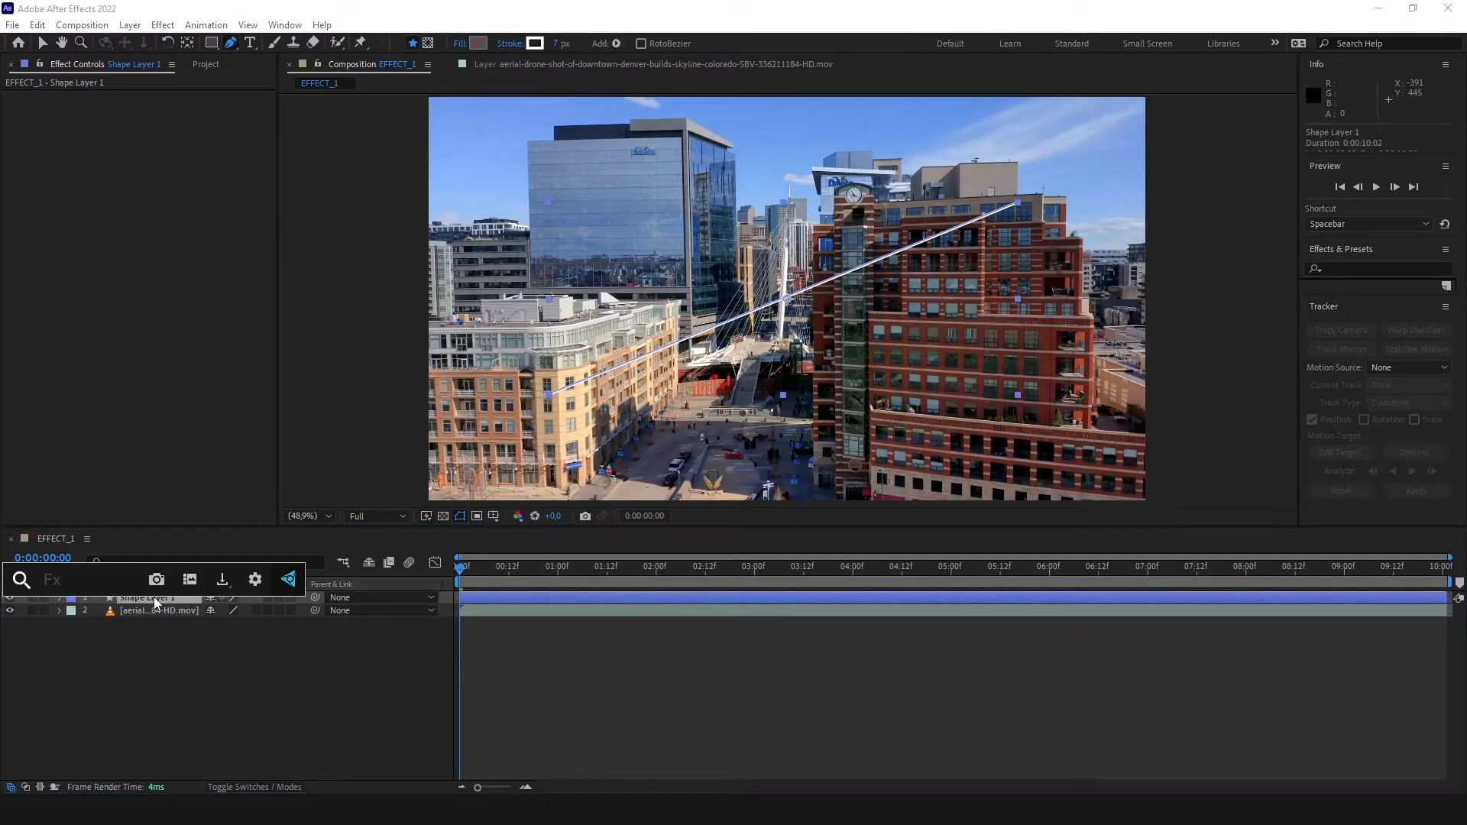
{"action": "type", "text": "bea"}
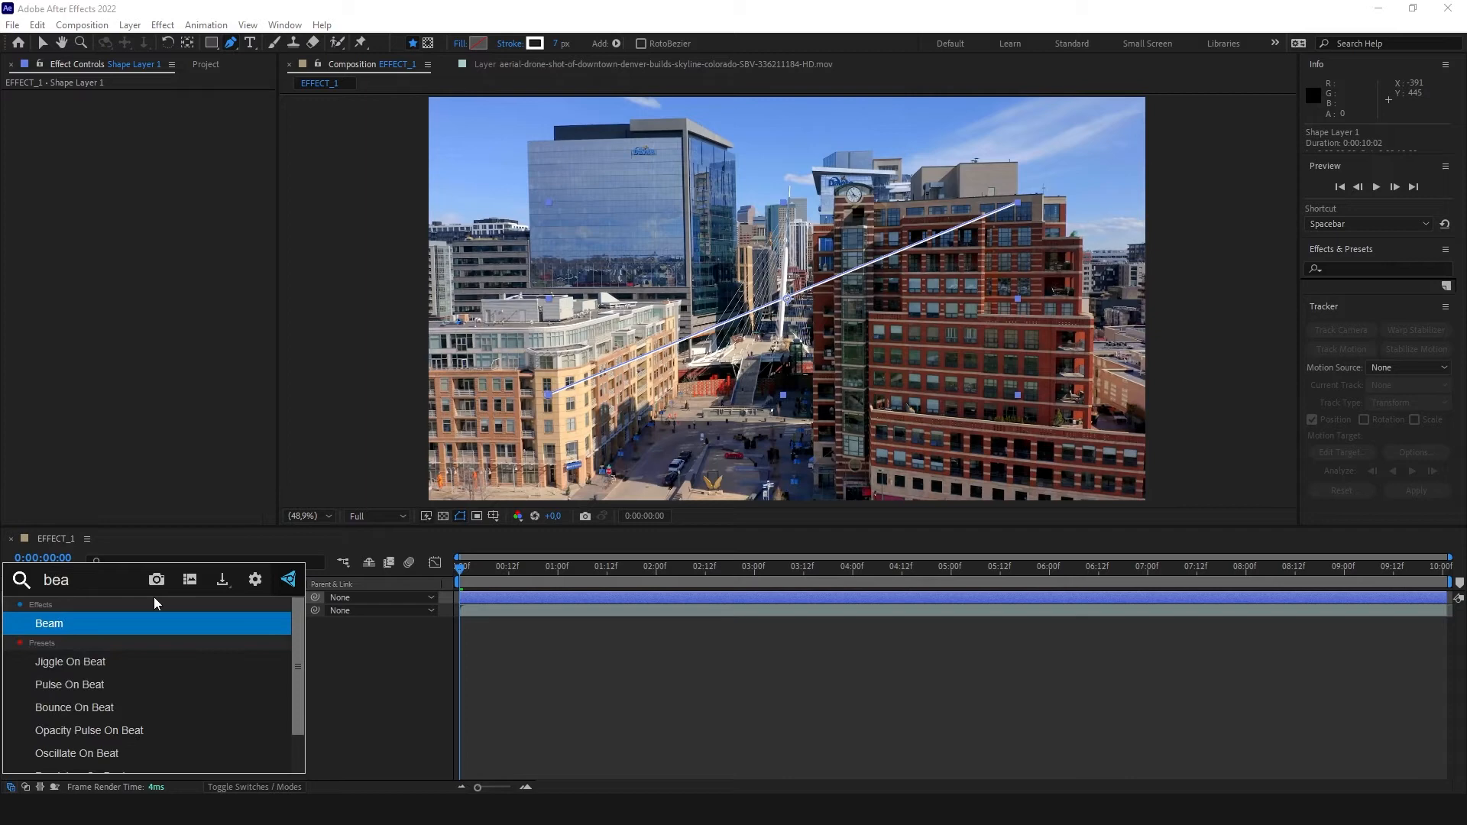
{"action": "double_click", "coordinate": [49, 624]}
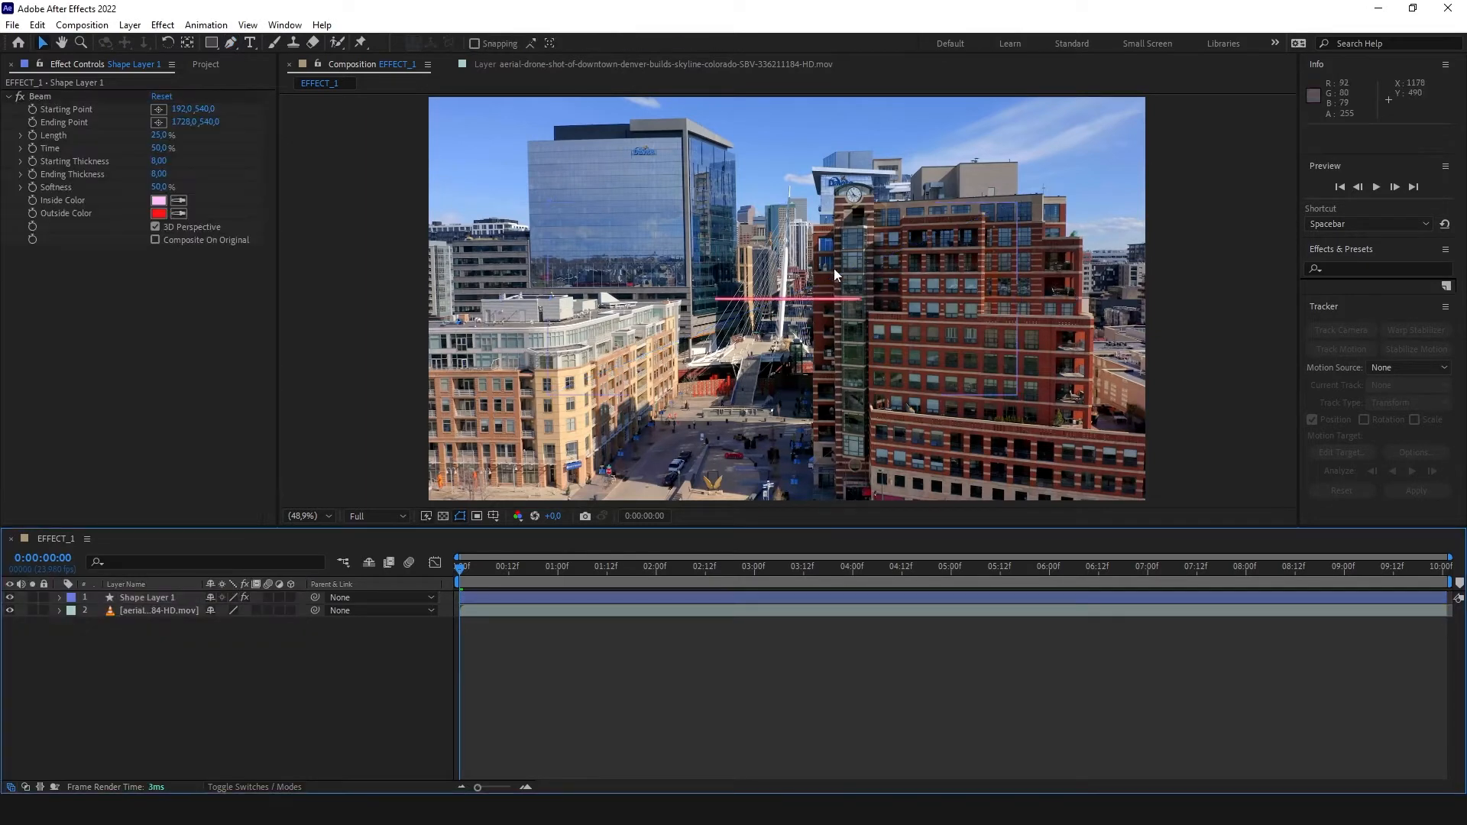
{"action": "left_click", "coordinate": [128, 199]}
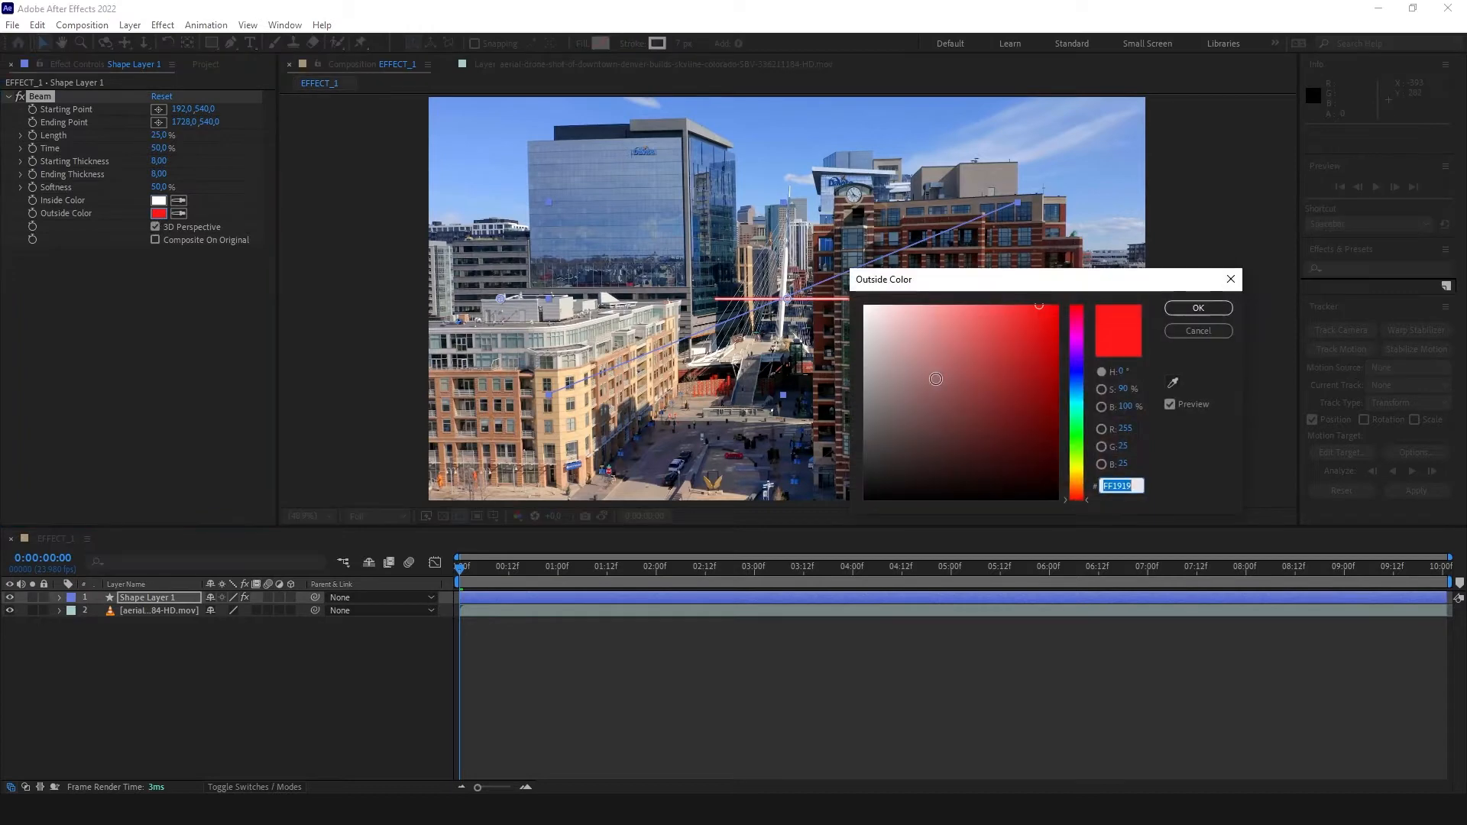
{"action": "left_click", "coordinate": [1198, 309]}
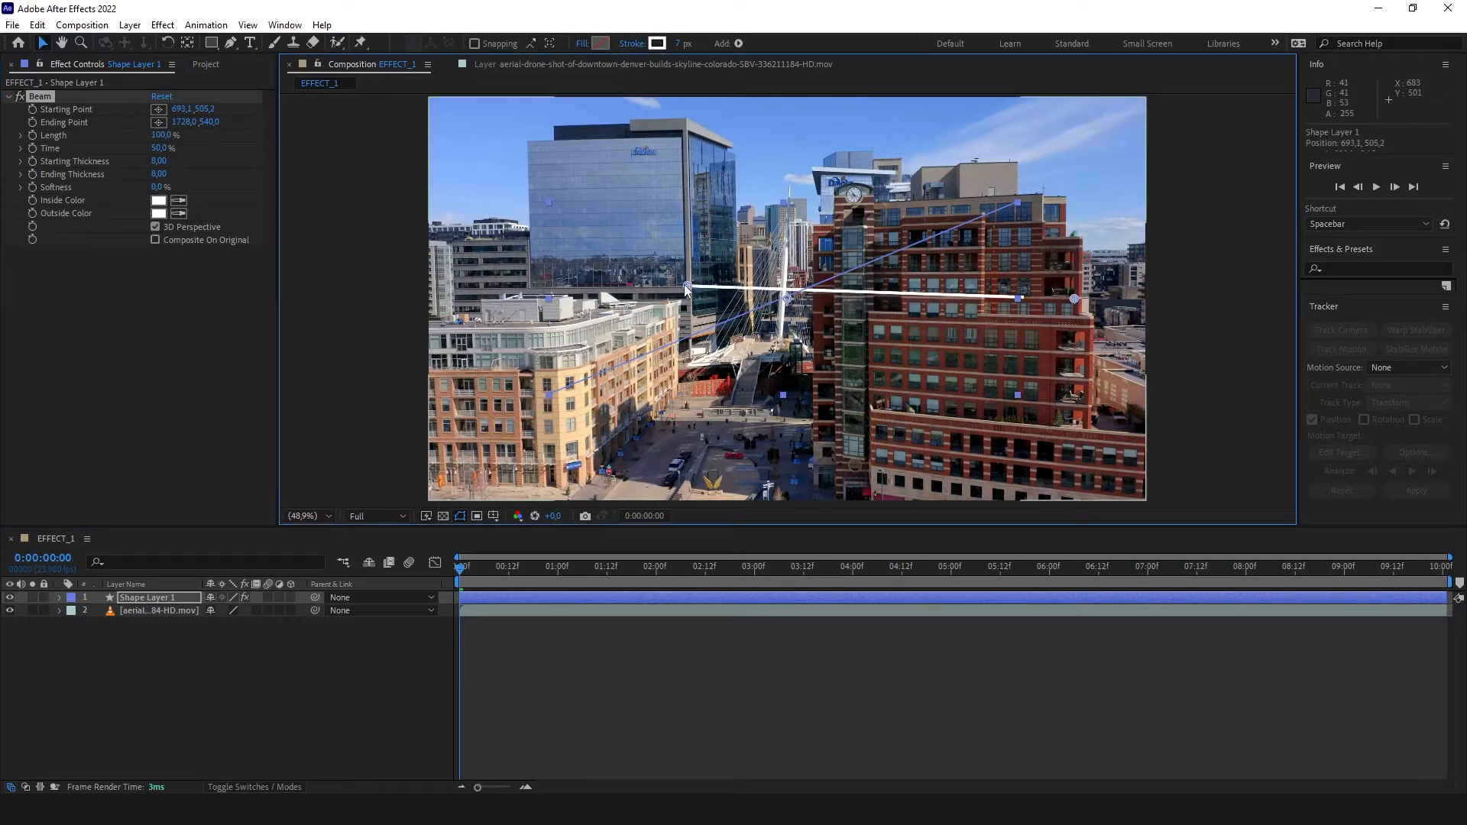
Step: Run the beam from near the bridge onto the red brick building and rename the layer Line
{"action": "left_click_drag", "start_coordinate": [686, 287], "coordinate": [682, 285]}
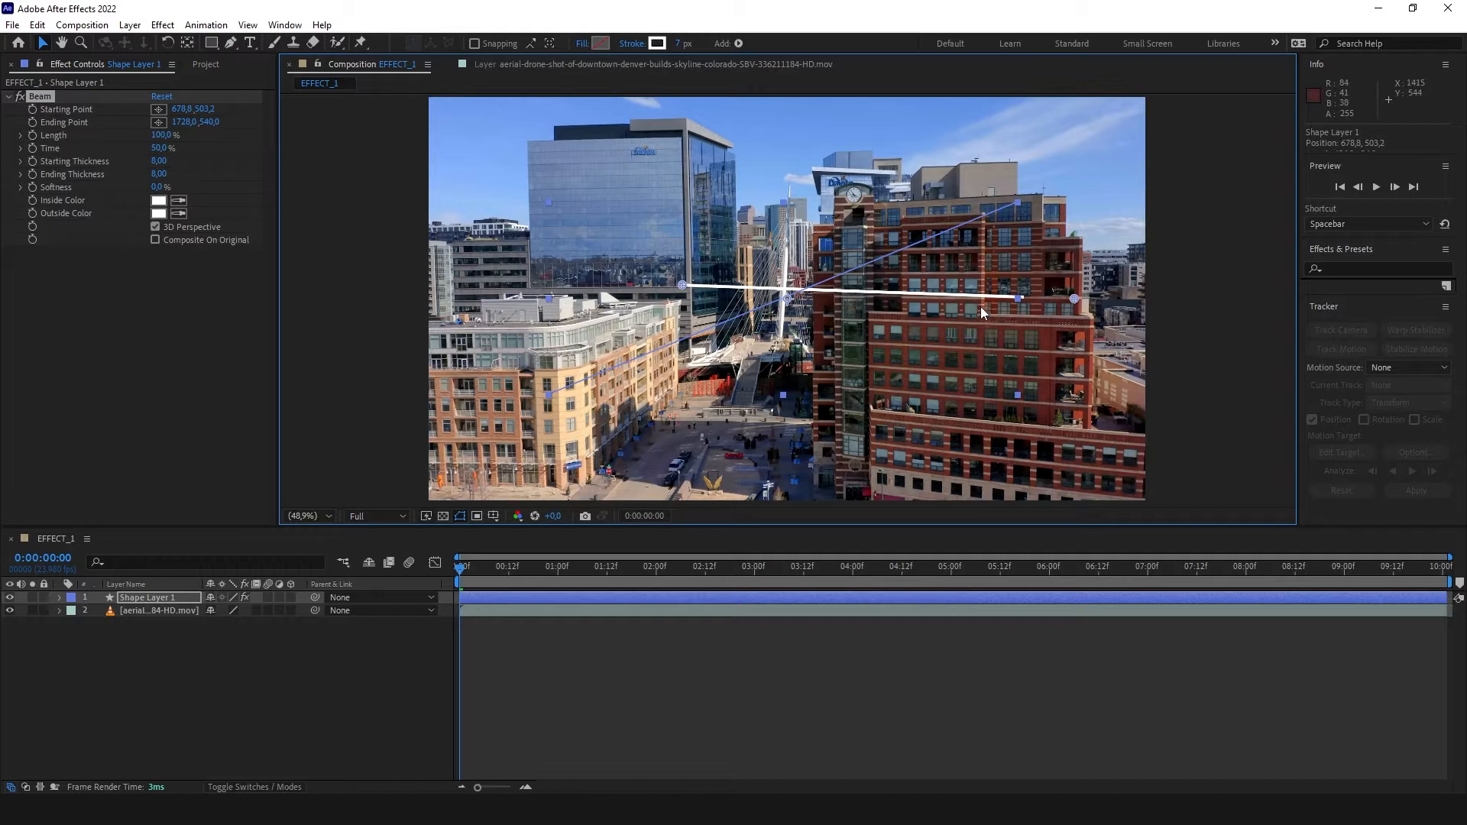
{"action": "left_click_drag", "start_coordinate": [1073, 300], "coordinate": [790, 300]}
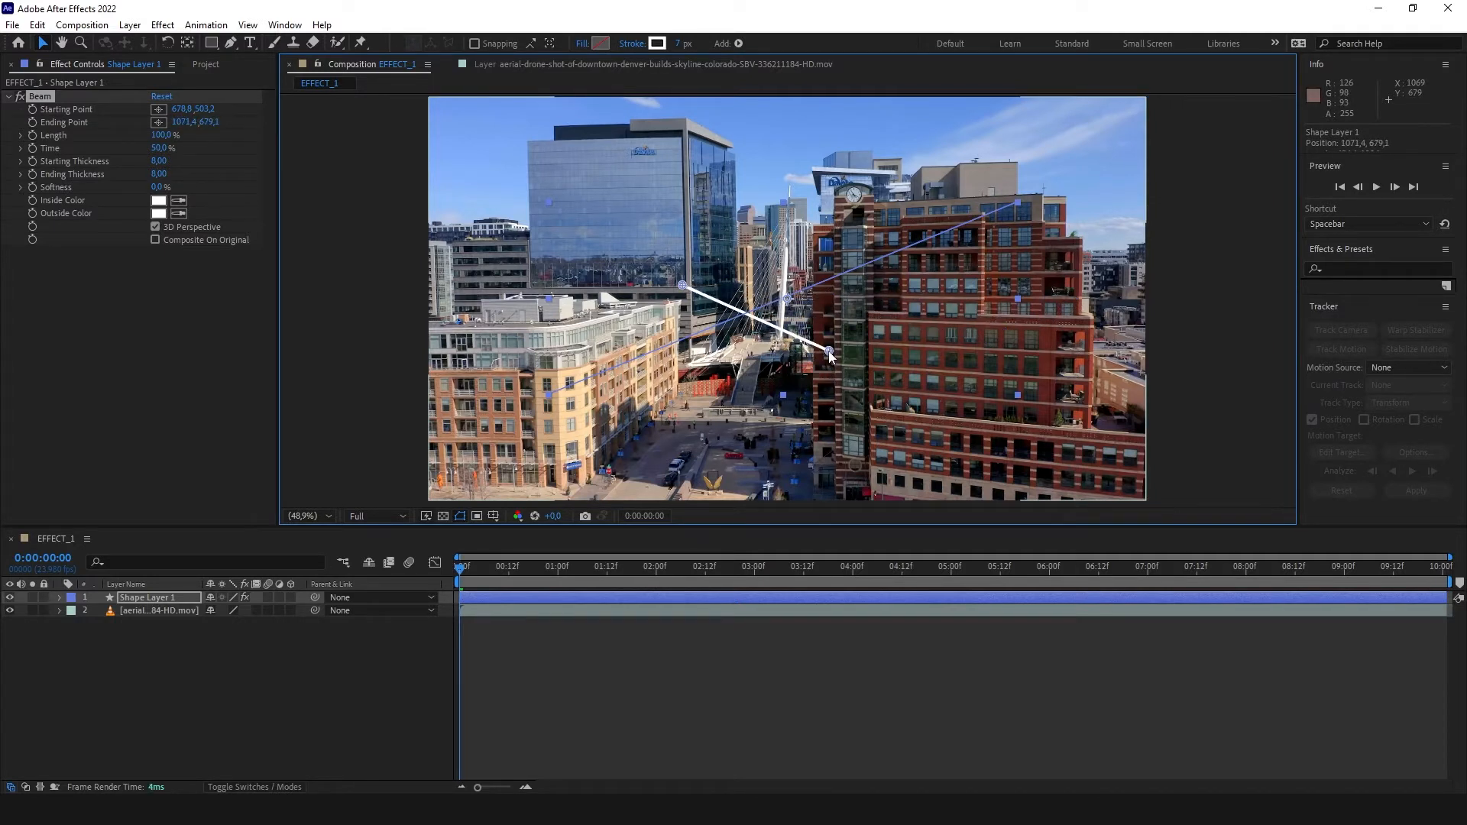
{"action": "double_click", "coordinate": [150, 596]}
{"action": "type", "text": "Line"}
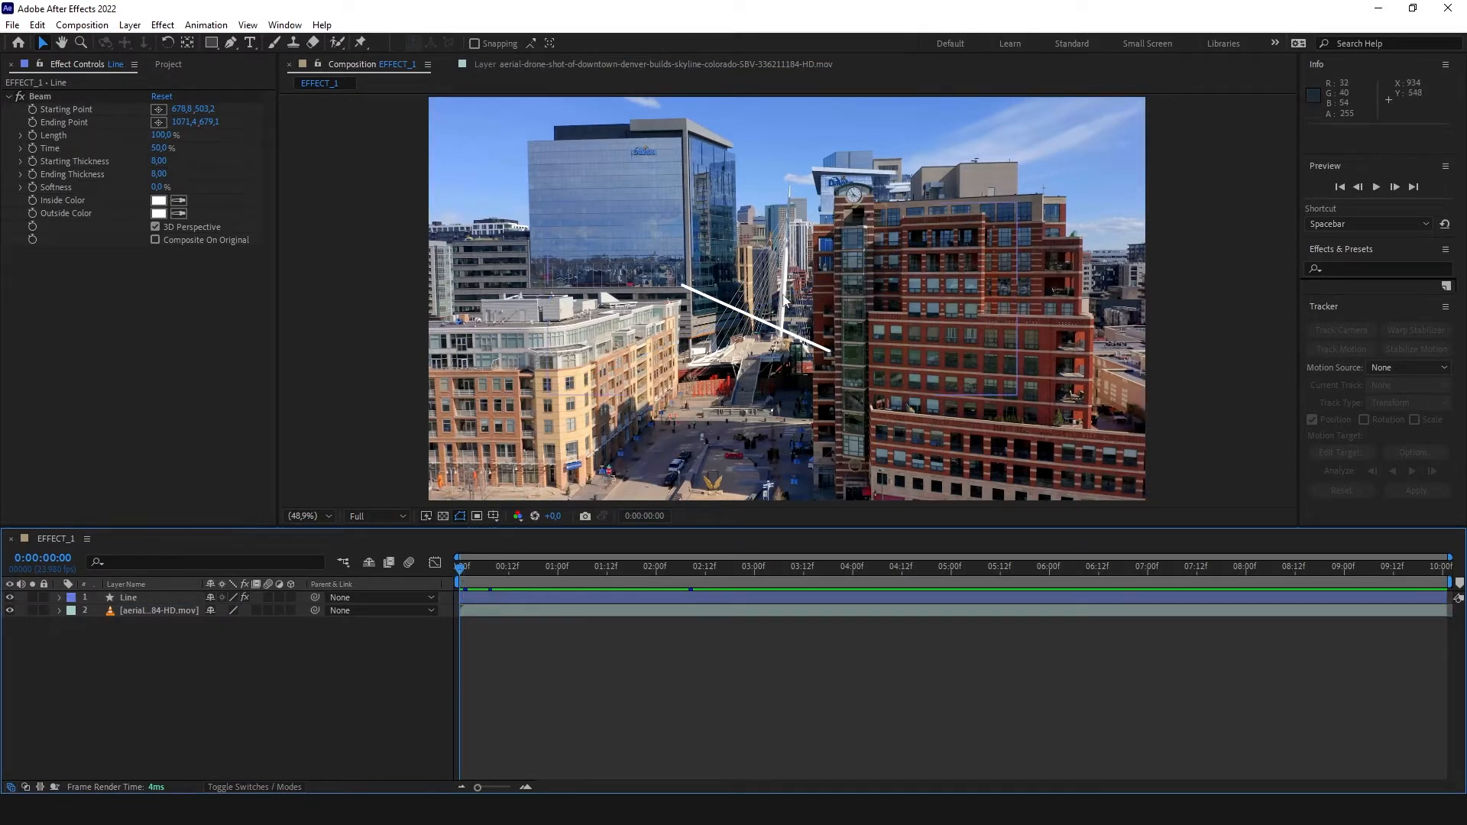
Step: Preview the shot, return to frame 0, and set Beam starting thickness to 3
{"action": "left_click", "coordinate": [700, 578]}
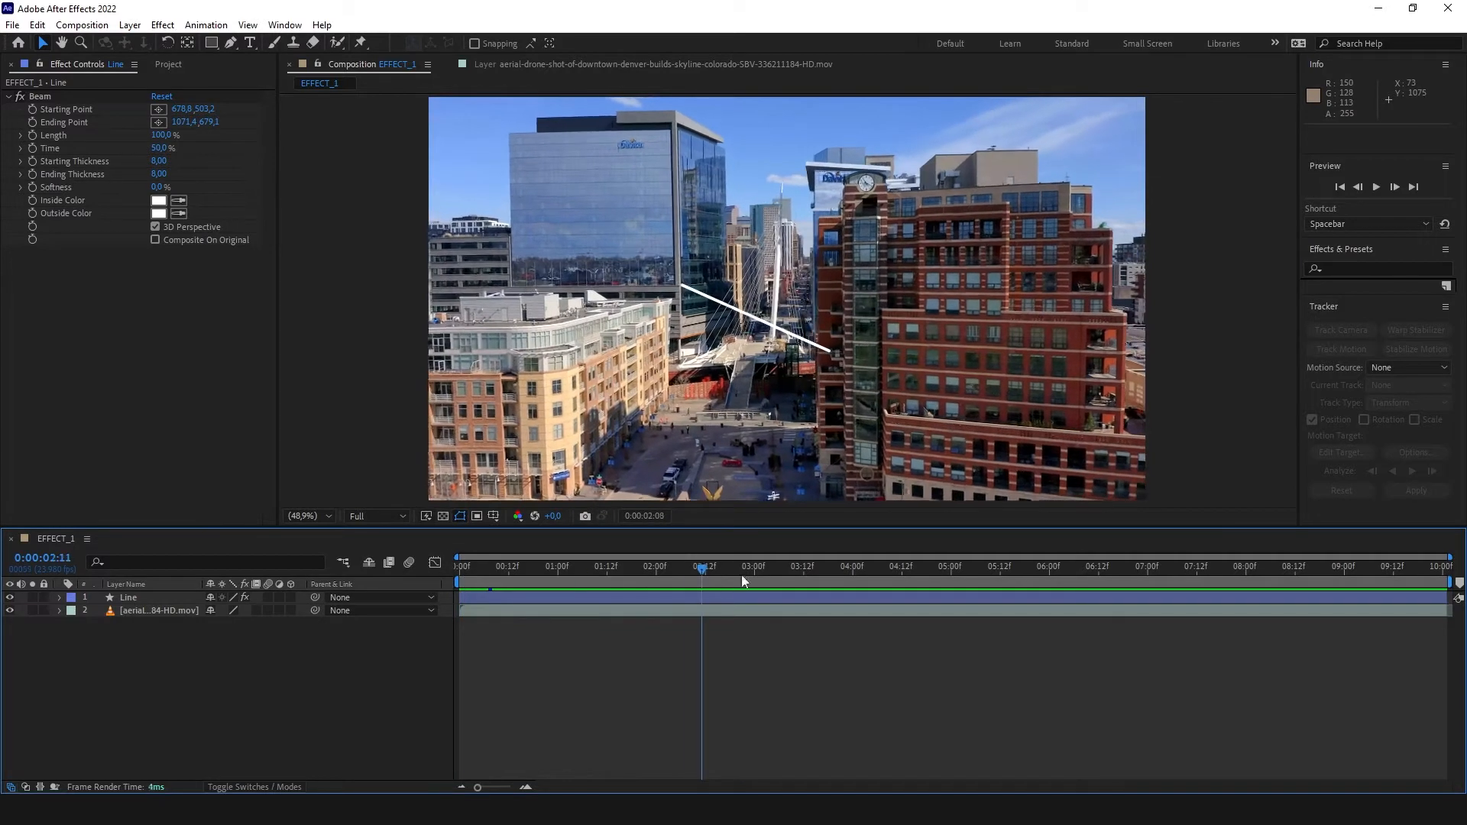
{"action": "left_click", "coordinate": [459, 566]}
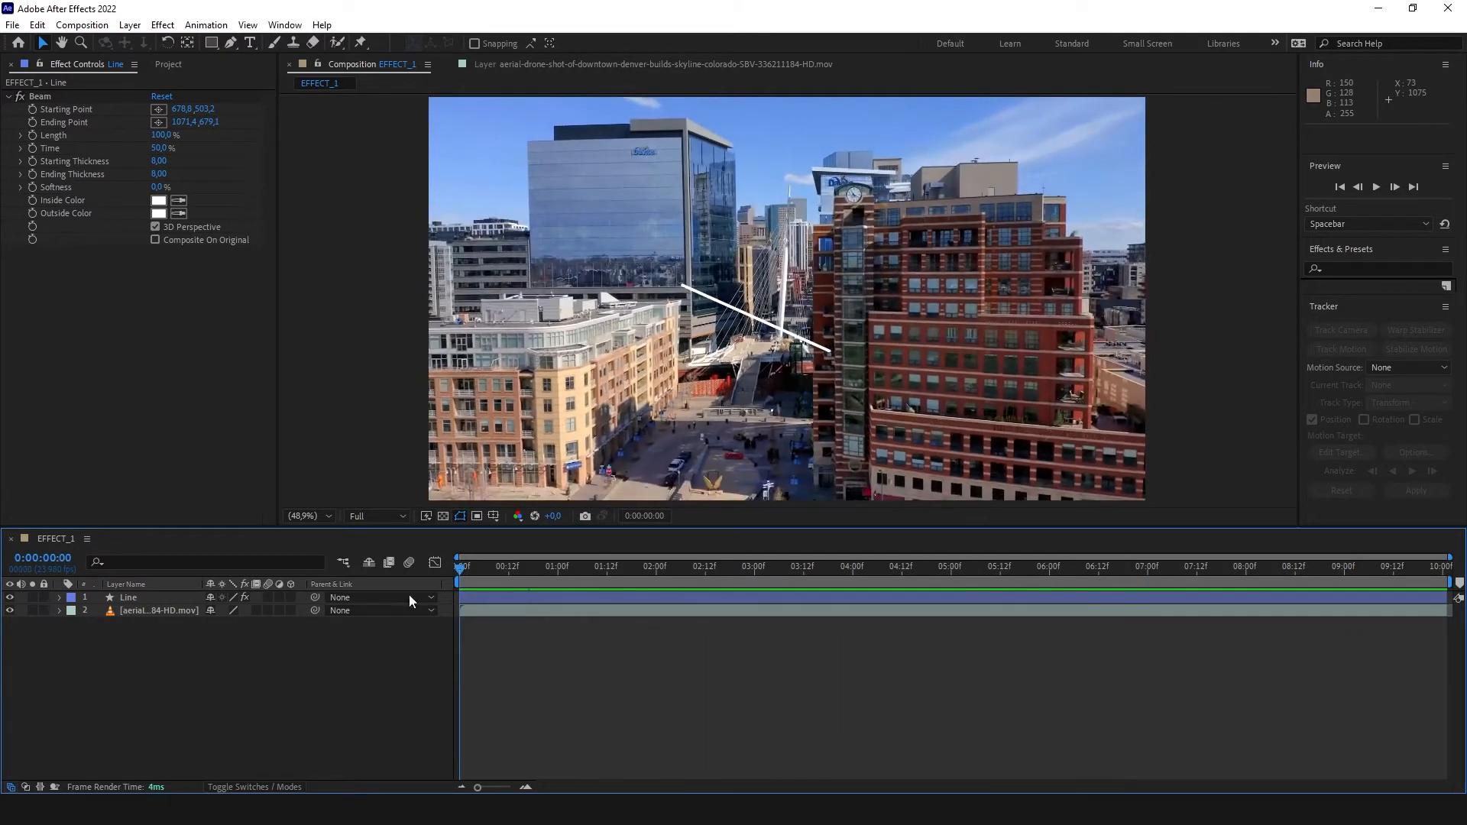
{"action": "double_click", "coordinate": [159, 161]}
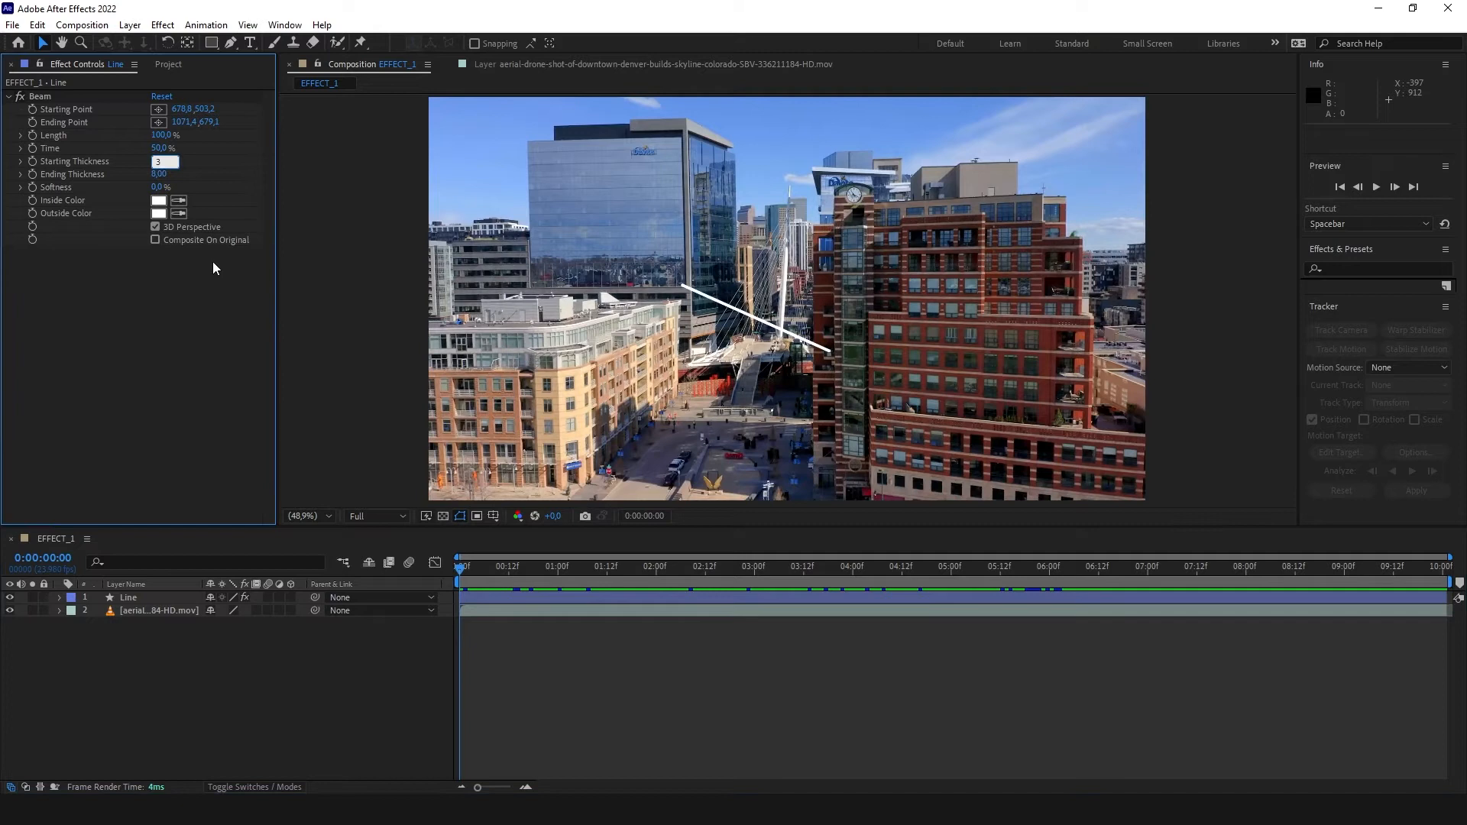
Step: Add a null object above Line and name it Tracker1
{"action": "right_click", "coordinate": [190, 674]}
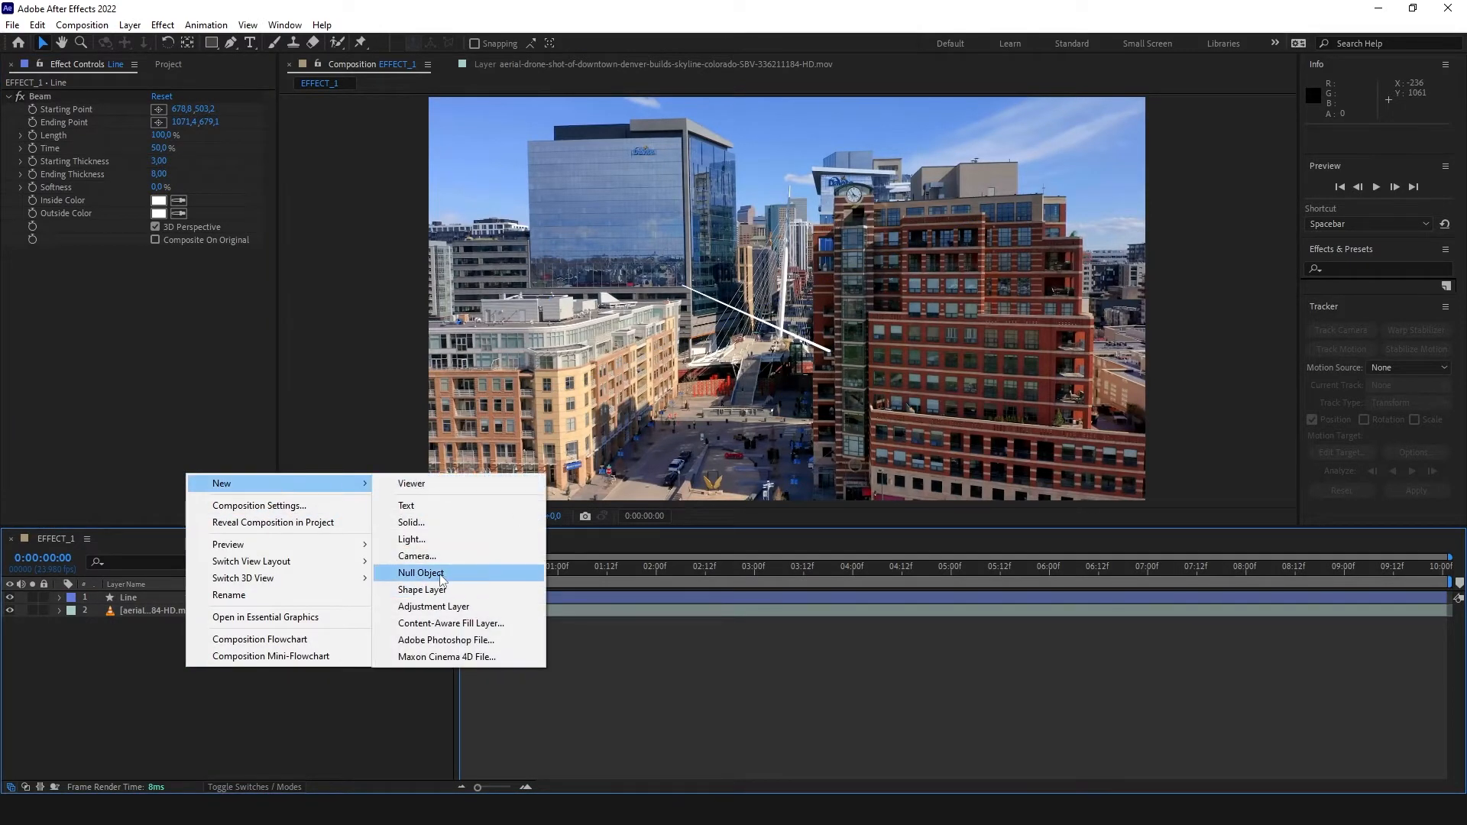
{"action": "left_click", "coordinate": [422, 573]}
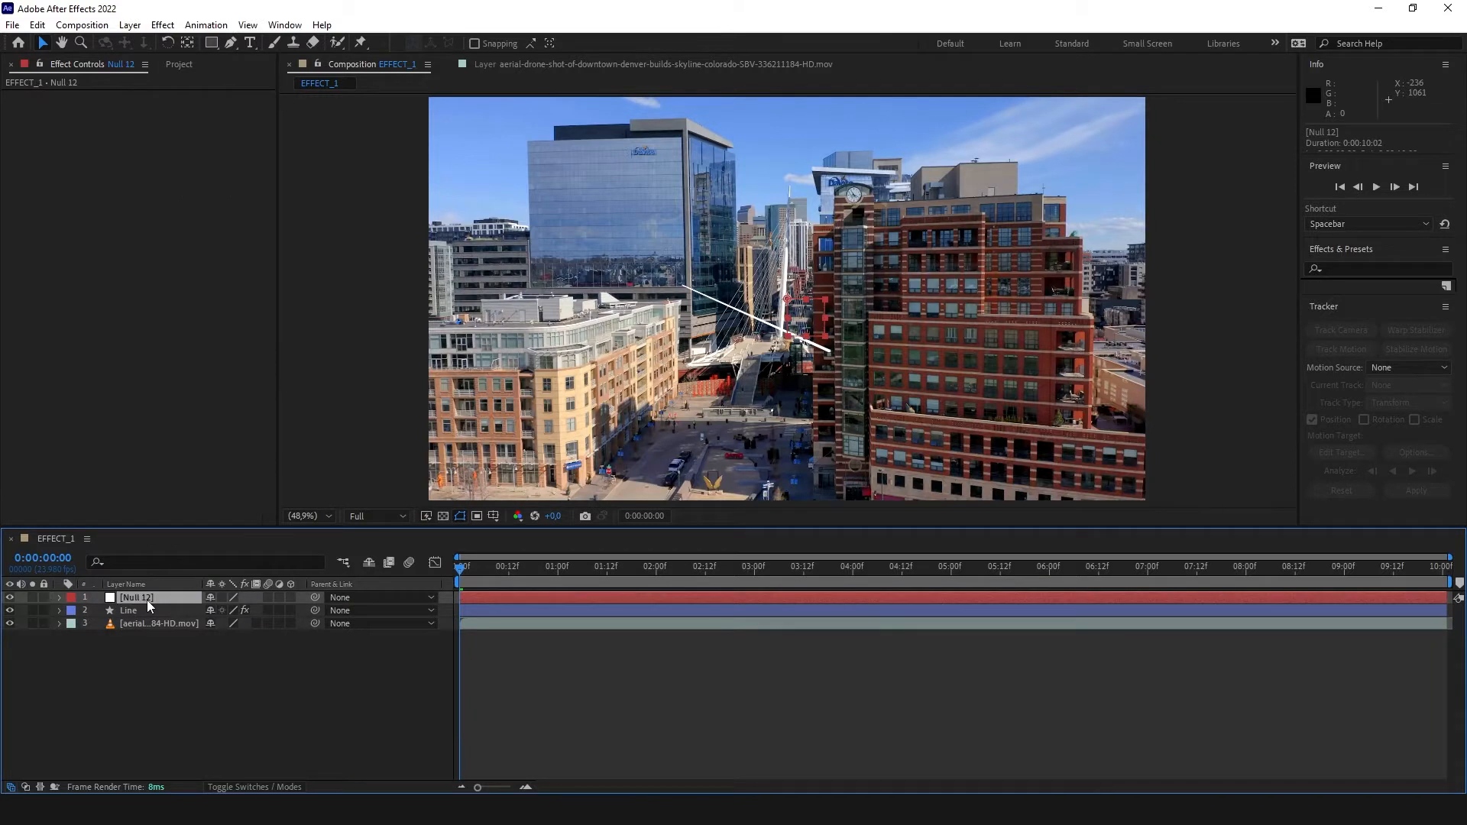
{"action": "type", "text": "Tracker1"}
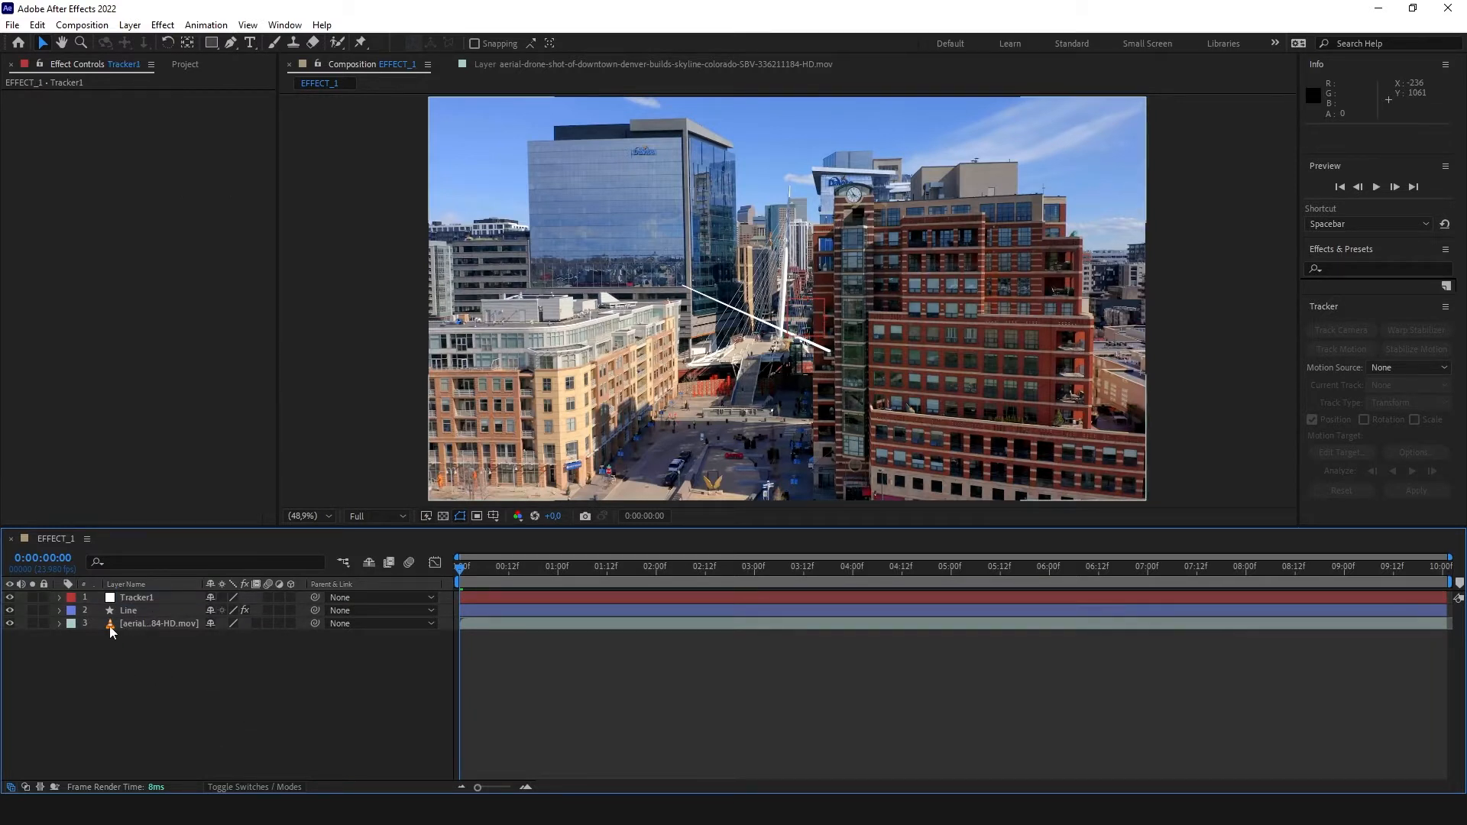
Step: Start a point track on the drone footage with Tracker1 as the motion target
{"action": "left_click", "coordinate": [158, 623]}
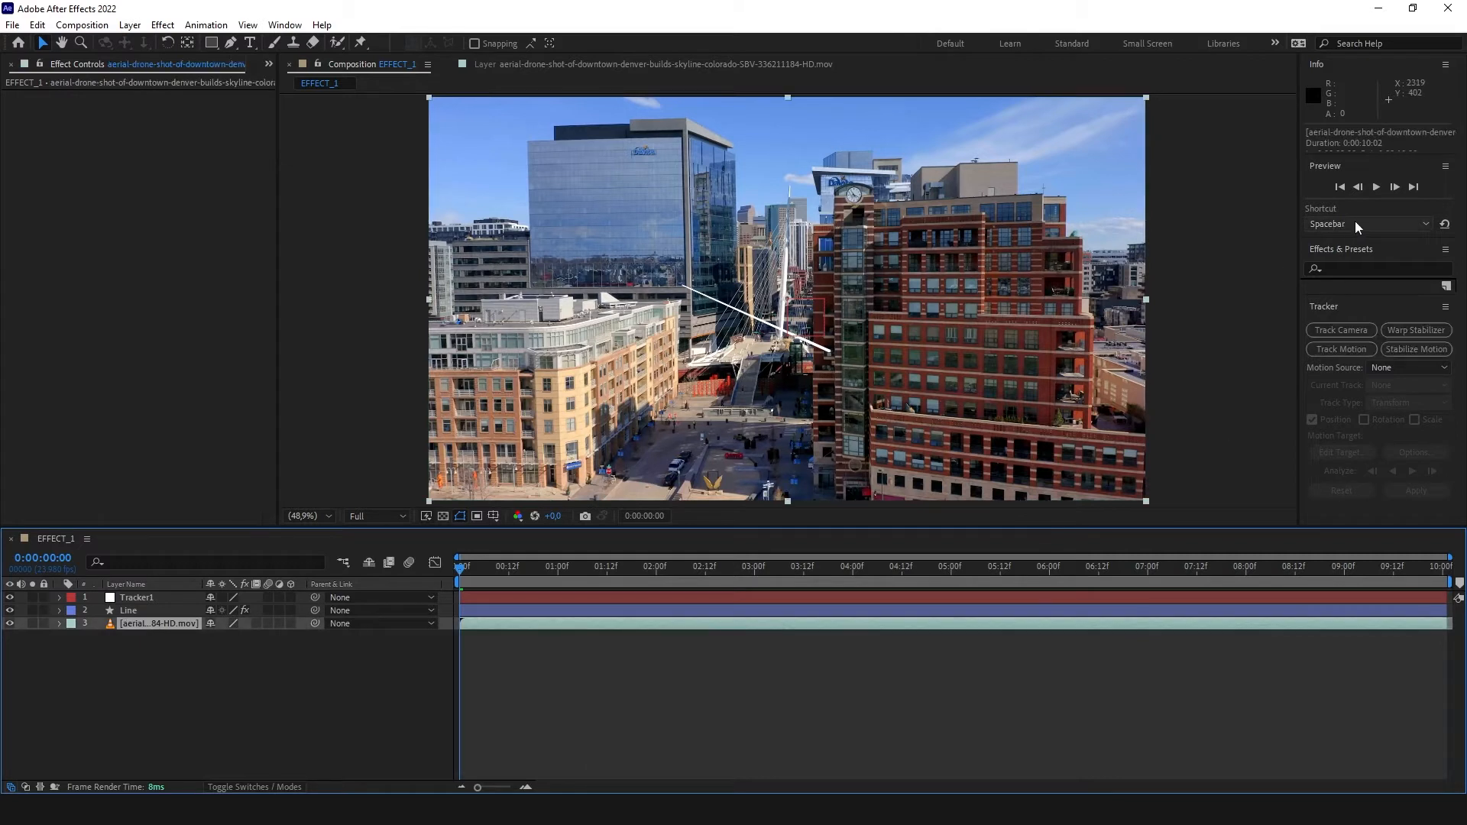
{"action": "mouse_move", "coordinate": [1336, 313]}
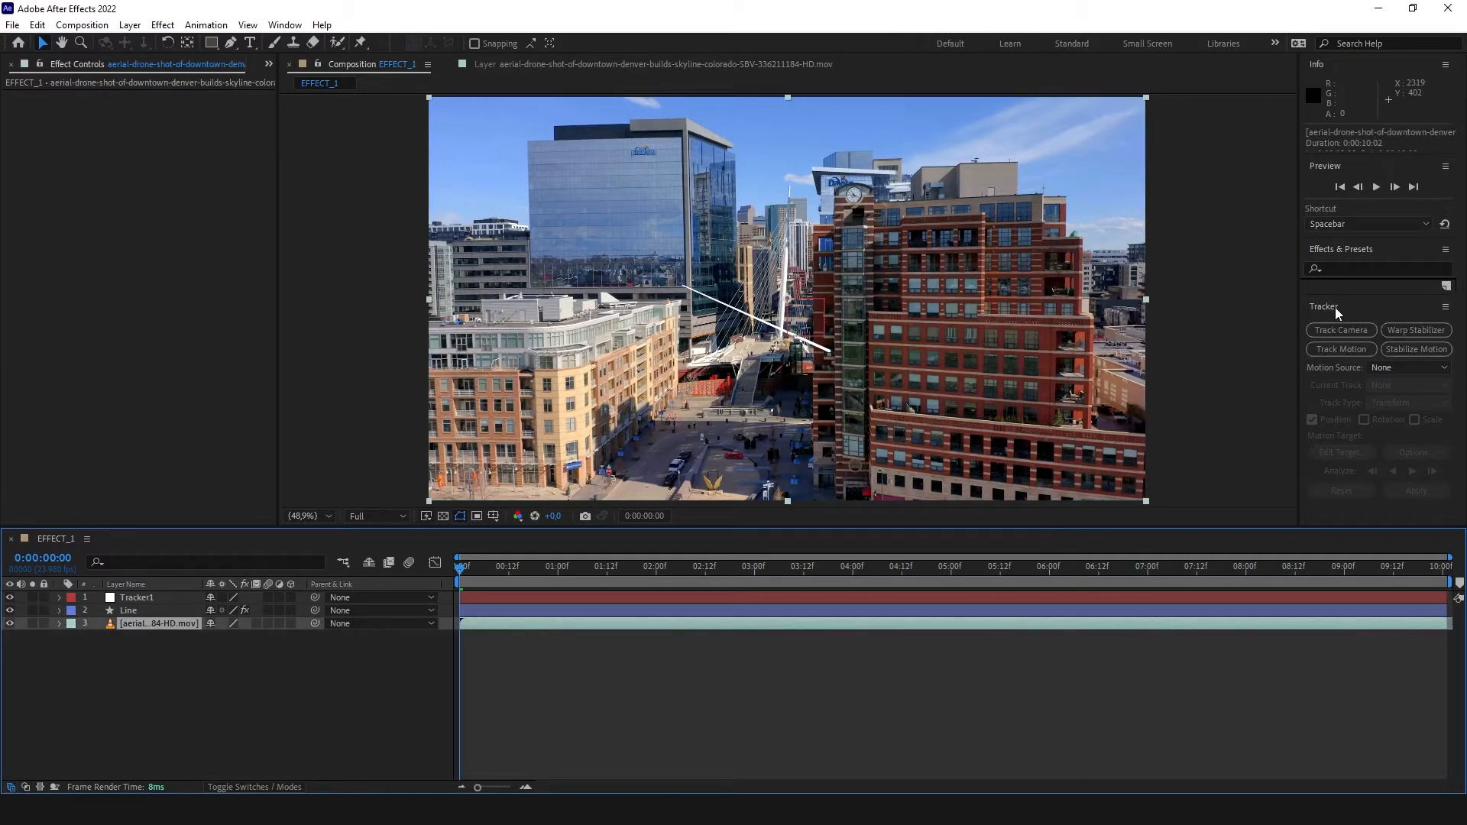
{"action": "mouse_move", "coordinate": [1362, 330]}
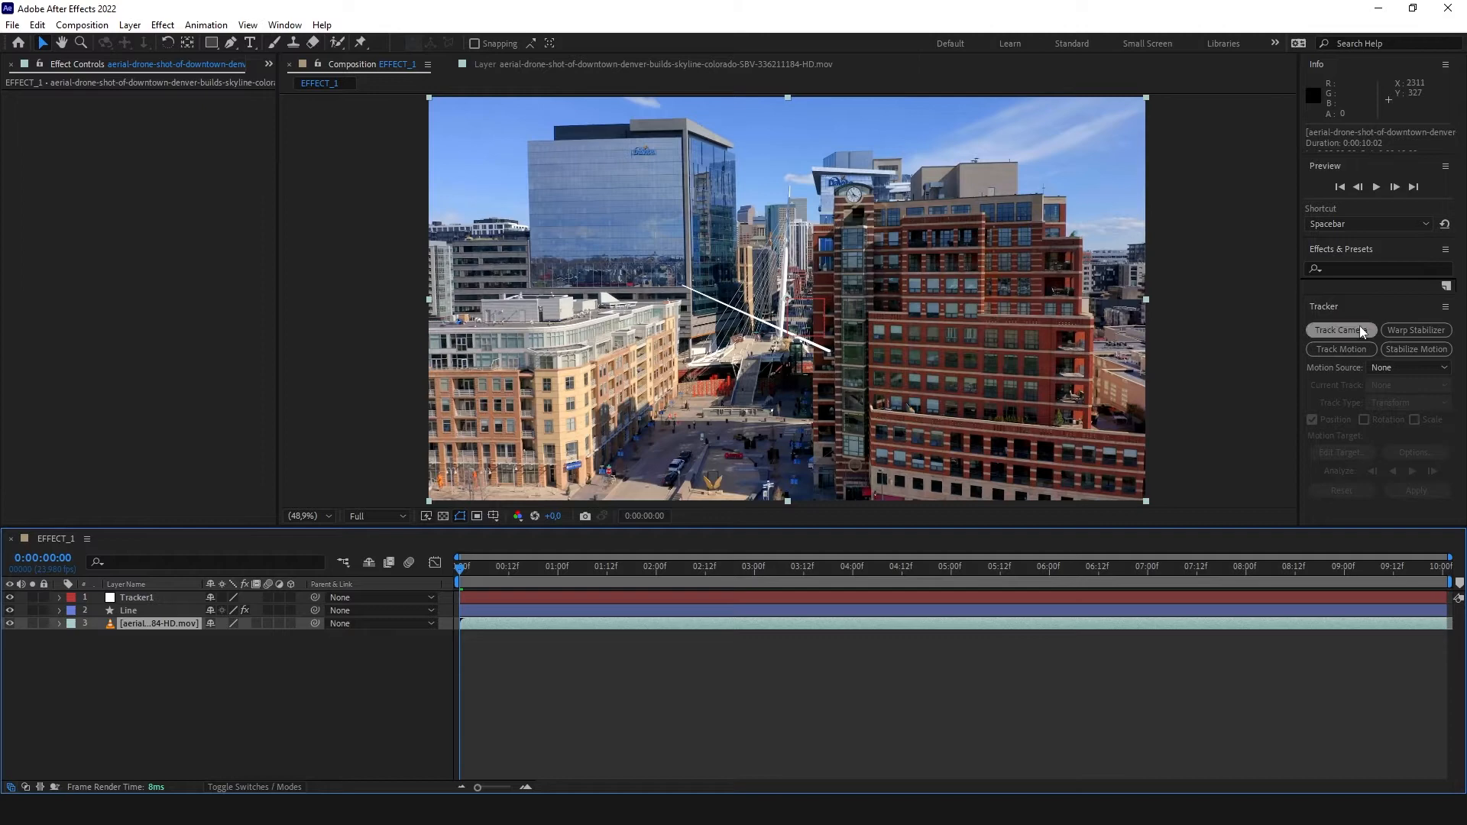
{"action": "left_click", "coordinate": [284, 25]}
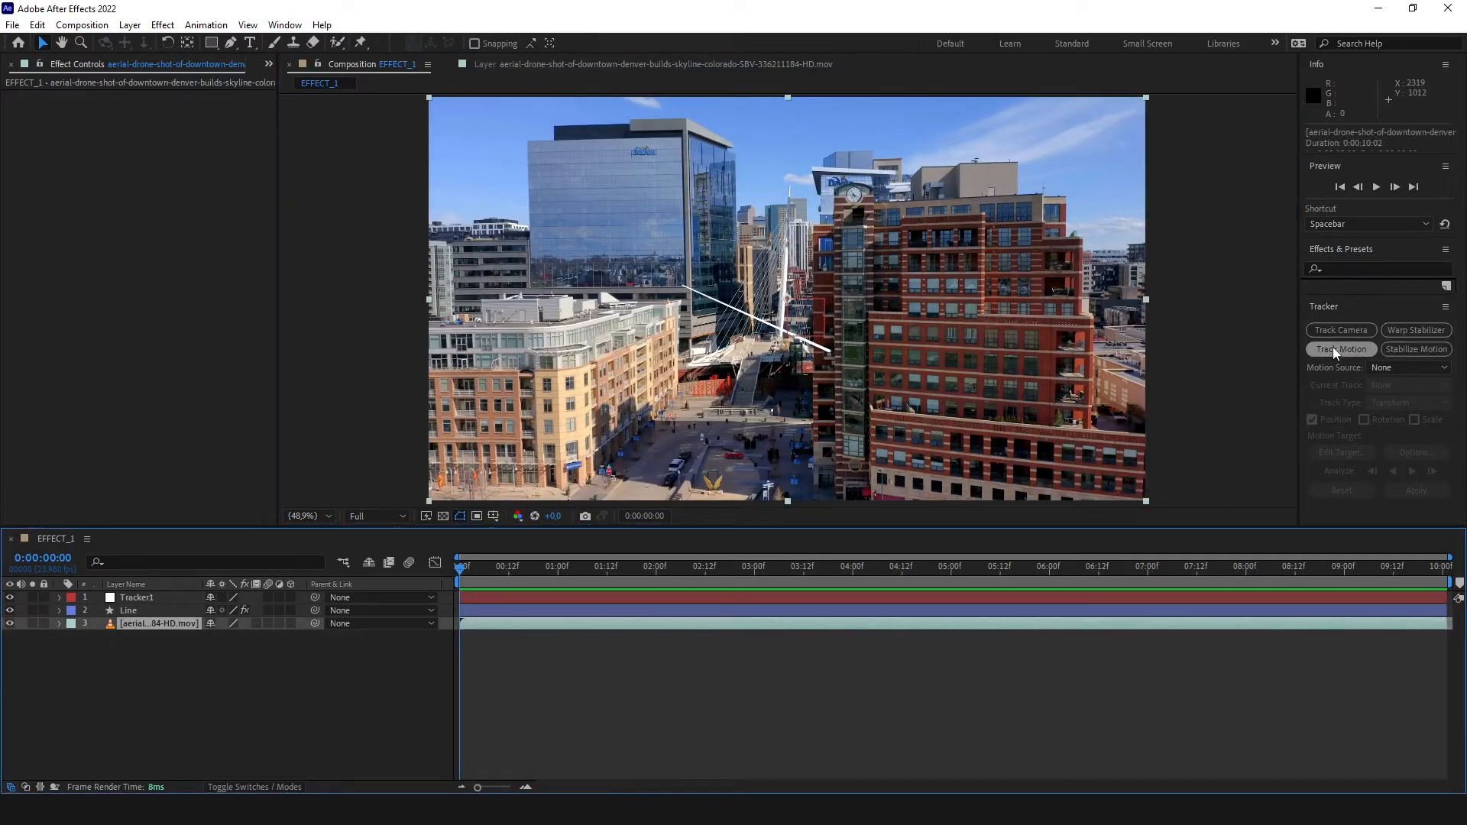
{"action": "left_click", "coordinate": [1340, 348]}
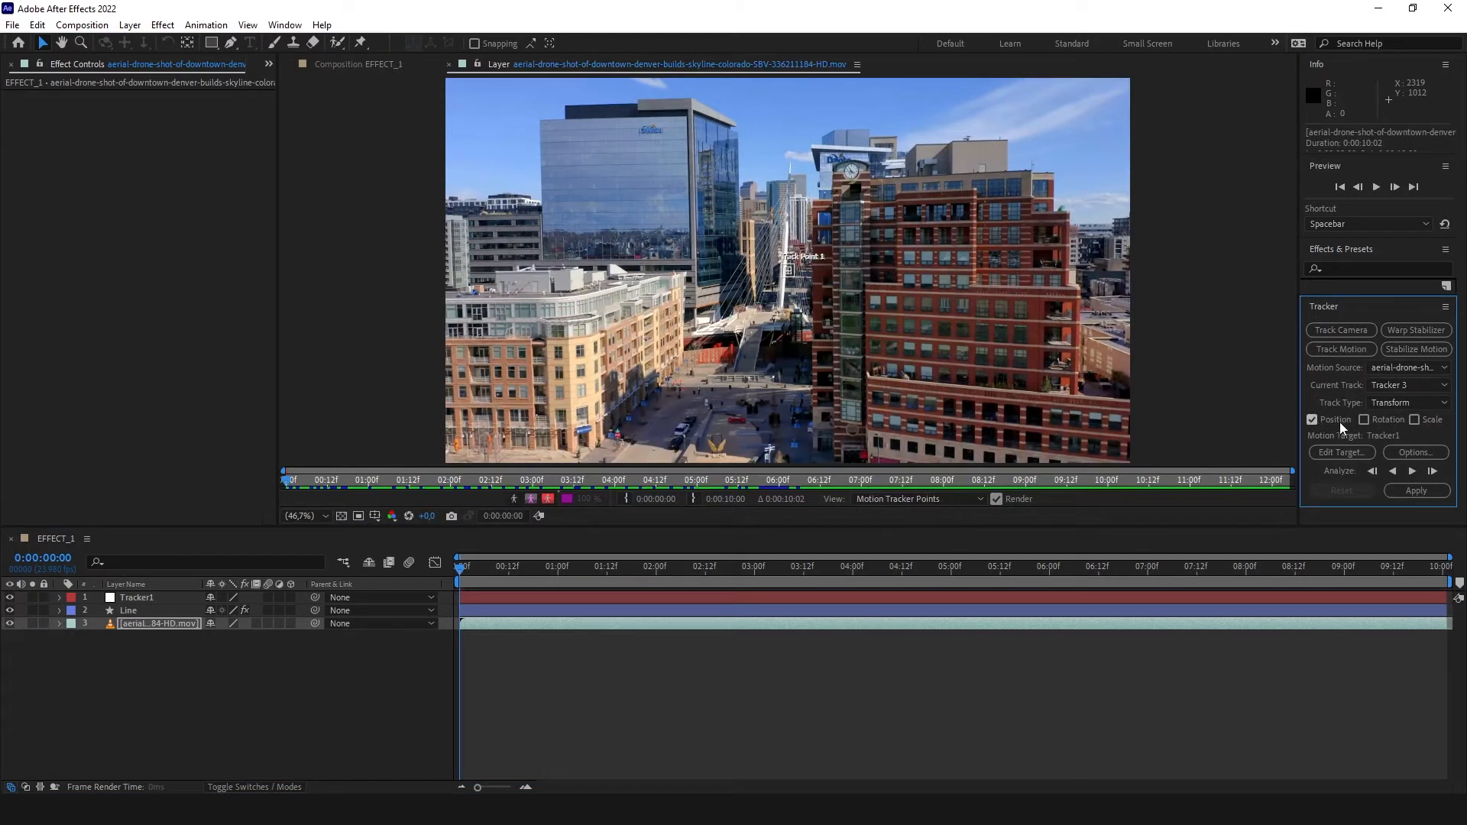
{"action": "left_click", "coordinate": [1342, 452]}
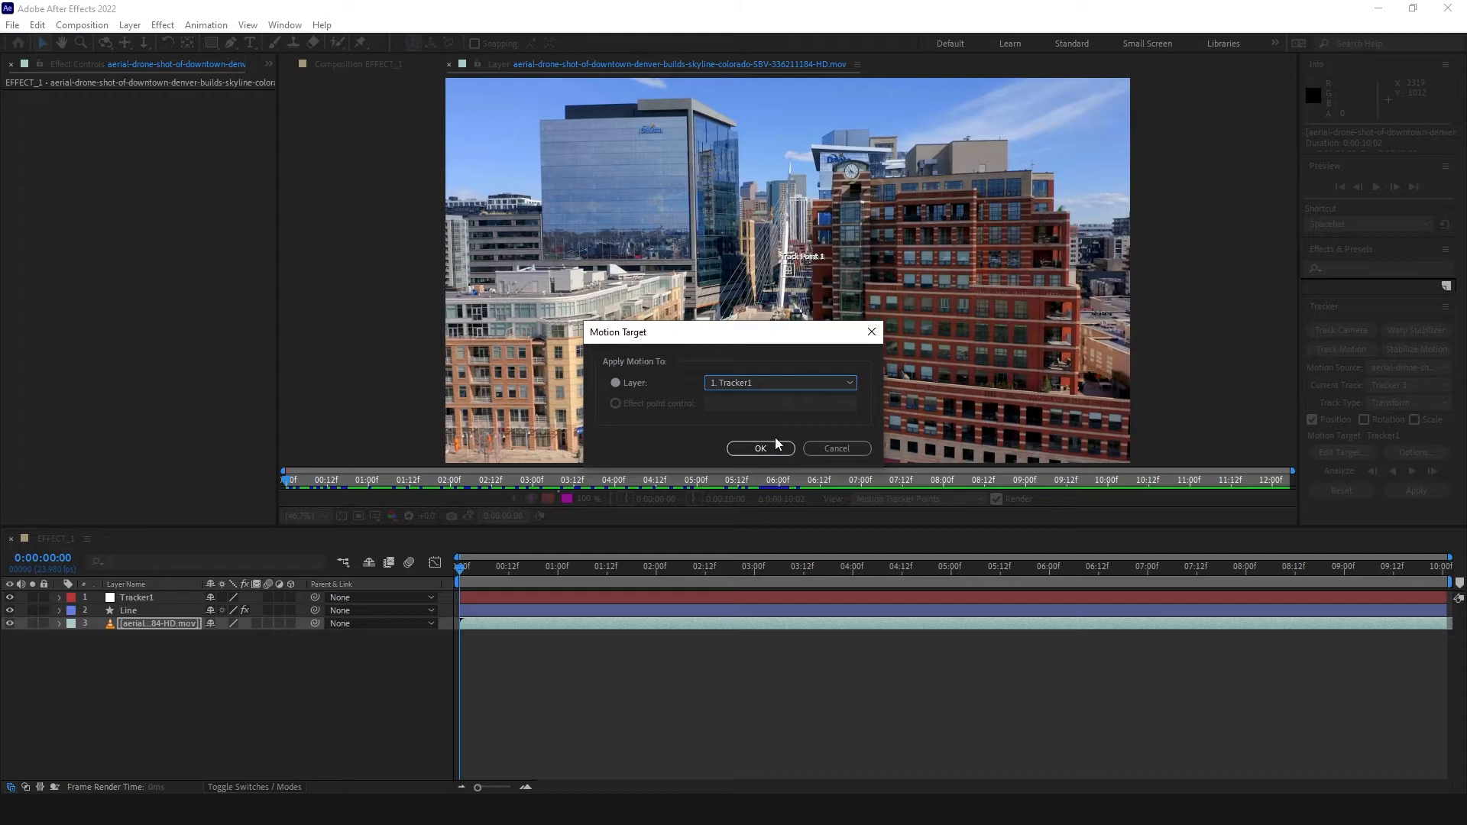
{"action": "left_click", "coordinate": [761, 449]}
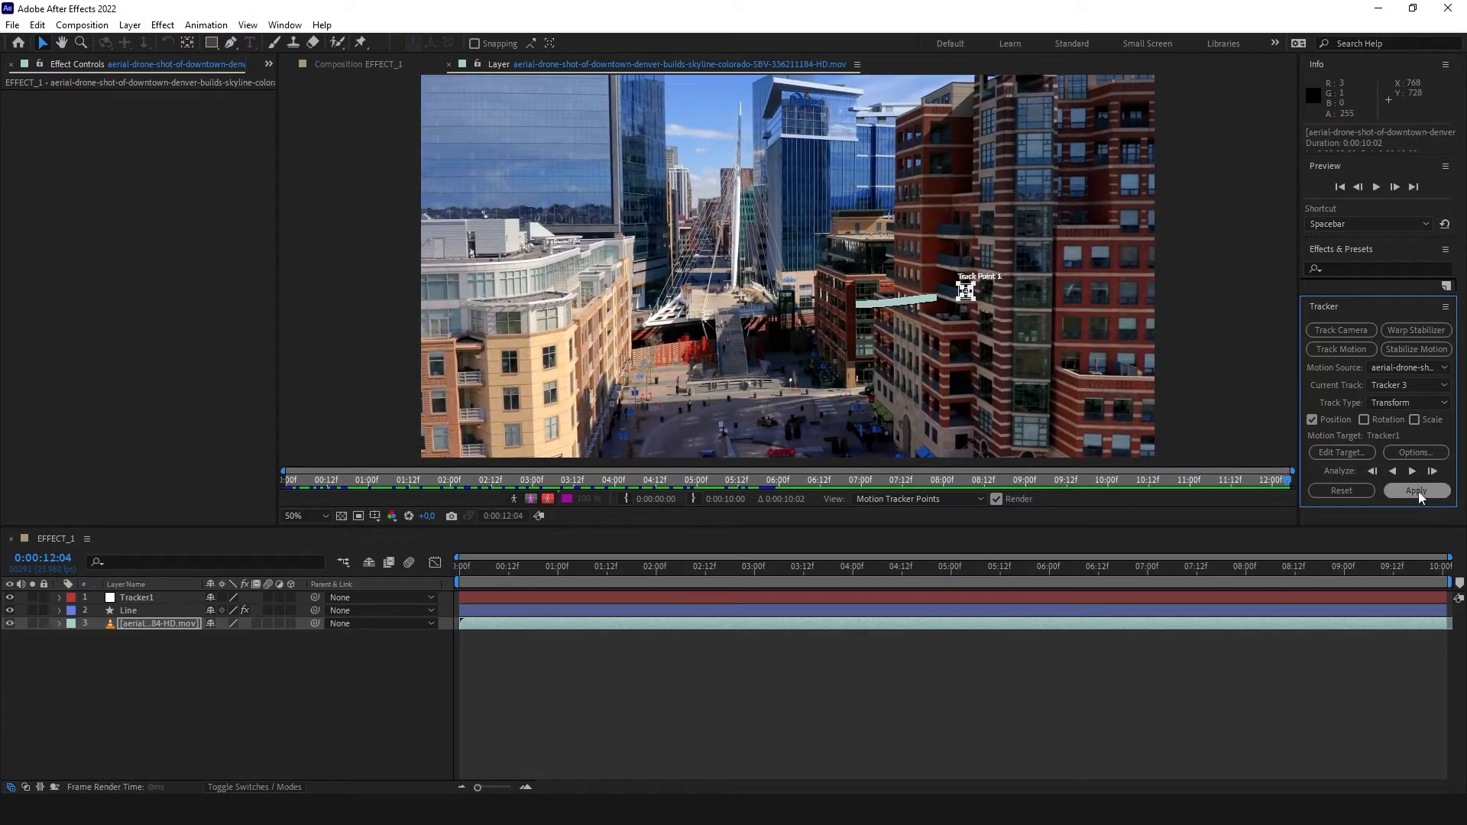
Step: Analyse the brick-building track and apply it to Tracker1 in X and Y
{"action": "left_click", "coordinate": [1417, 490]}
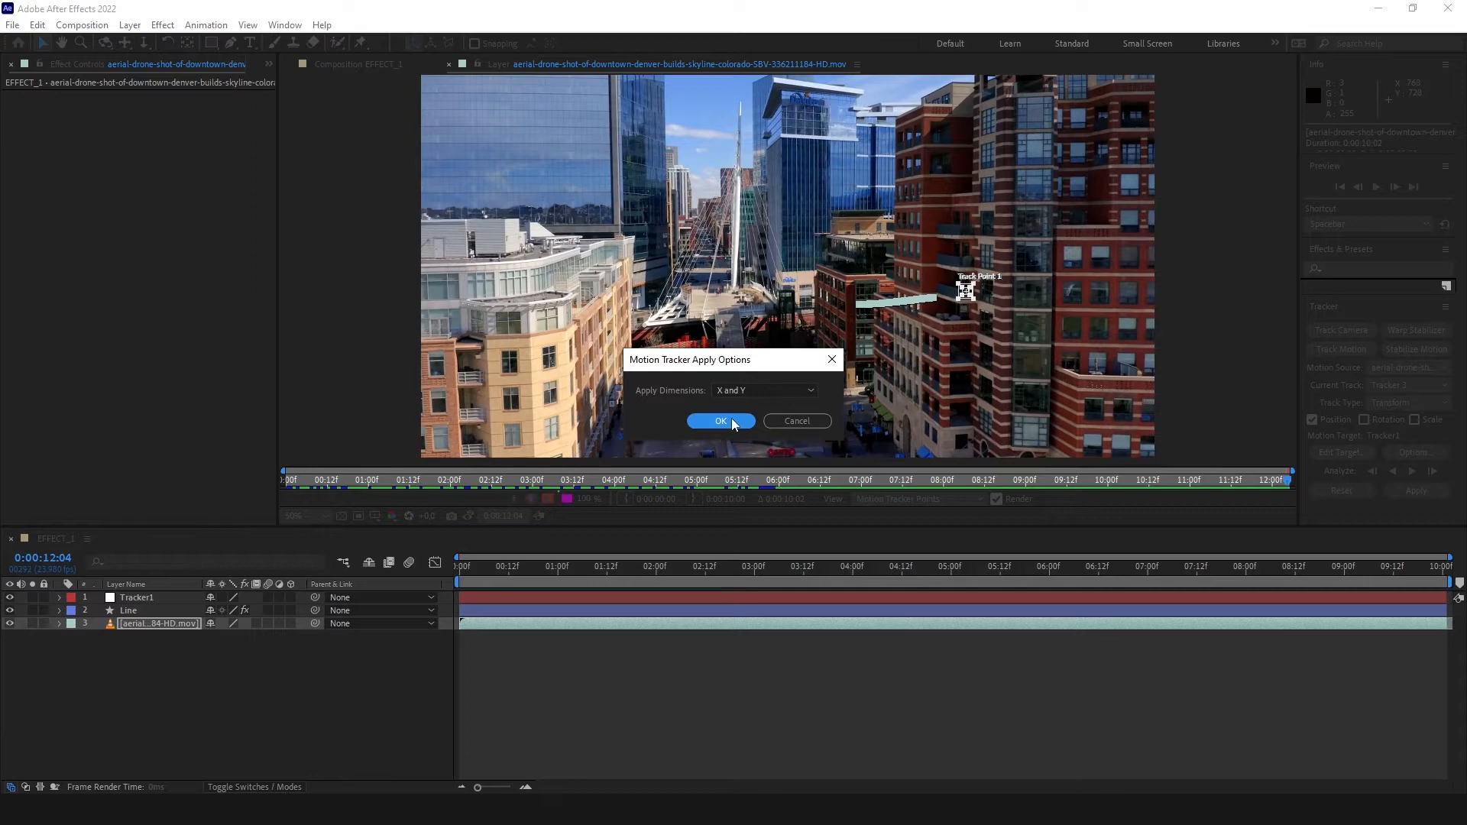
{"action": "left_click", "coordinate": [721, 421]}
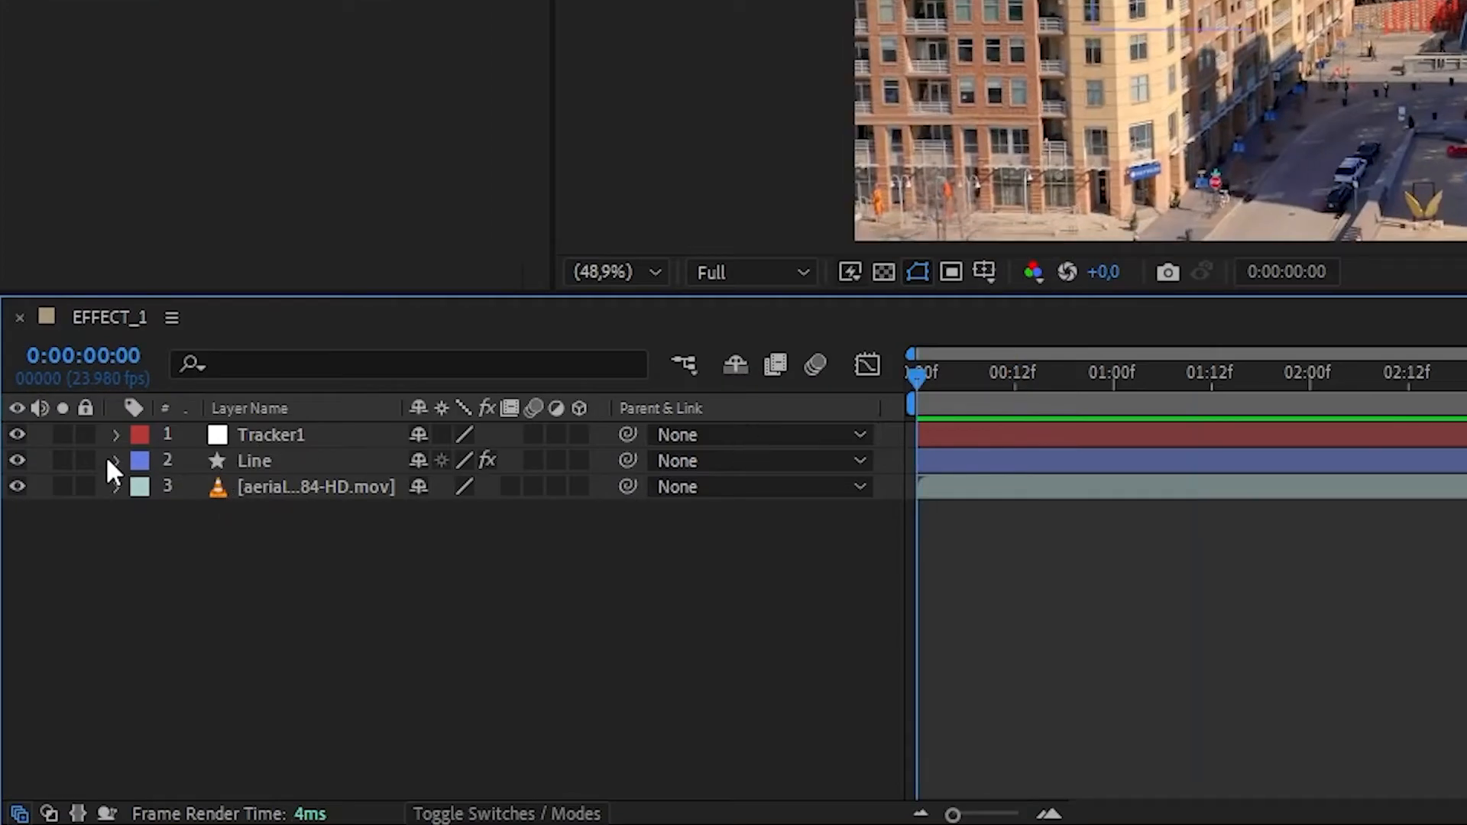
Step: Pick-whip the Beam ending point on Line to Tracker1's Position
{"action": "left_click", "coordinate": [116, 461]}
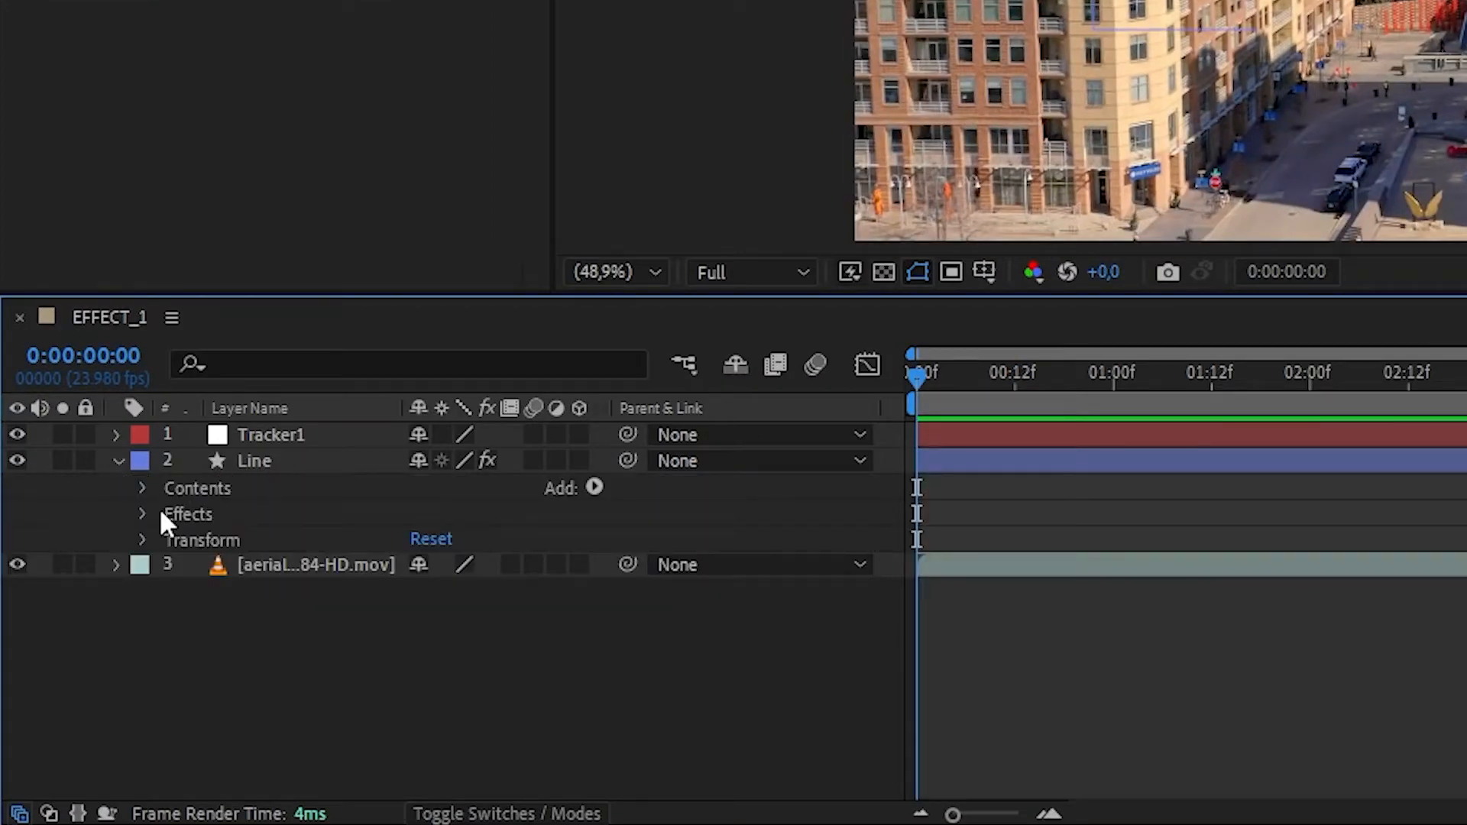
{"action": "left_click", "coordinate": [141, 513]}
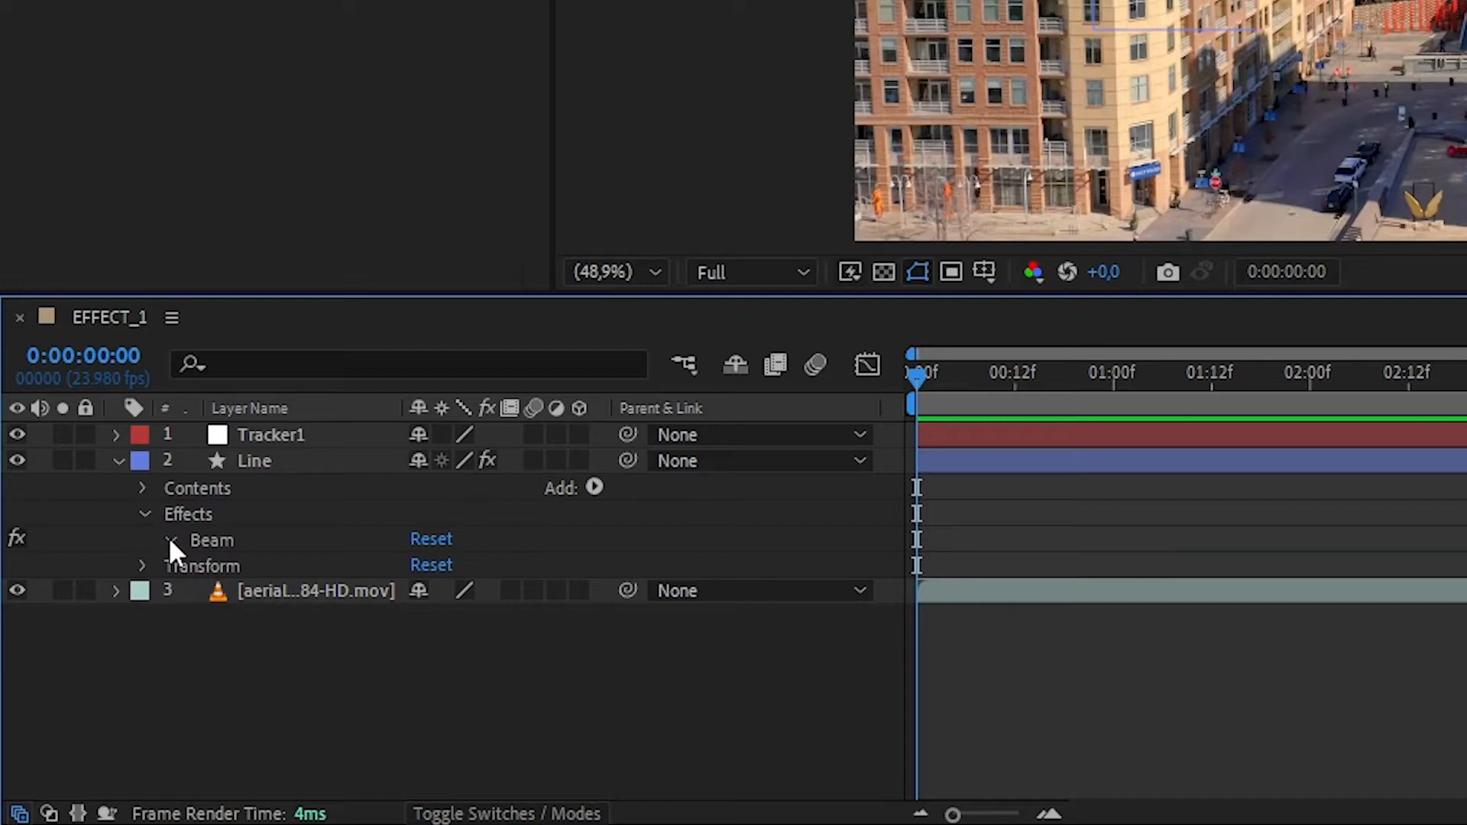
{"action": "left_click", "coordinate": [174, 541]}
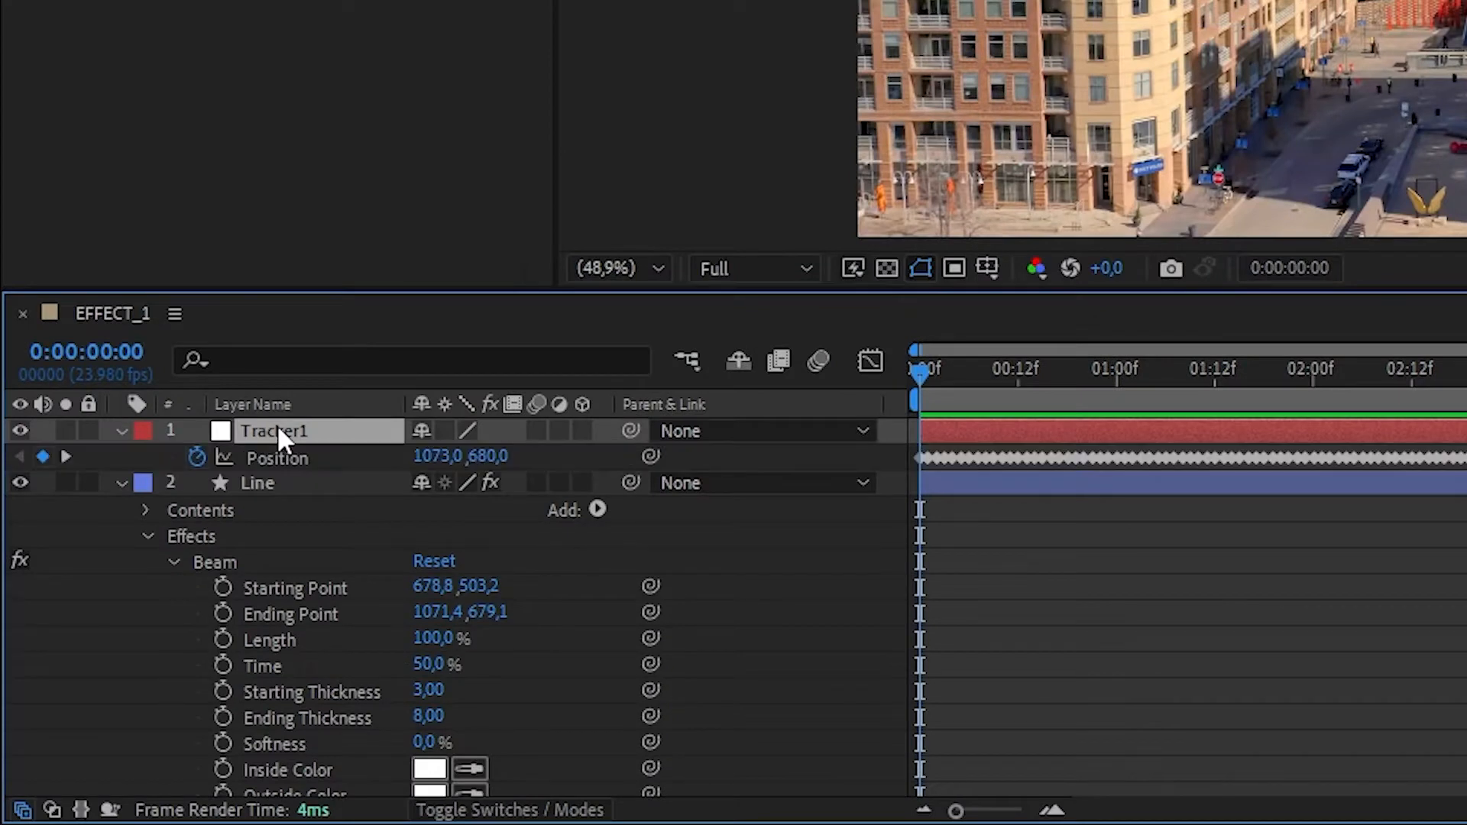
{"action": "mouse_move", "coordinate": [294, 489]}
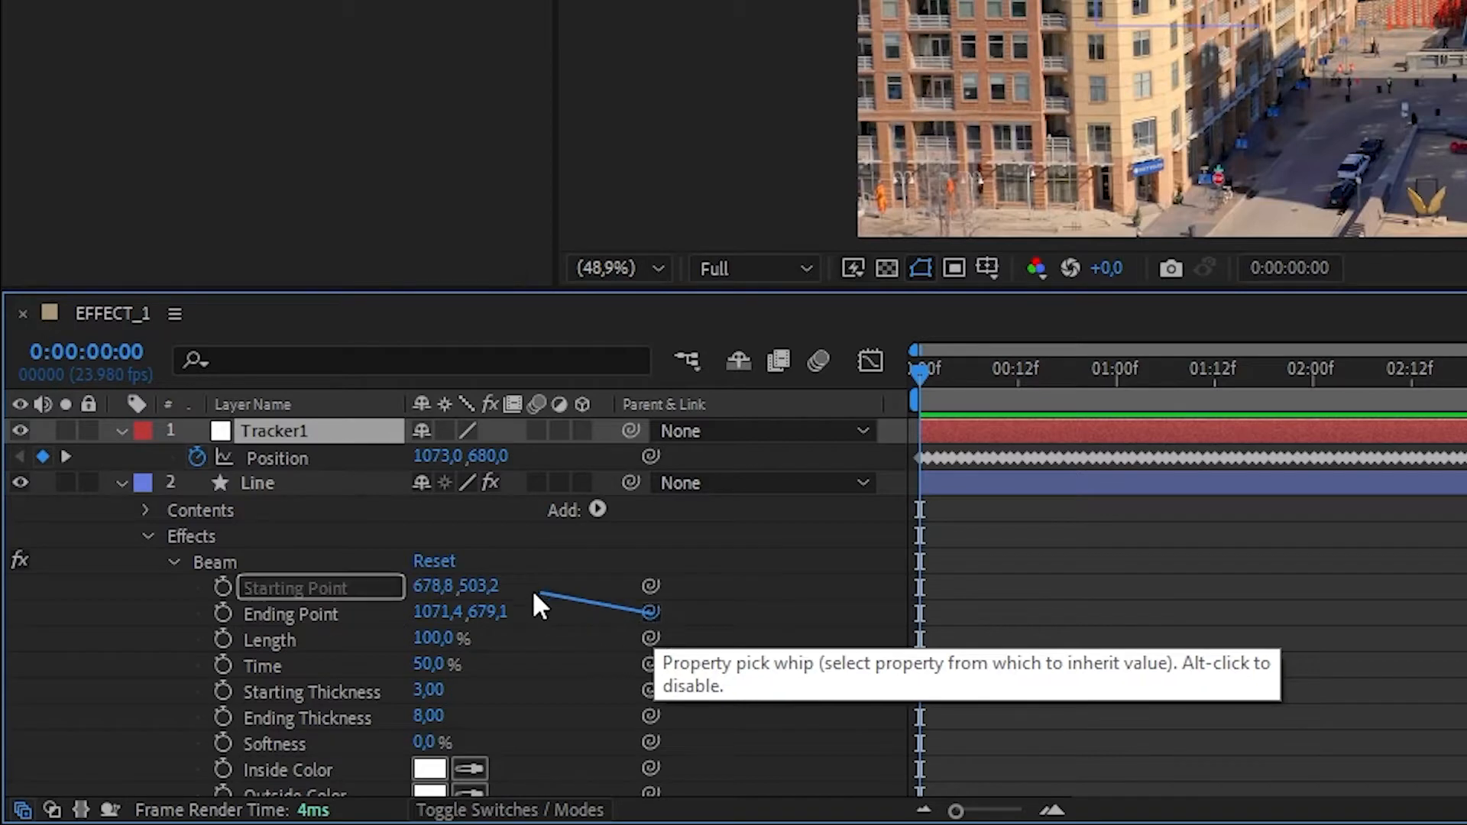
{"action": "left_click", "coordinate": [652, 612]}
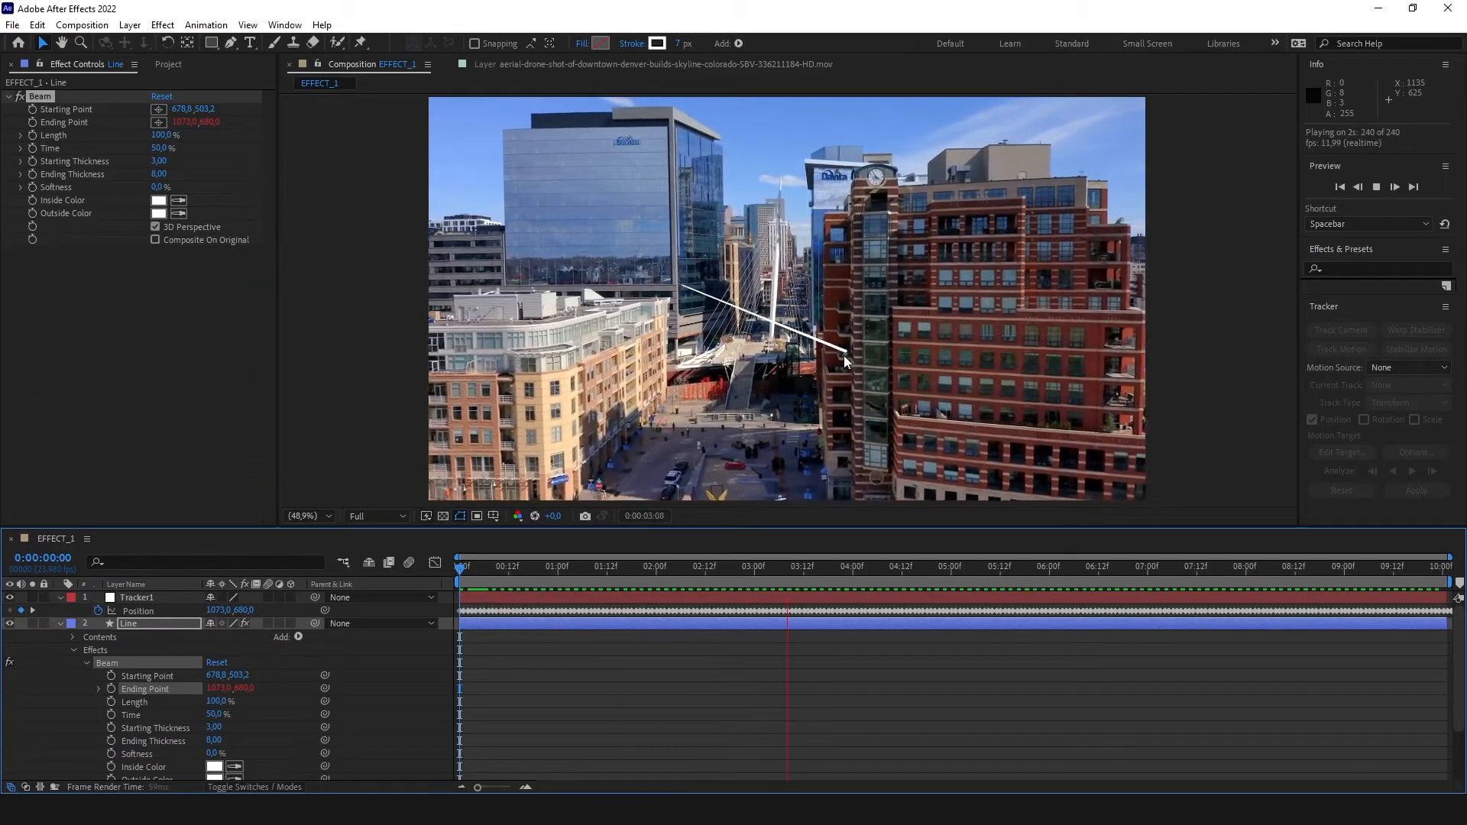
Step: Scrub to a later frame to check the line's end follows the building
{"action": "left_click", "coordinate": [803, 584]}
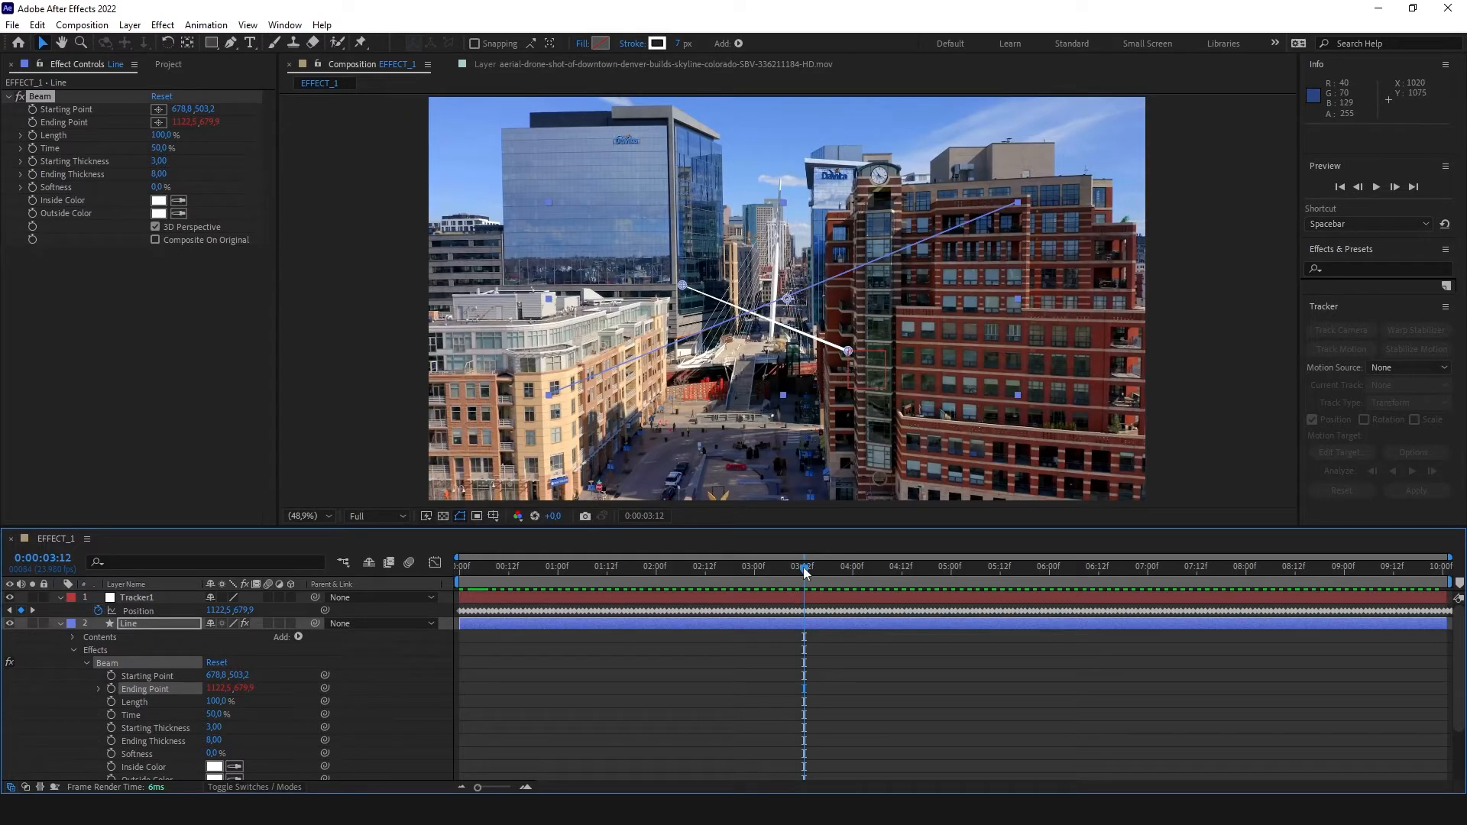
{"action": "left_click", "coordinate": [1375, 186]}
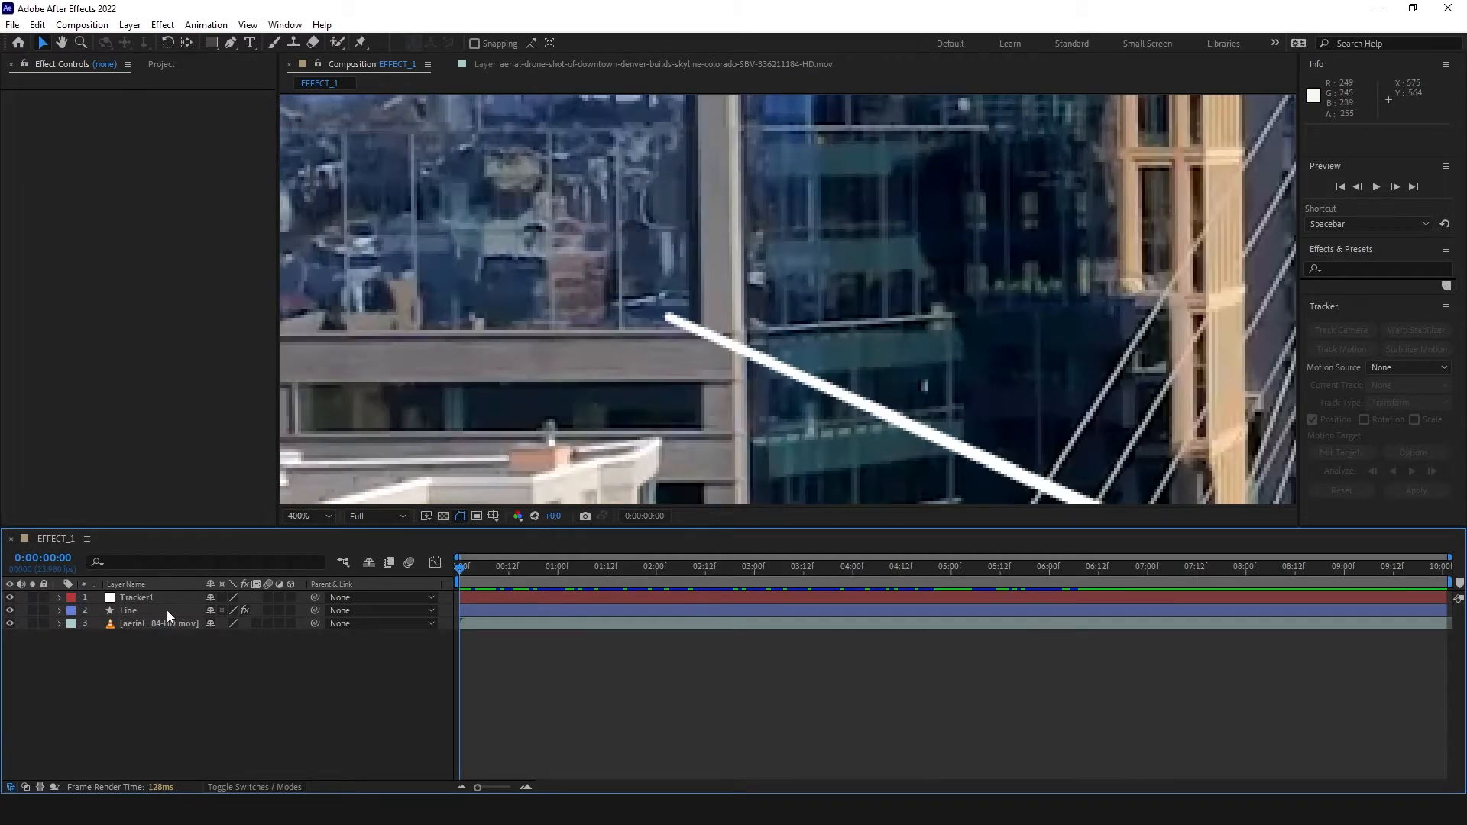
Step: Add a null object at the top of the stack named Tracker2
{"action": "left_click", "coordinate": [128, 611]}
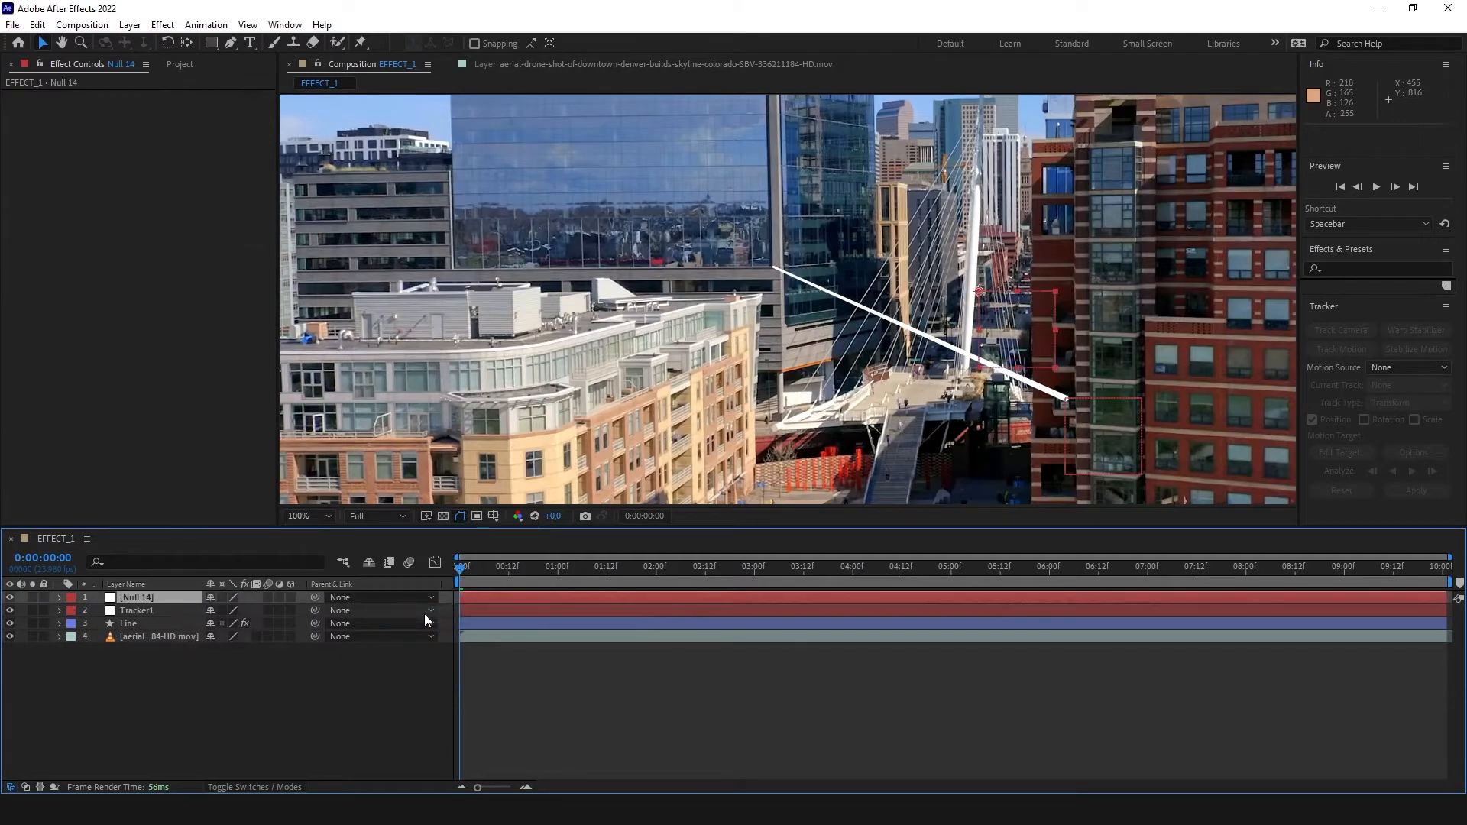
{"action": "type", "text": "Tracker2"}
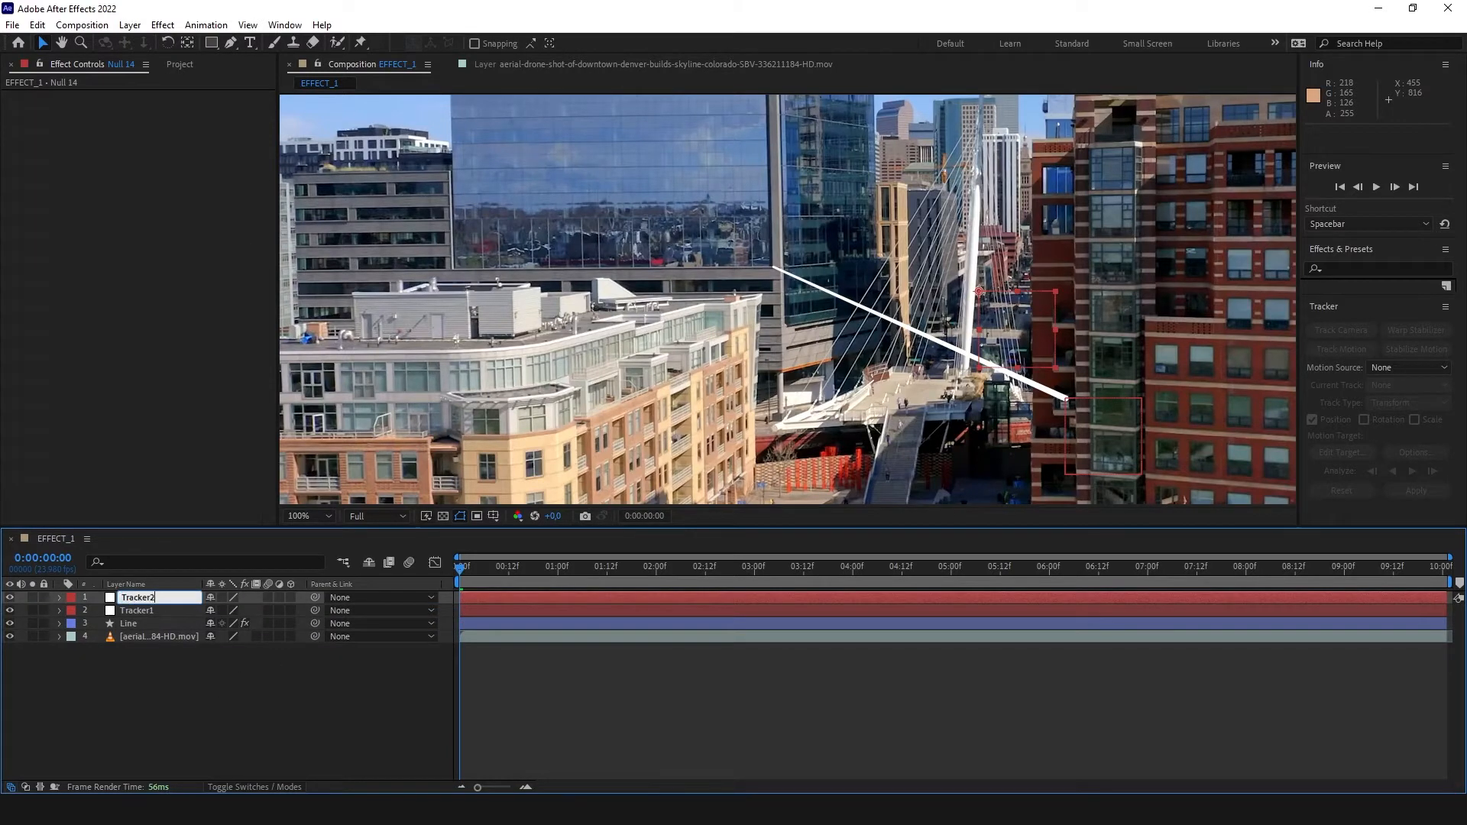
{"action": "left_click", "coordinate": [158, 636]}
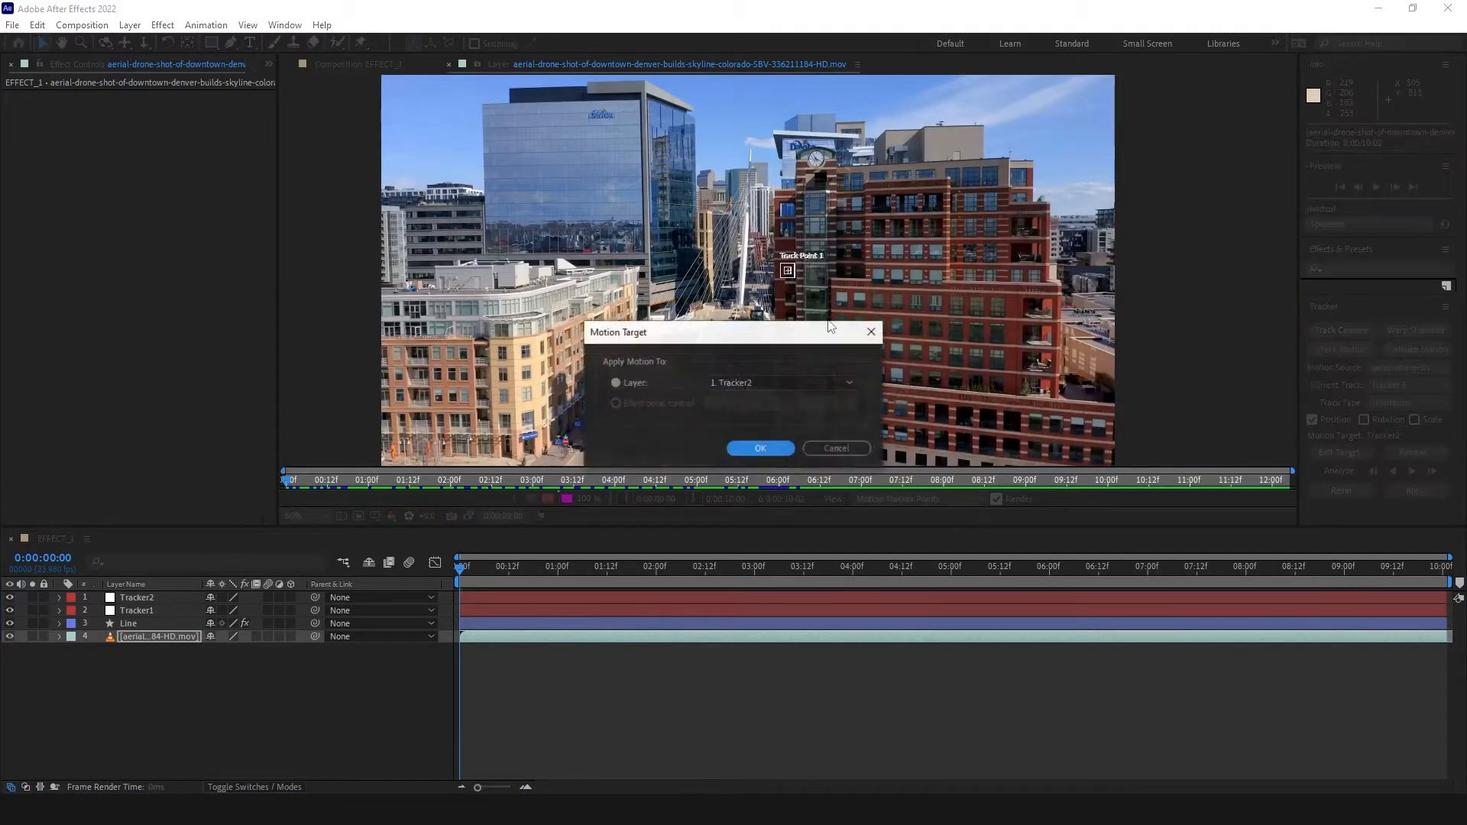
Step: Track a second feature with Tracker2 as target and apply its motion in X and Y
{"action": "left_click", "coordinate": [761, 448]}
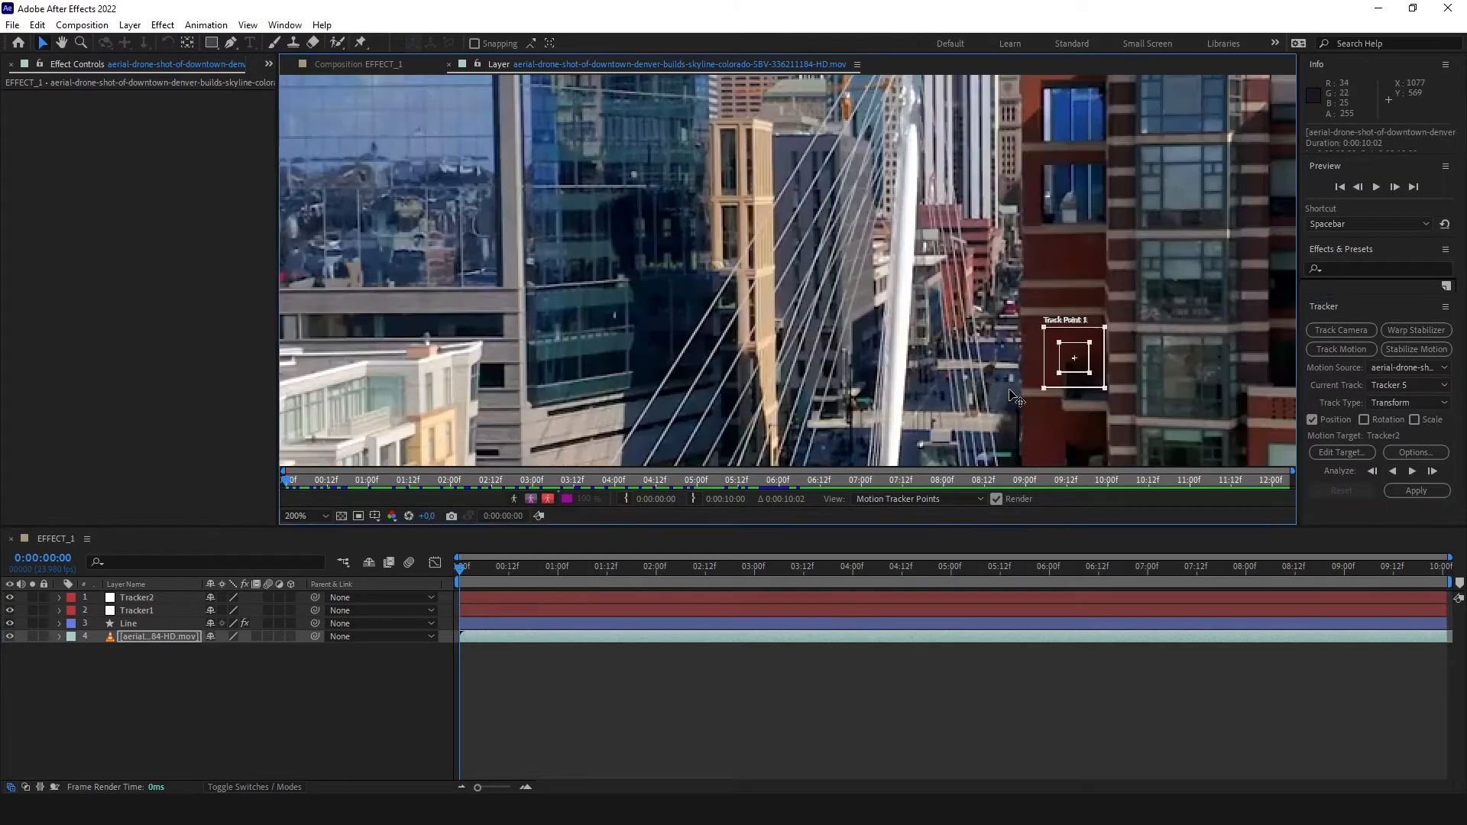
{"action": "left_click_drag", "start_coordinate": [1074, 357], "coordinate": [500, 284]}
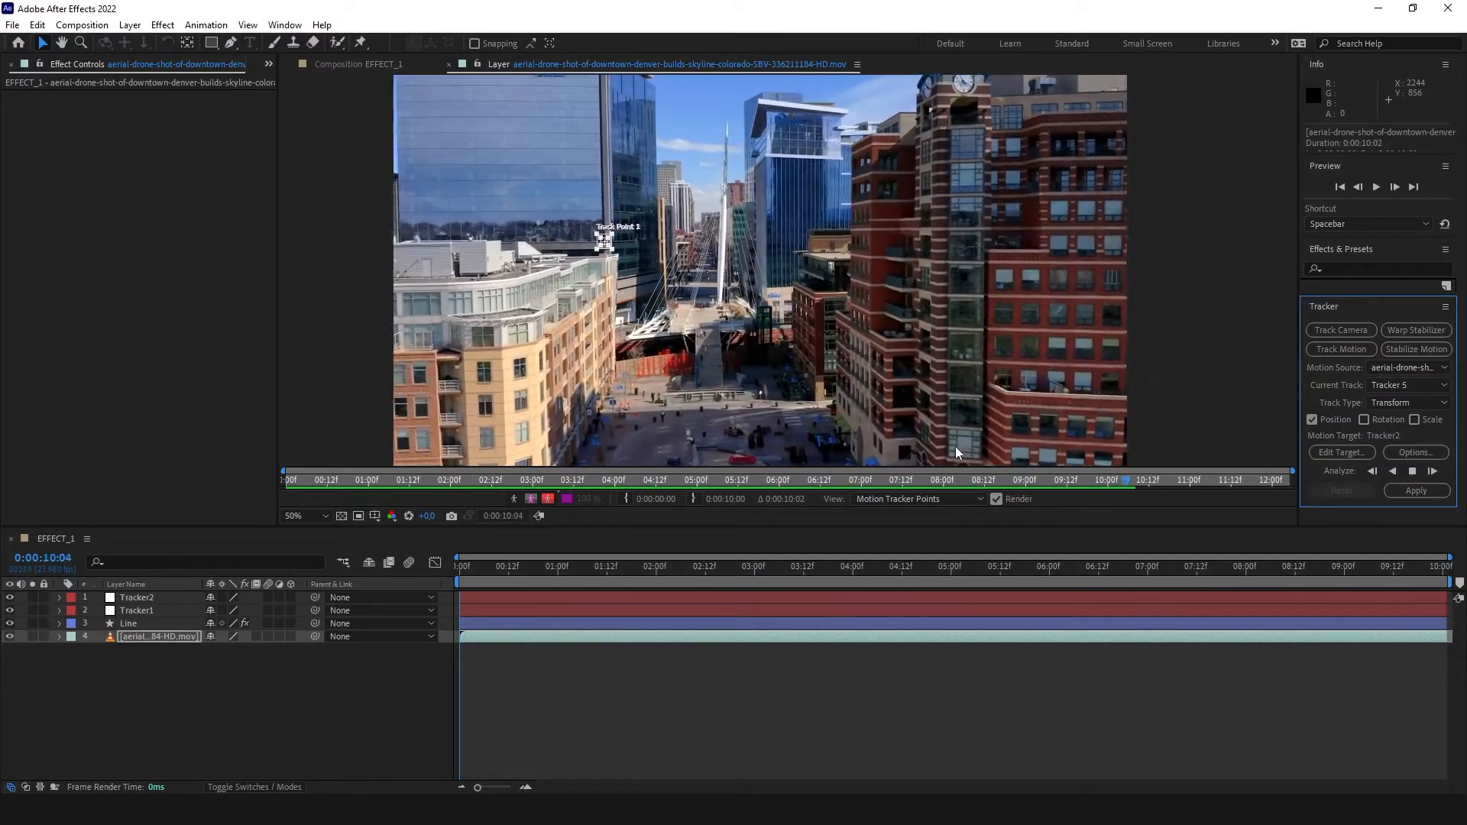
{"action": "left_click", "coordinate": [1416, 491]}
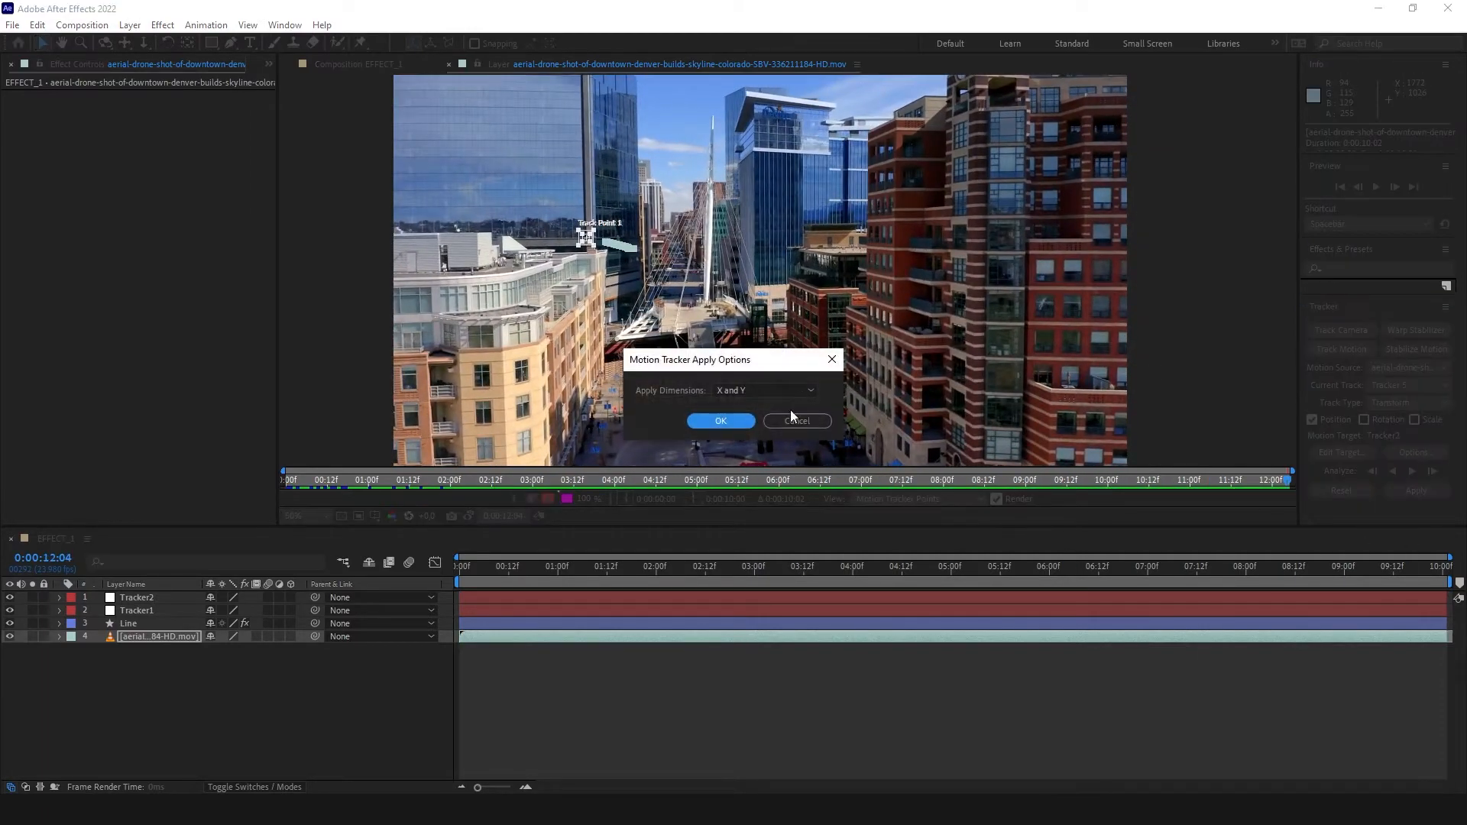
{"action": "left_click", "coordinate": [721, 420]}
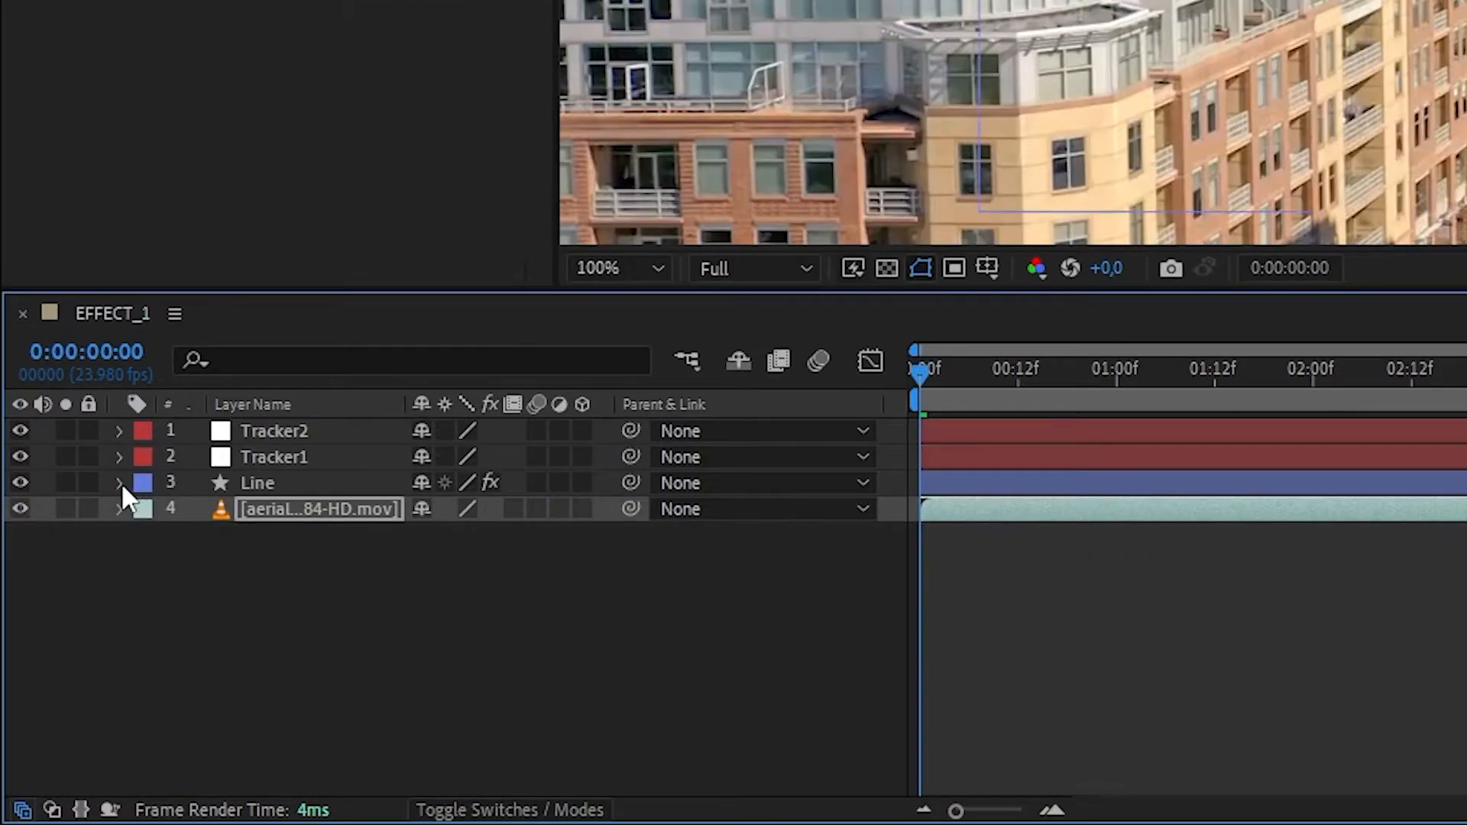
Step: Pick-whip the Beam starting point to Tracker2's Position and preview both pinned ends
{"action": "left_click", "coordinate": [118, 483]}
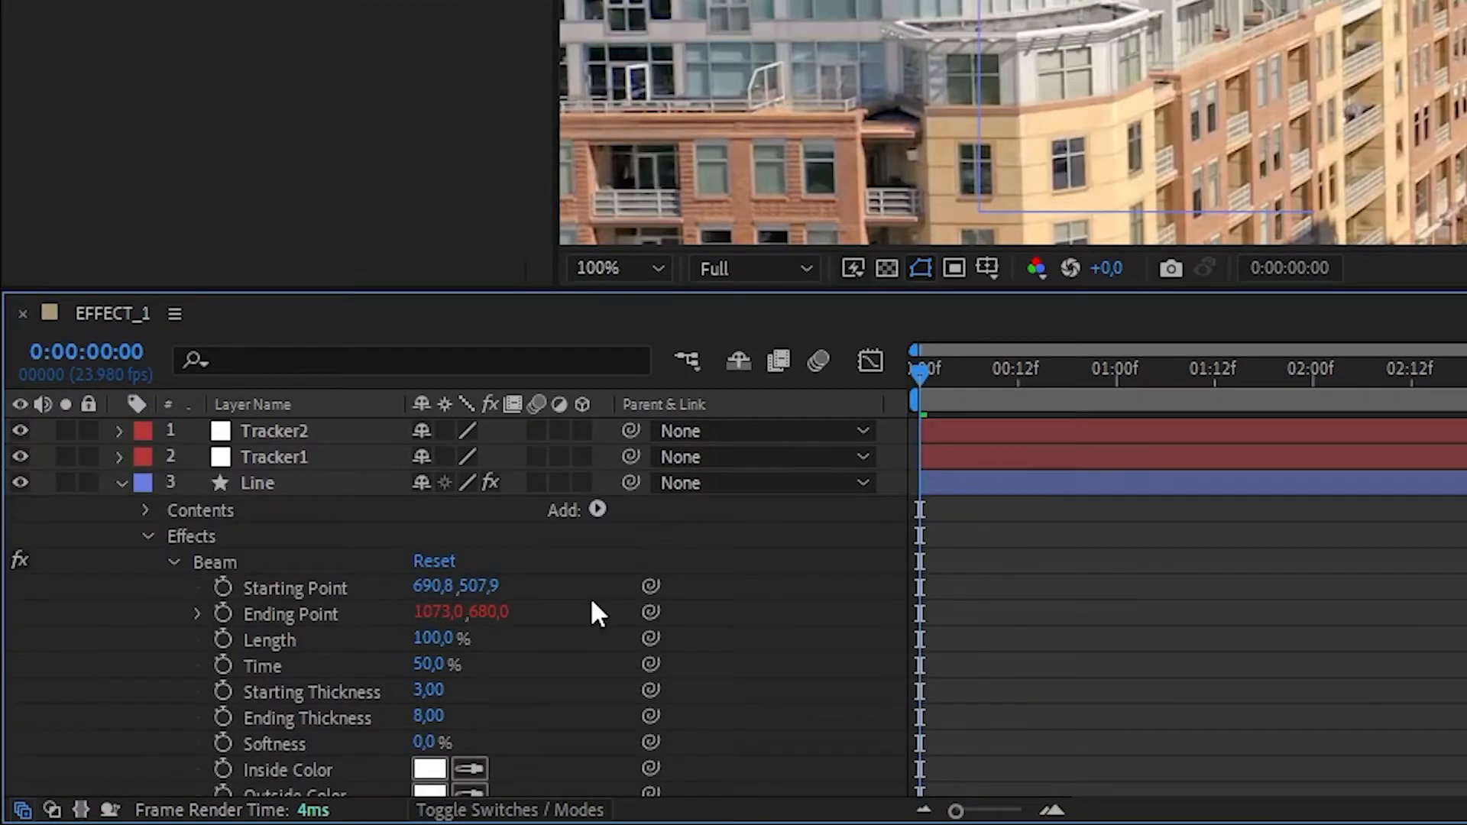
{"action": "left_click", "coordinate": [275, 431]}
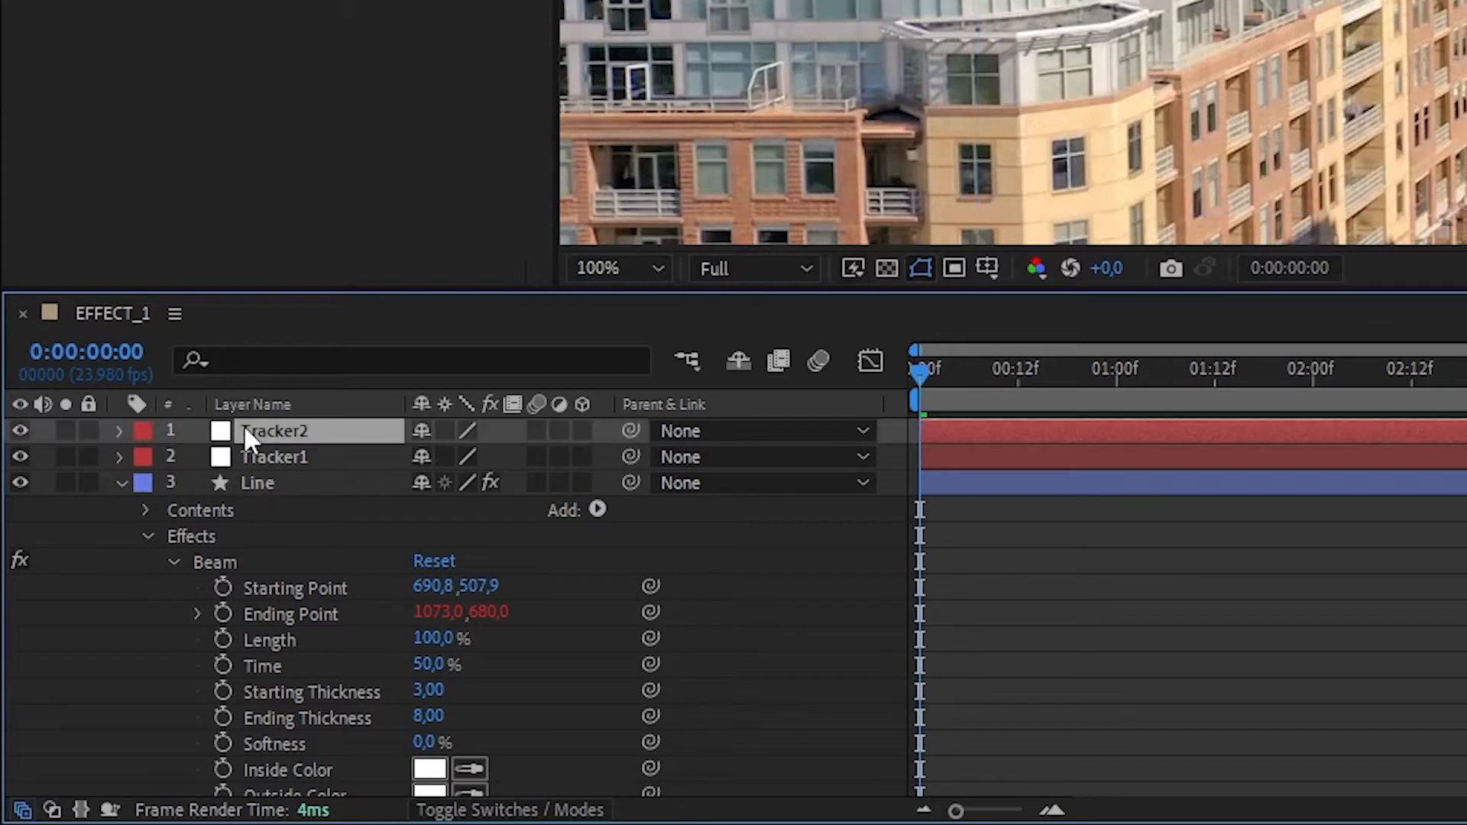
{"action": "left_click", "coordinate": [120, 431]}
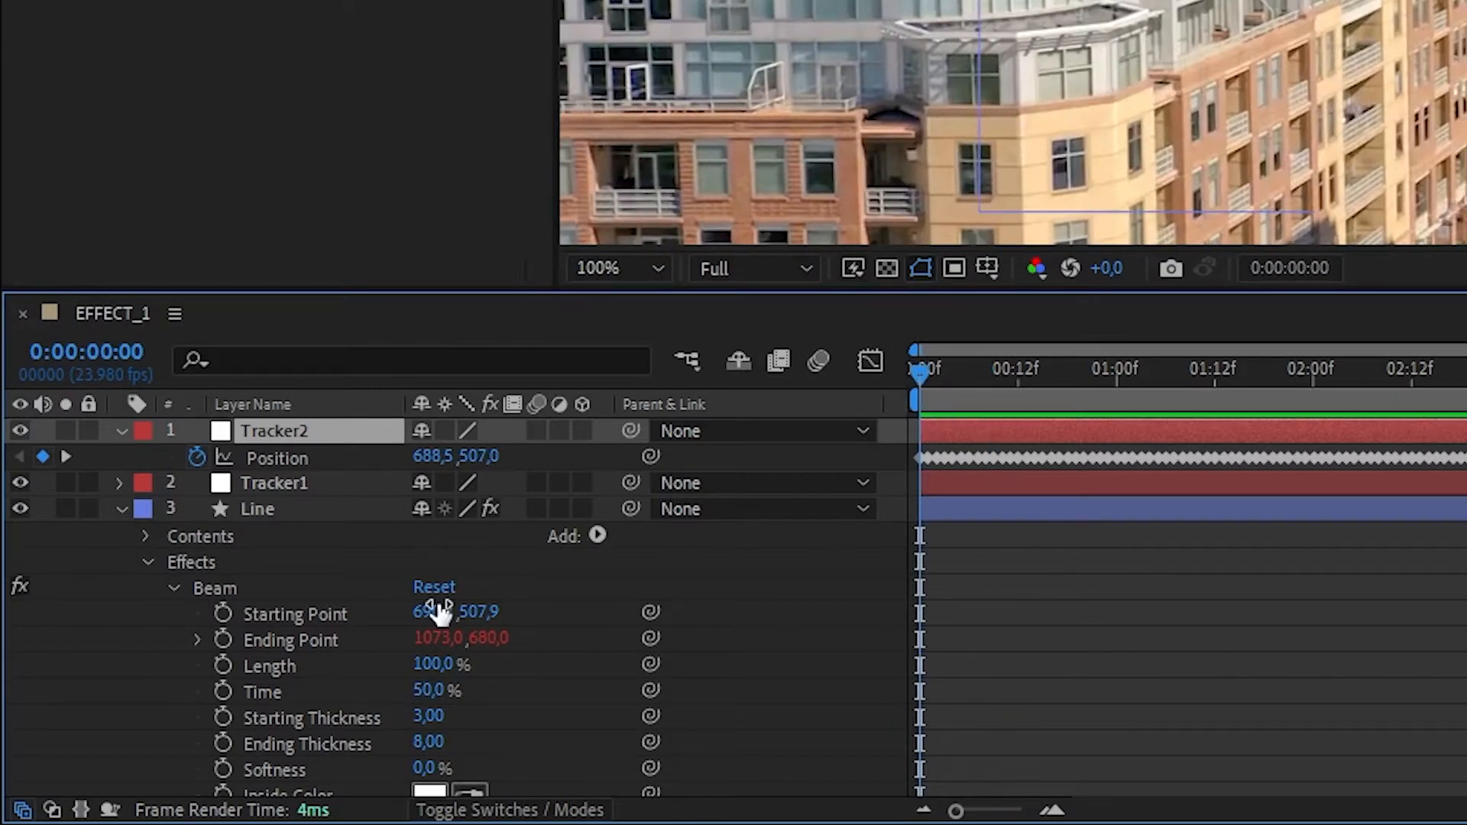
{"action": "left_click_drag", "start_coordinate": [649, 611], "coordinate": [299, 457]}
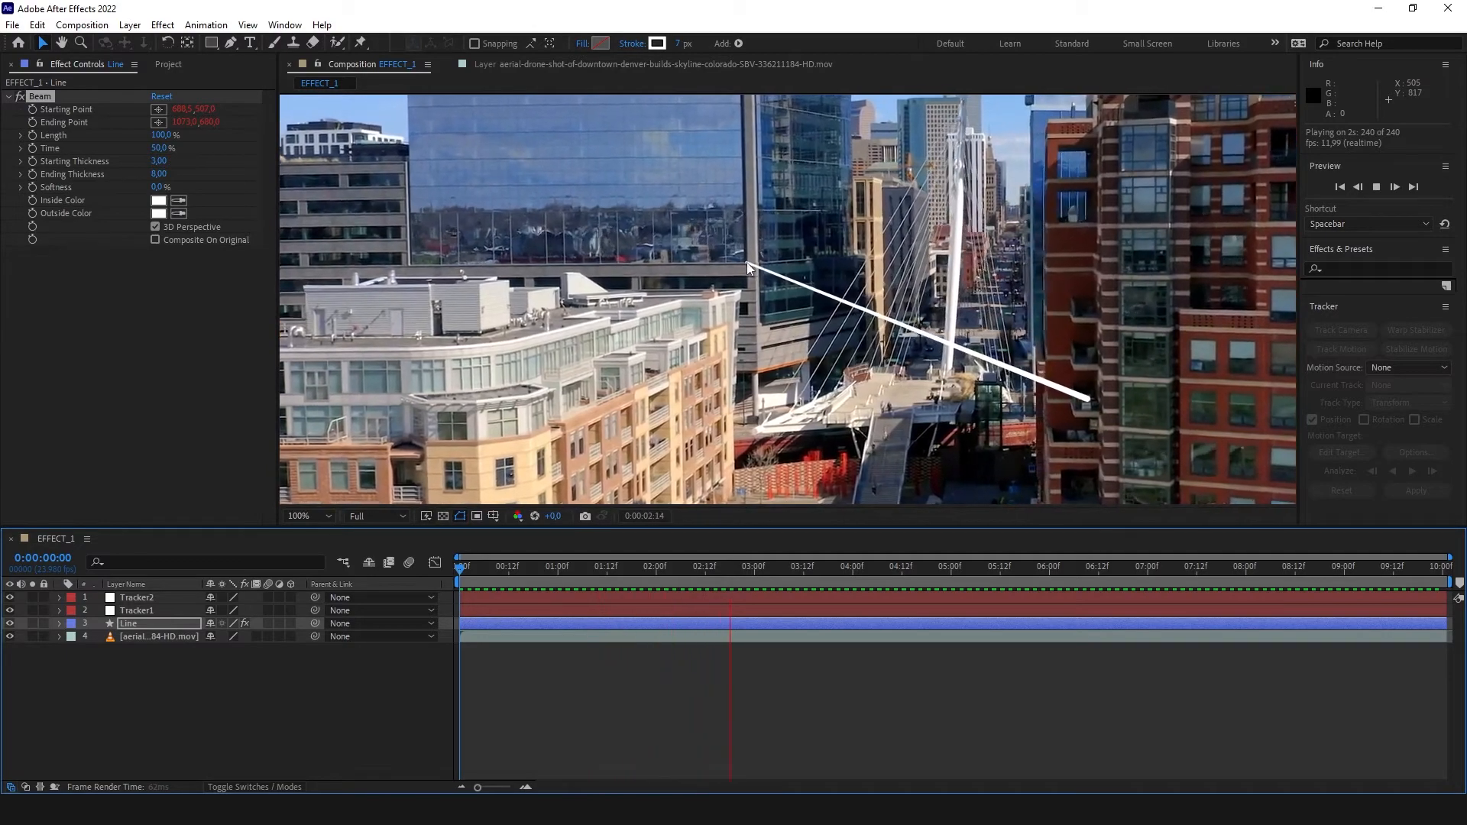
{"action": "left_click", "coordinate": [878, 567]}
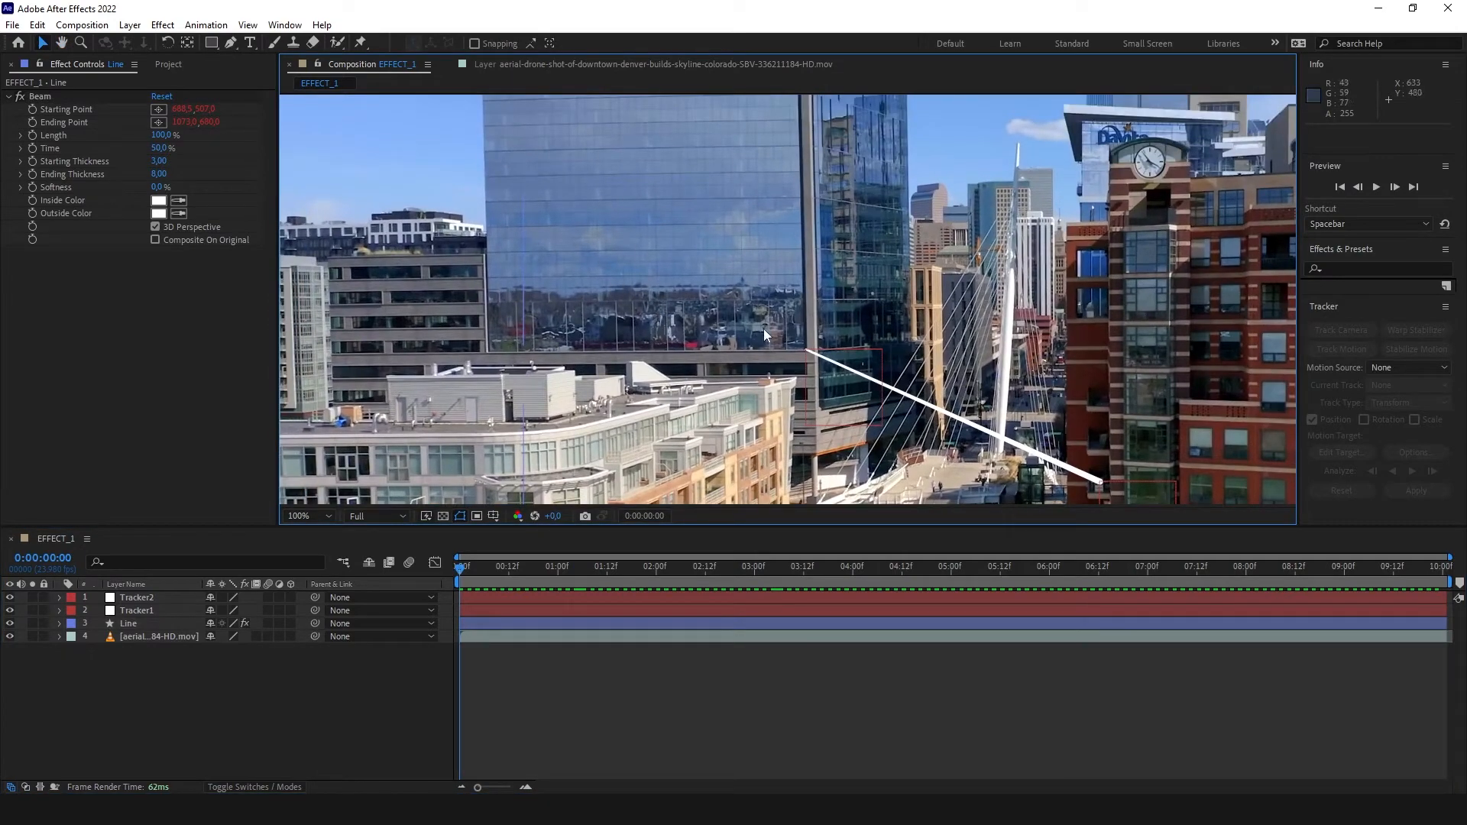
Step: Fit the shot at 50% zoom and scrub through to check the tracked line
{"action": "left_click", "coordinate": [309, 517]}
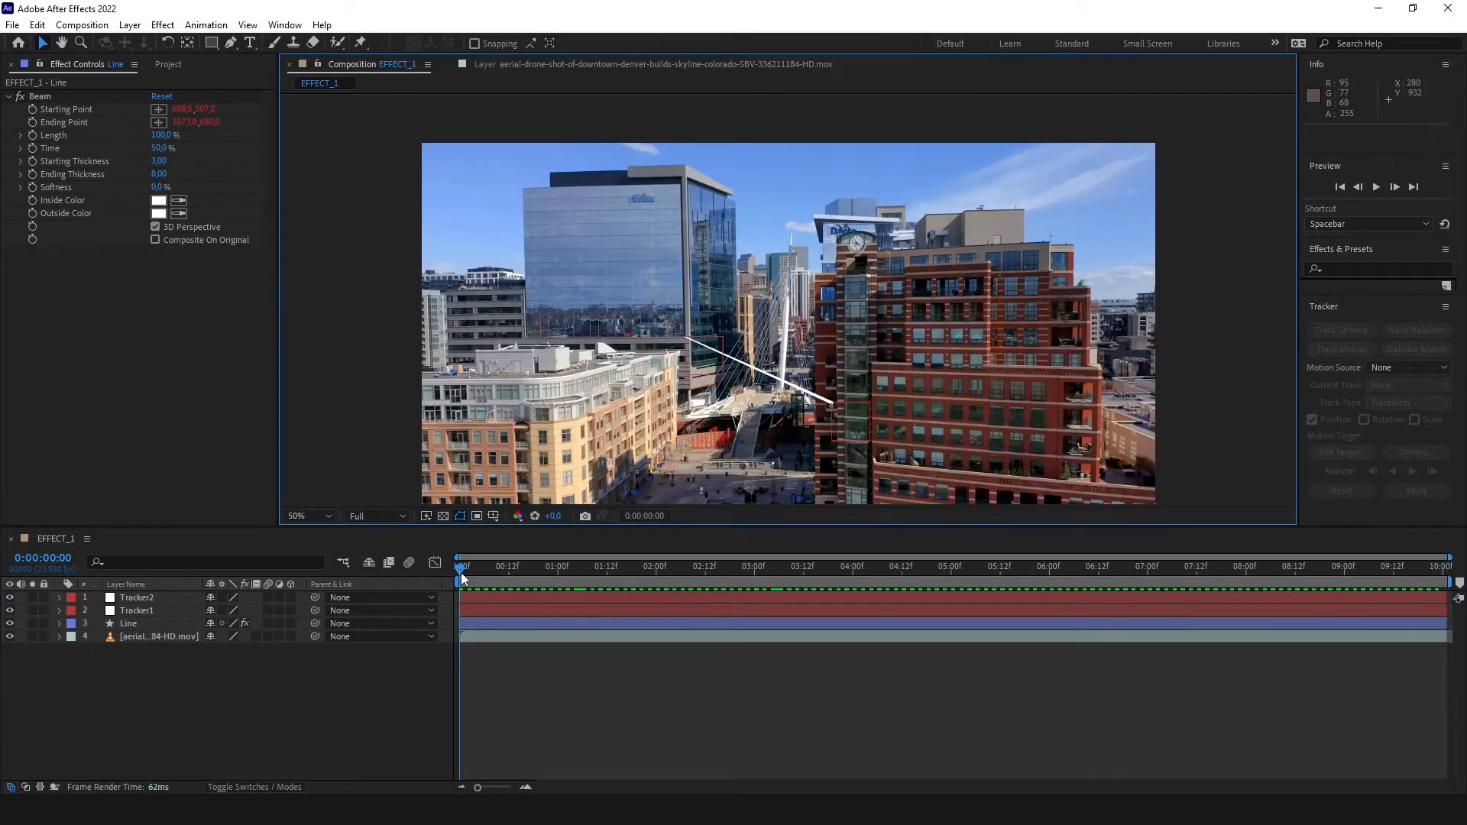
{"action": "left_click", "coordinate": [780, 567]}
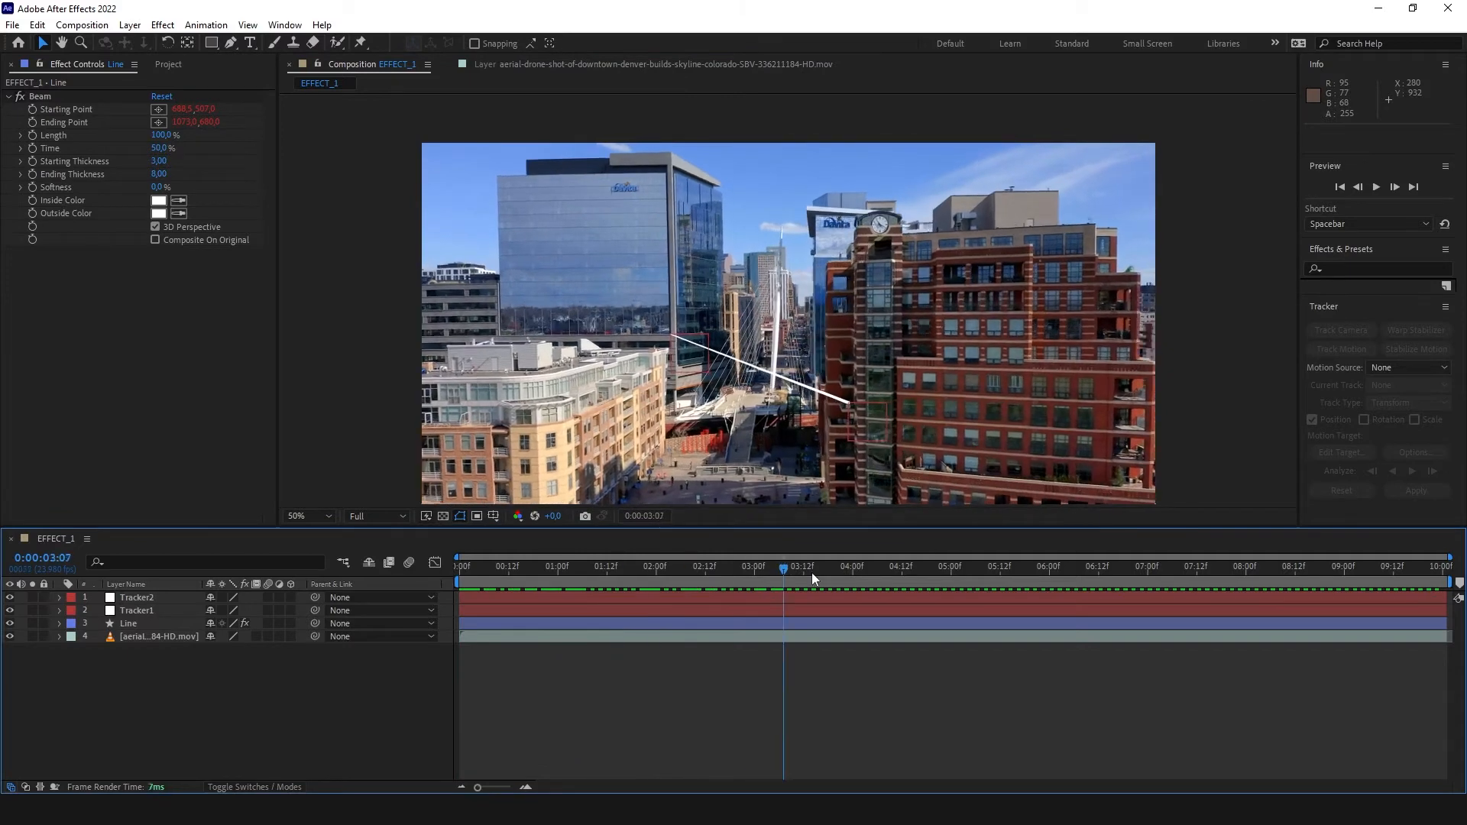
{"action": "left_click", "coordinate": [865, 567]}
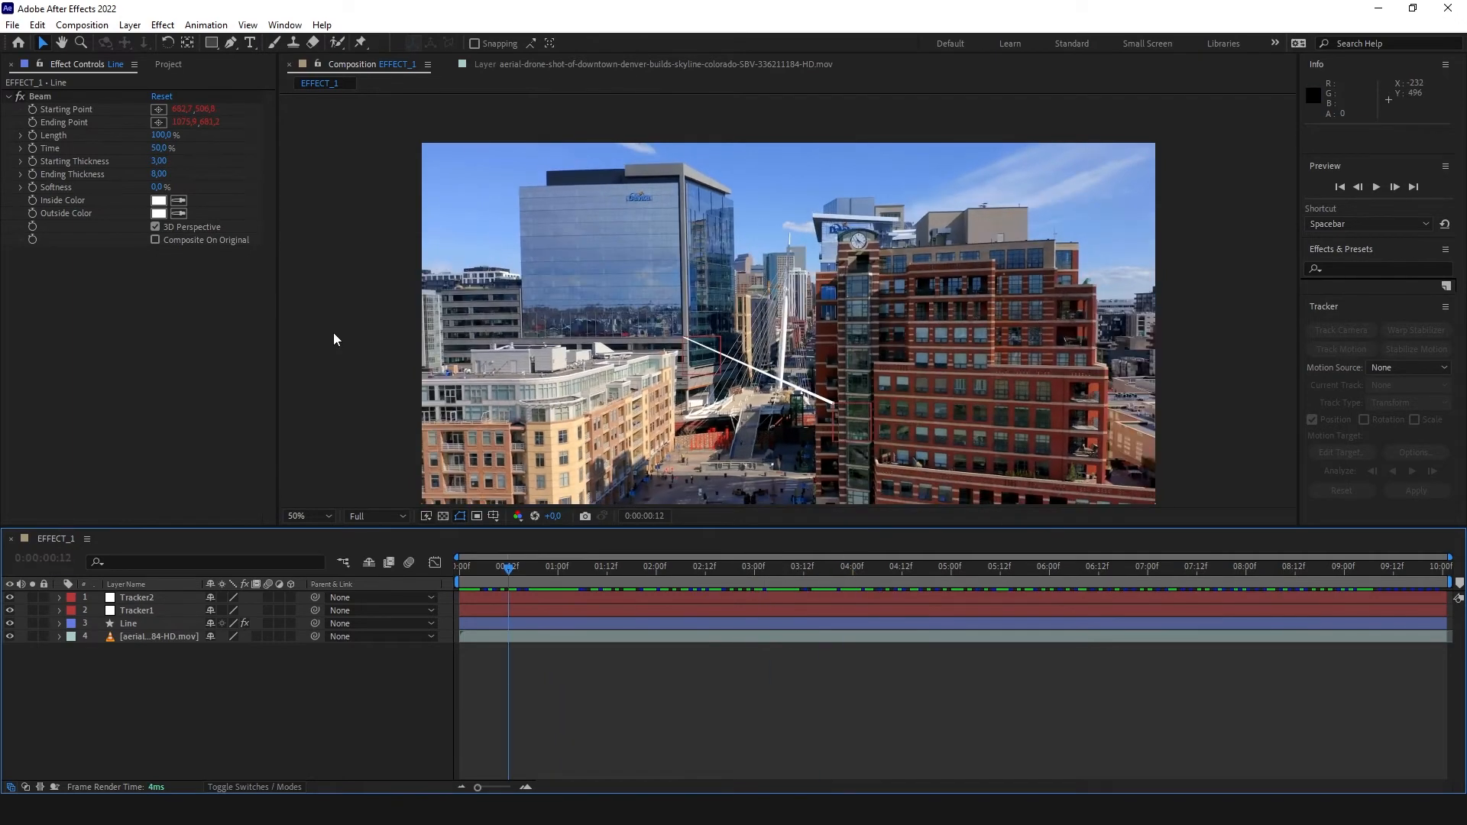
{"action": "mouse_move", "coordinate": [269, 85]}
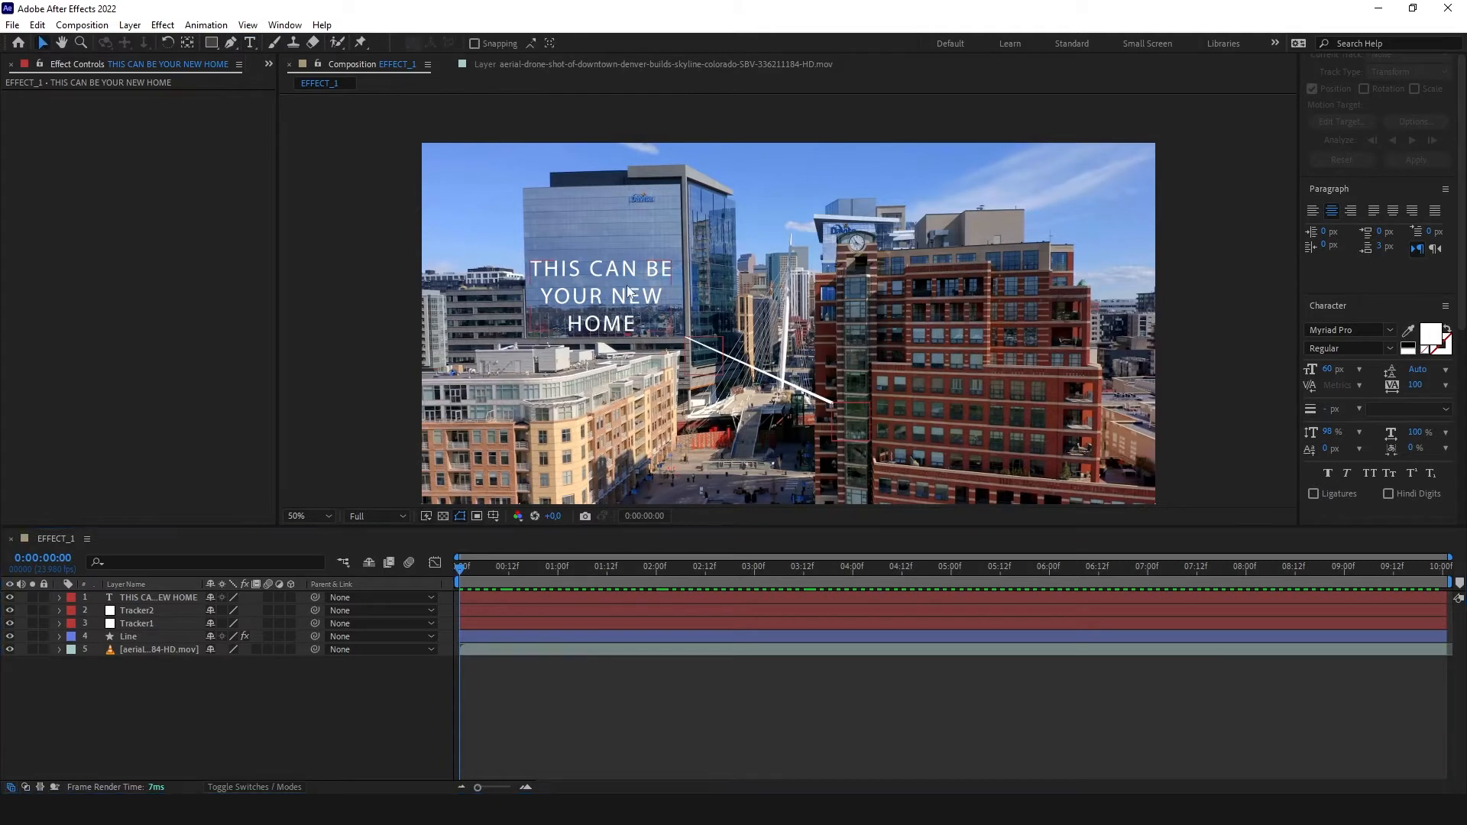
Step: Add centred white text THIS CAN BE YOUR NEW HOME over the glass building
{"action": "left_click", "coordinate": [157, 596]}
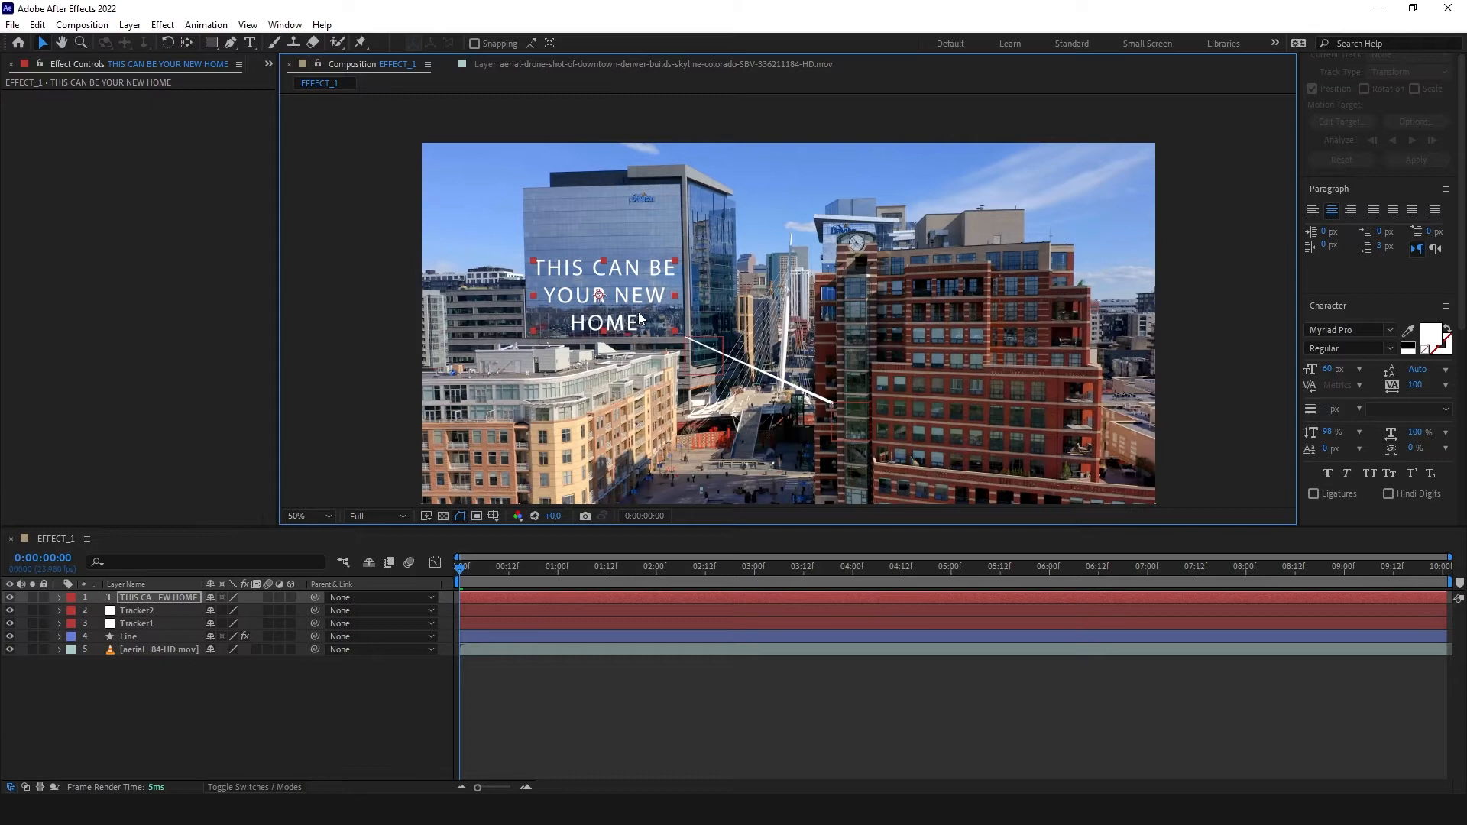
{"action": "right_click", "coordinate": [176, 715]}
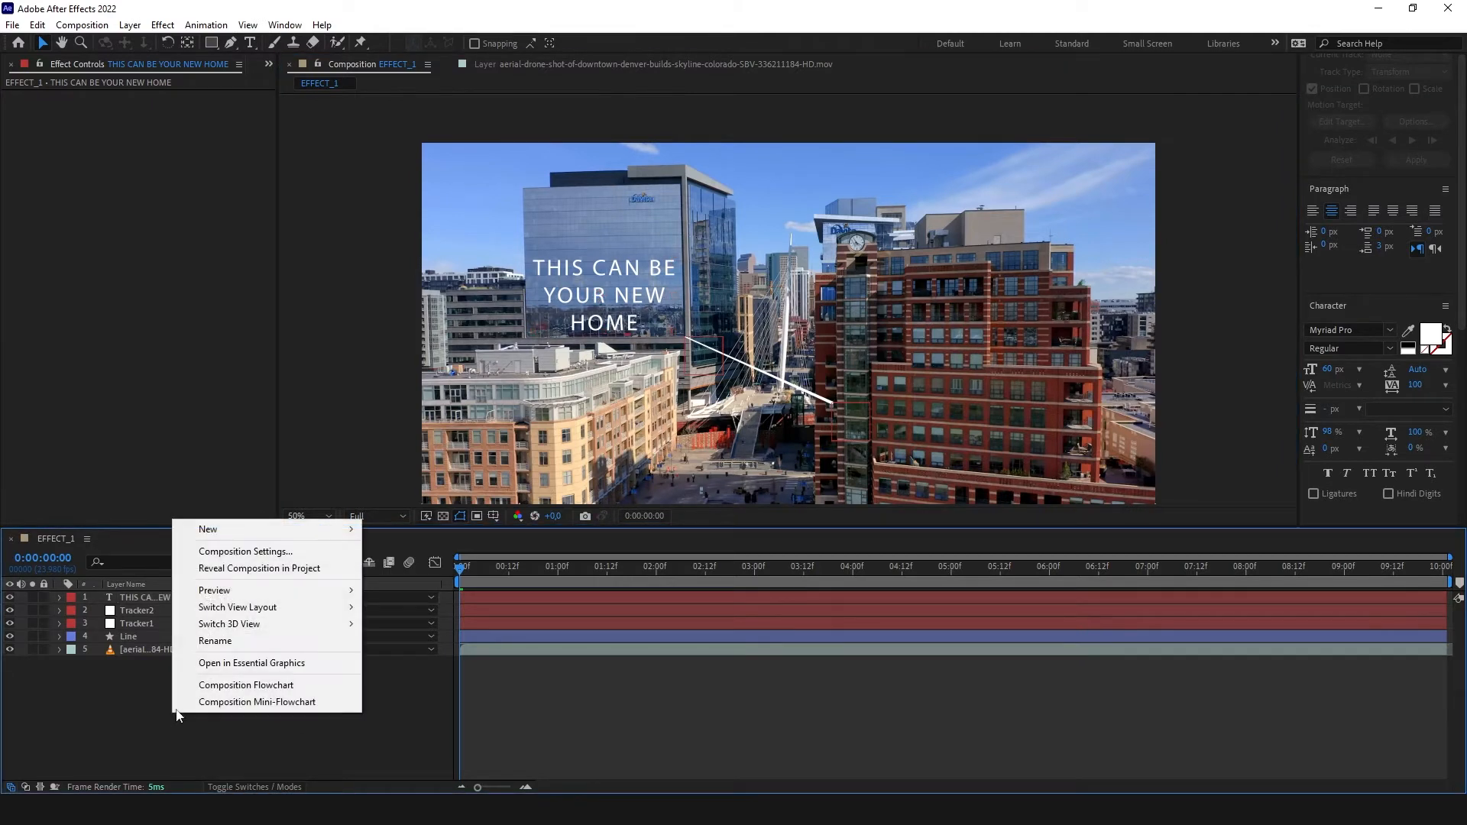
{"action": "mouse_move", "coordinate": [208, 528]}
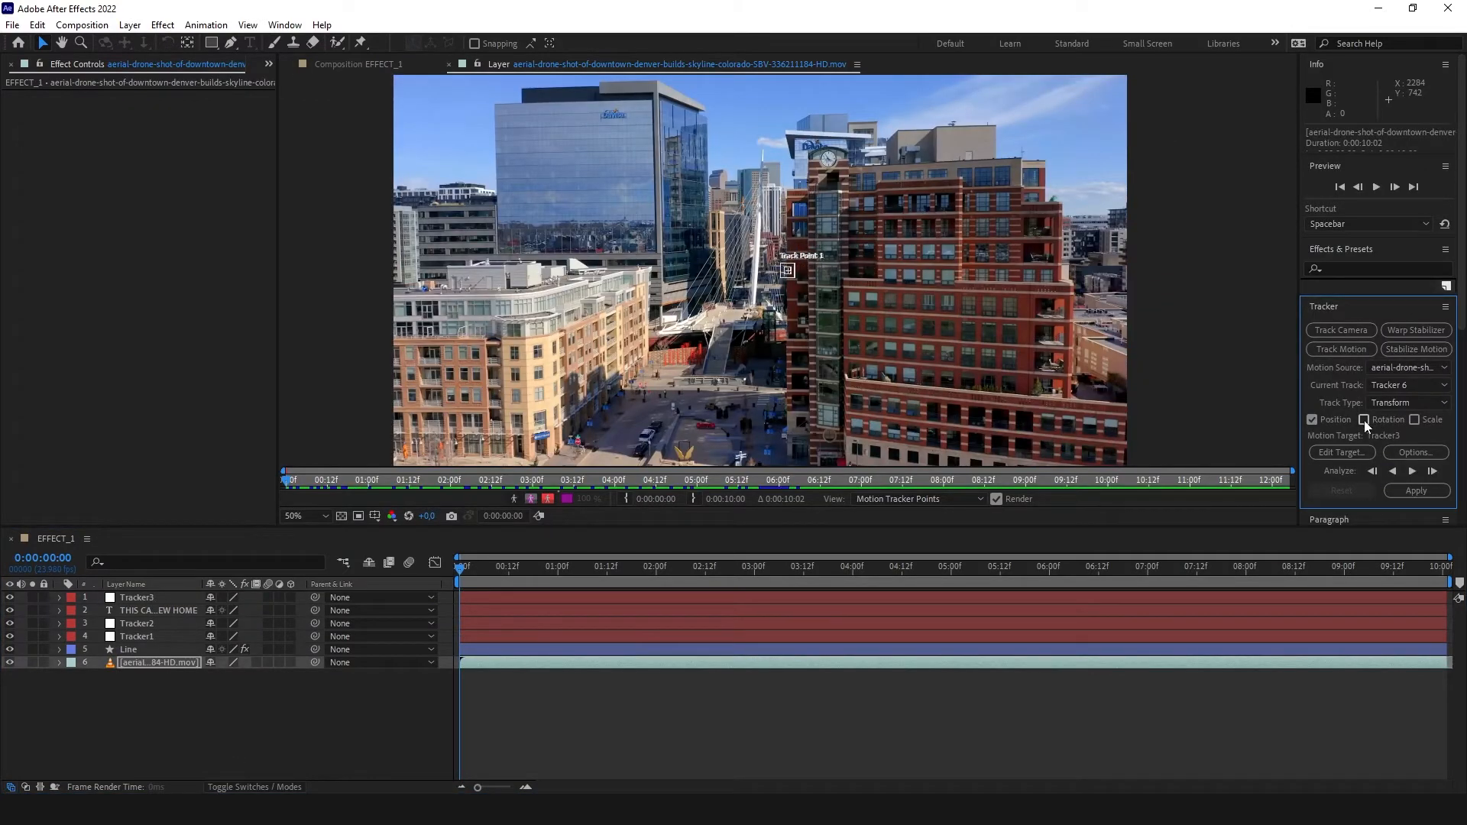
Step: Enable rotation tracking and set Tracker3 as the motion target
{"action": "left_click", "coordinate": [1363, 419]}
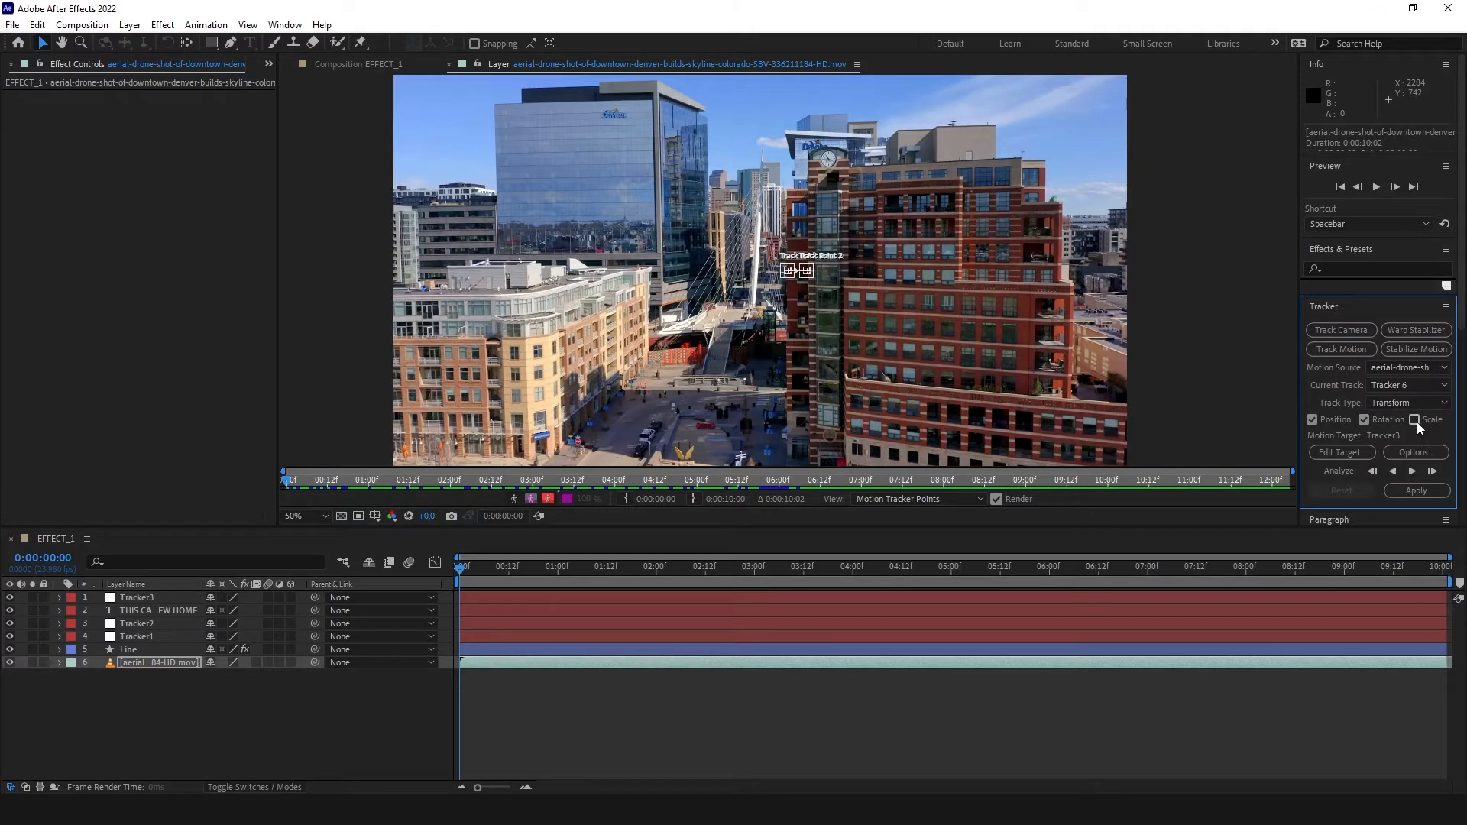
{"action": "left_click", "coordinate": [1342, 452]}
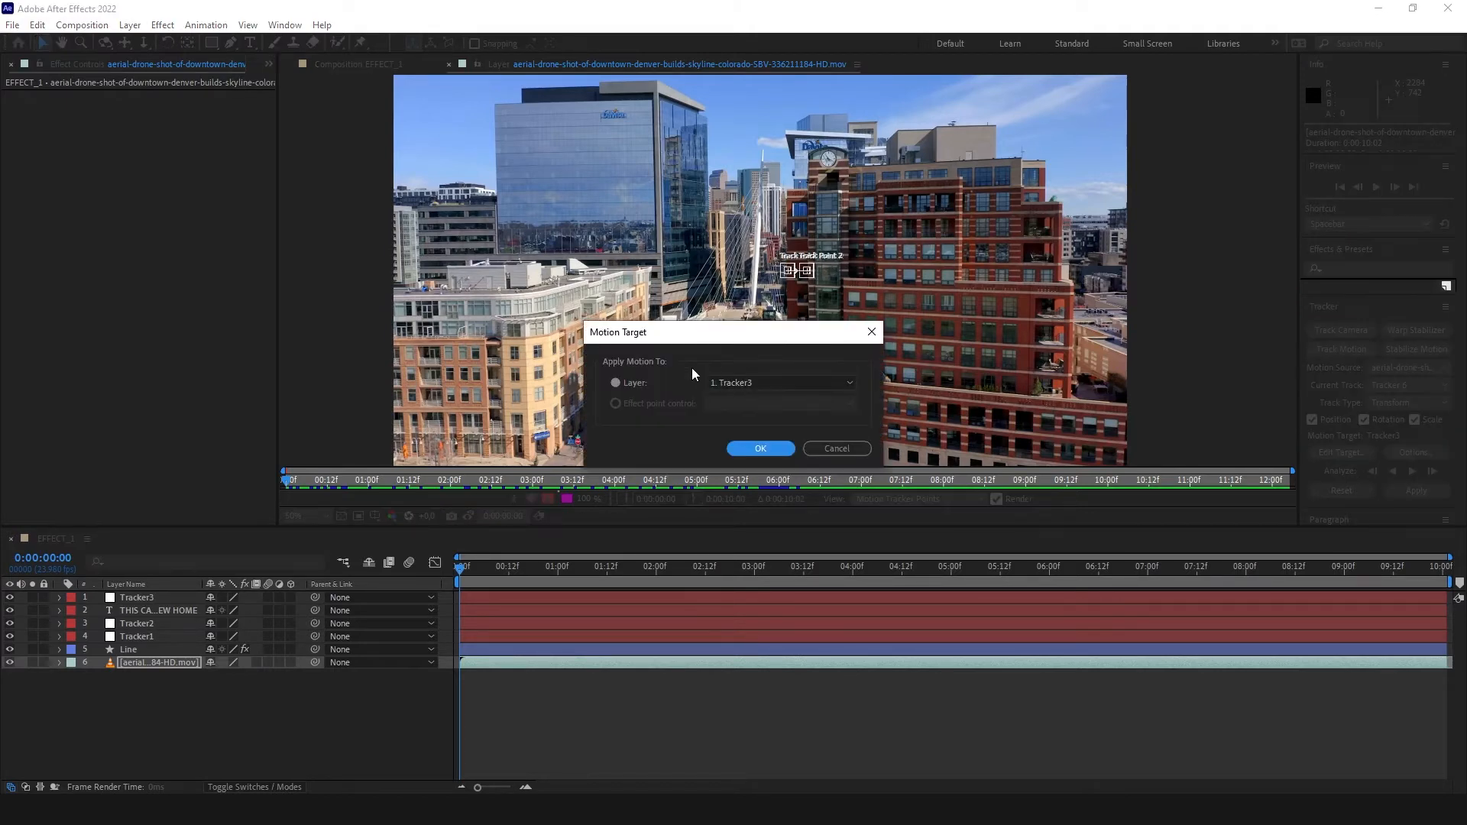
{"action": "left_click", "coordinate": [762, 450]}
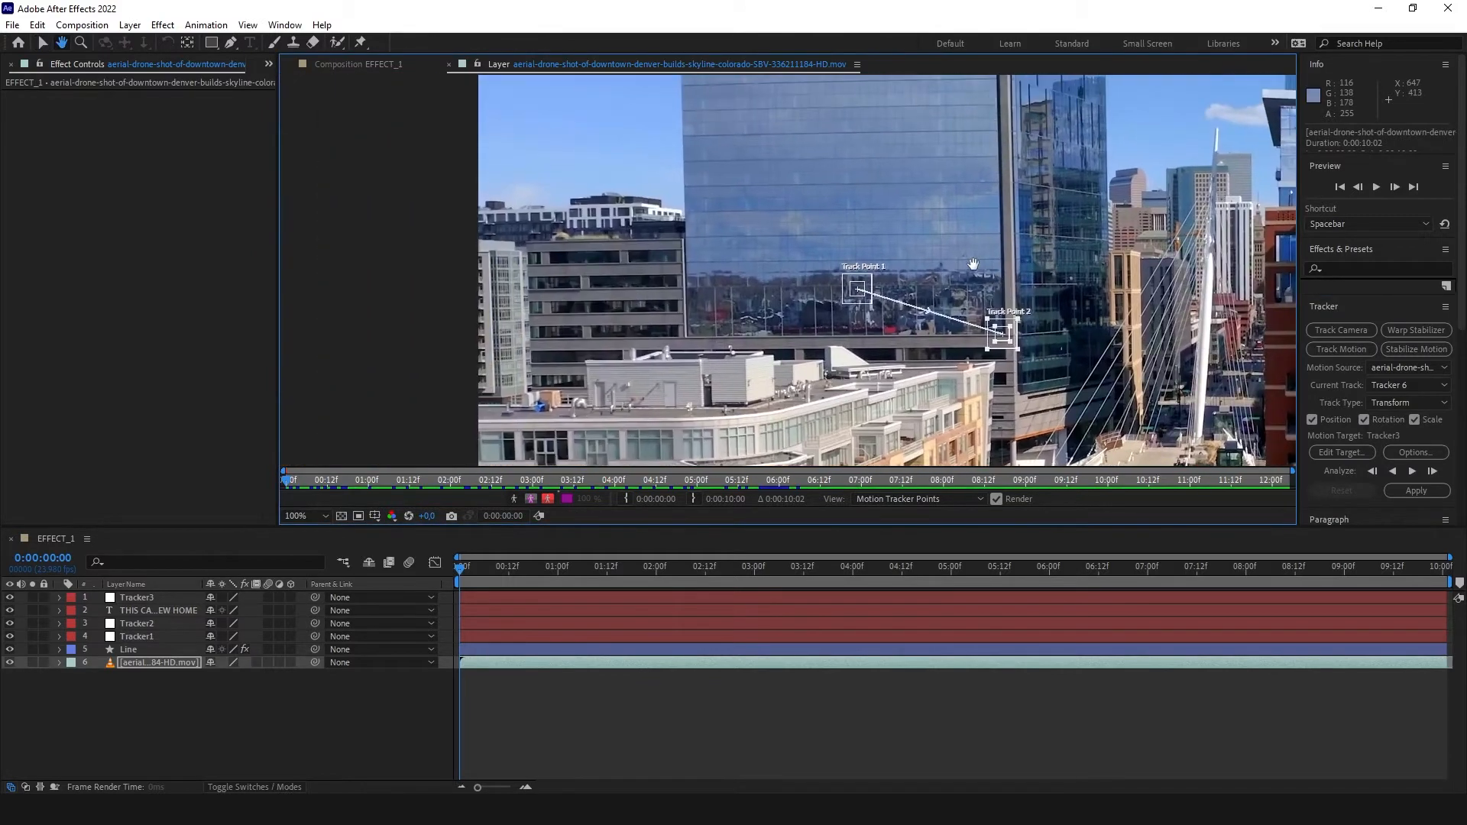
Step: Place Track Points 1 and 2 on the glass building's corners and analyse the track forward
{"action": "left_click_drag", "start_coordinate": [856, 290], "coordinate": [692, 243]}
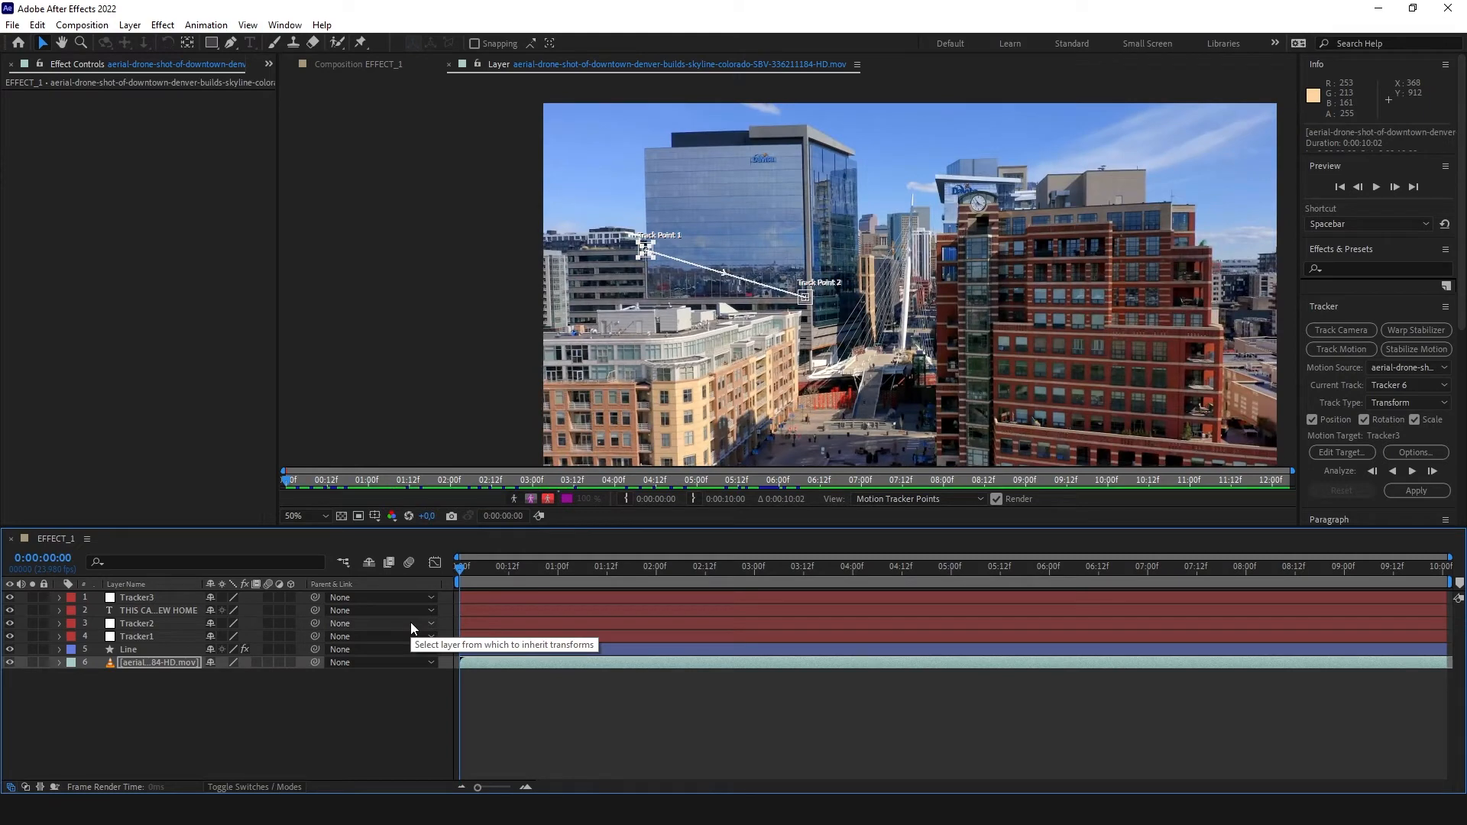
{"action": "left_click", "coordinate": [1455, 582]}
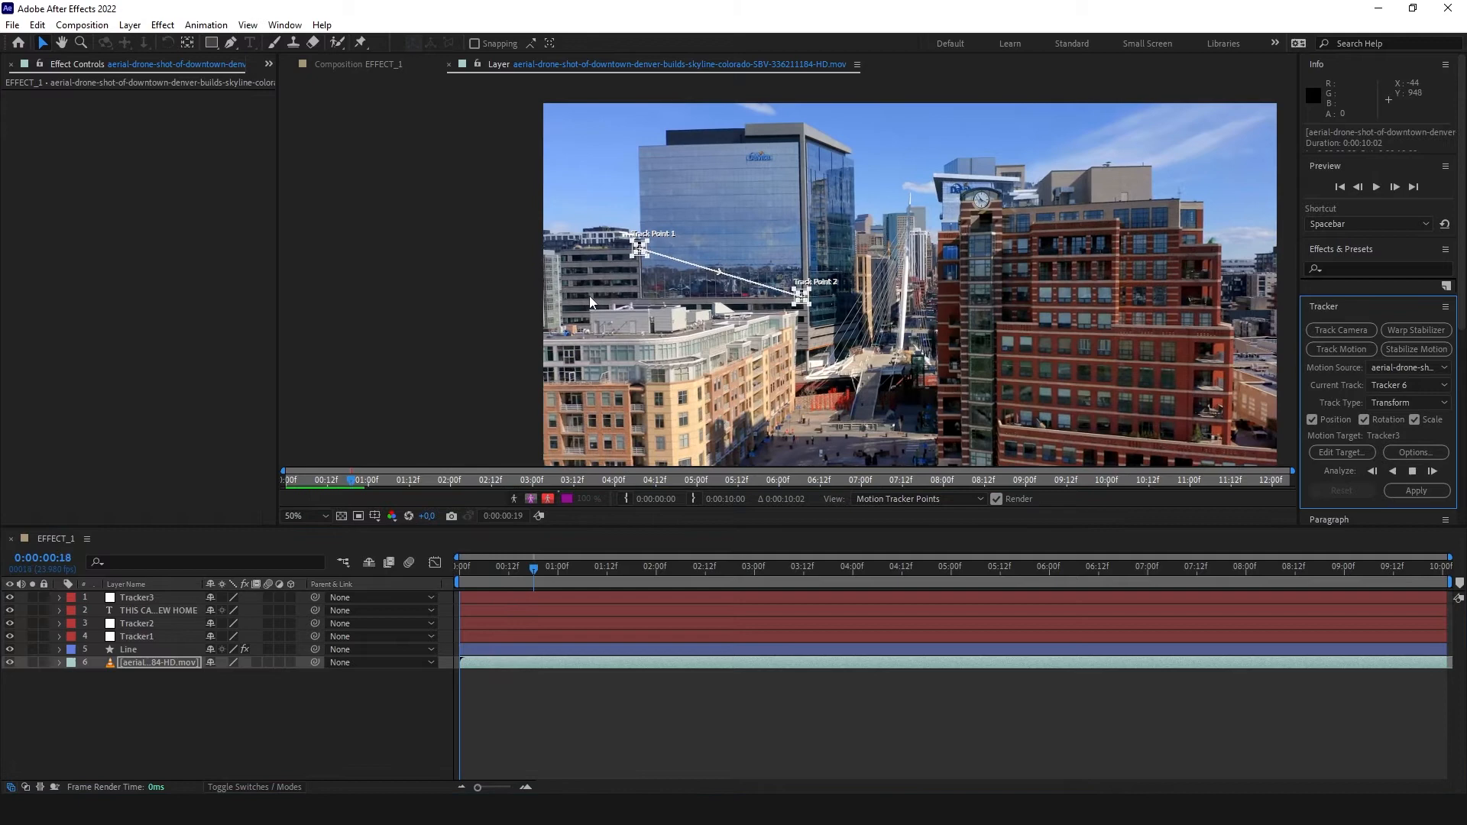
{"action": "left_click_drag", "start_coordinate": [351, 478], "coordinate": [1094, 478]}
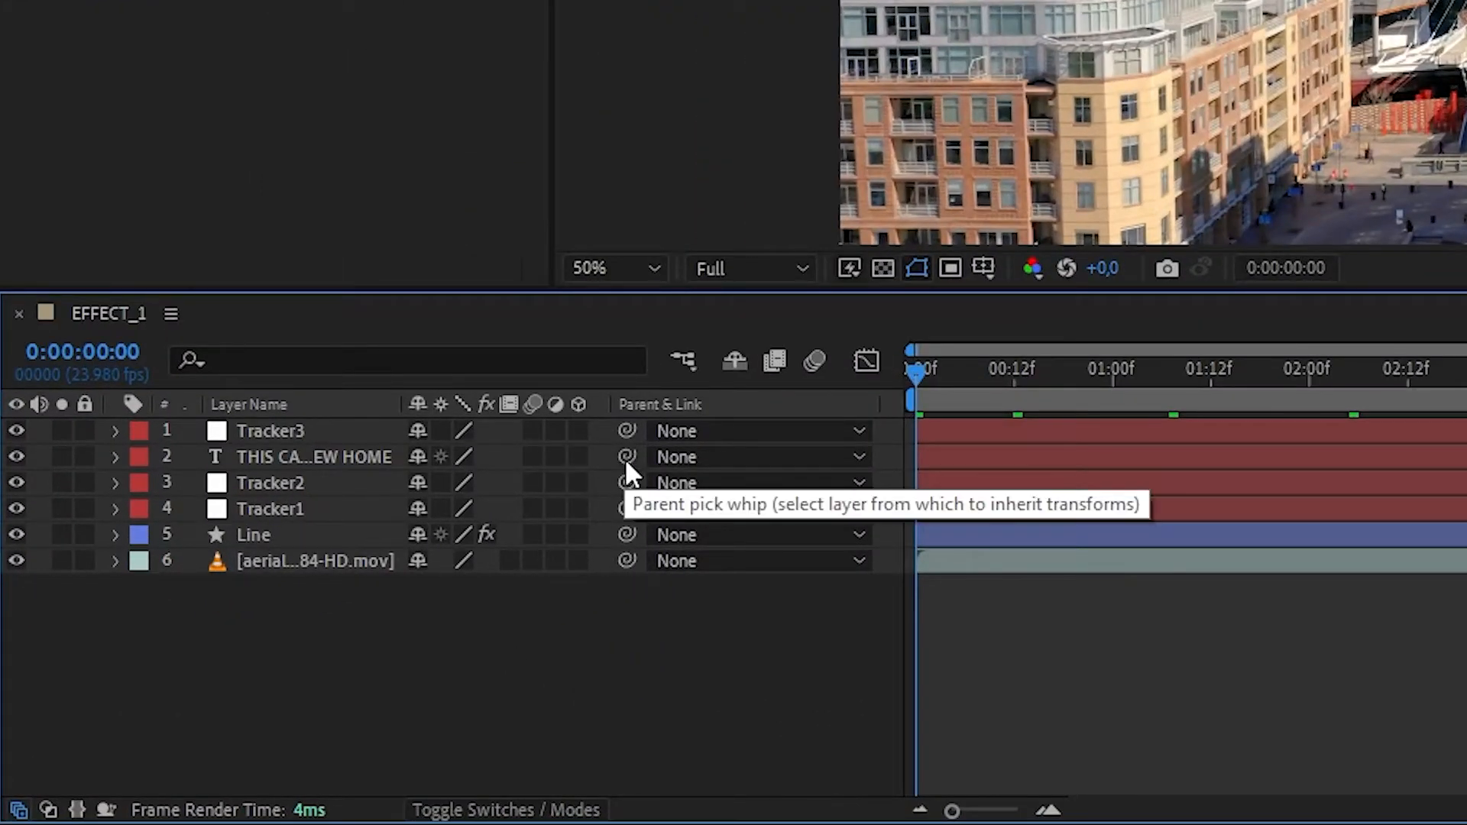
{"action": "mouse_move", "coordinate": [444, 471]}
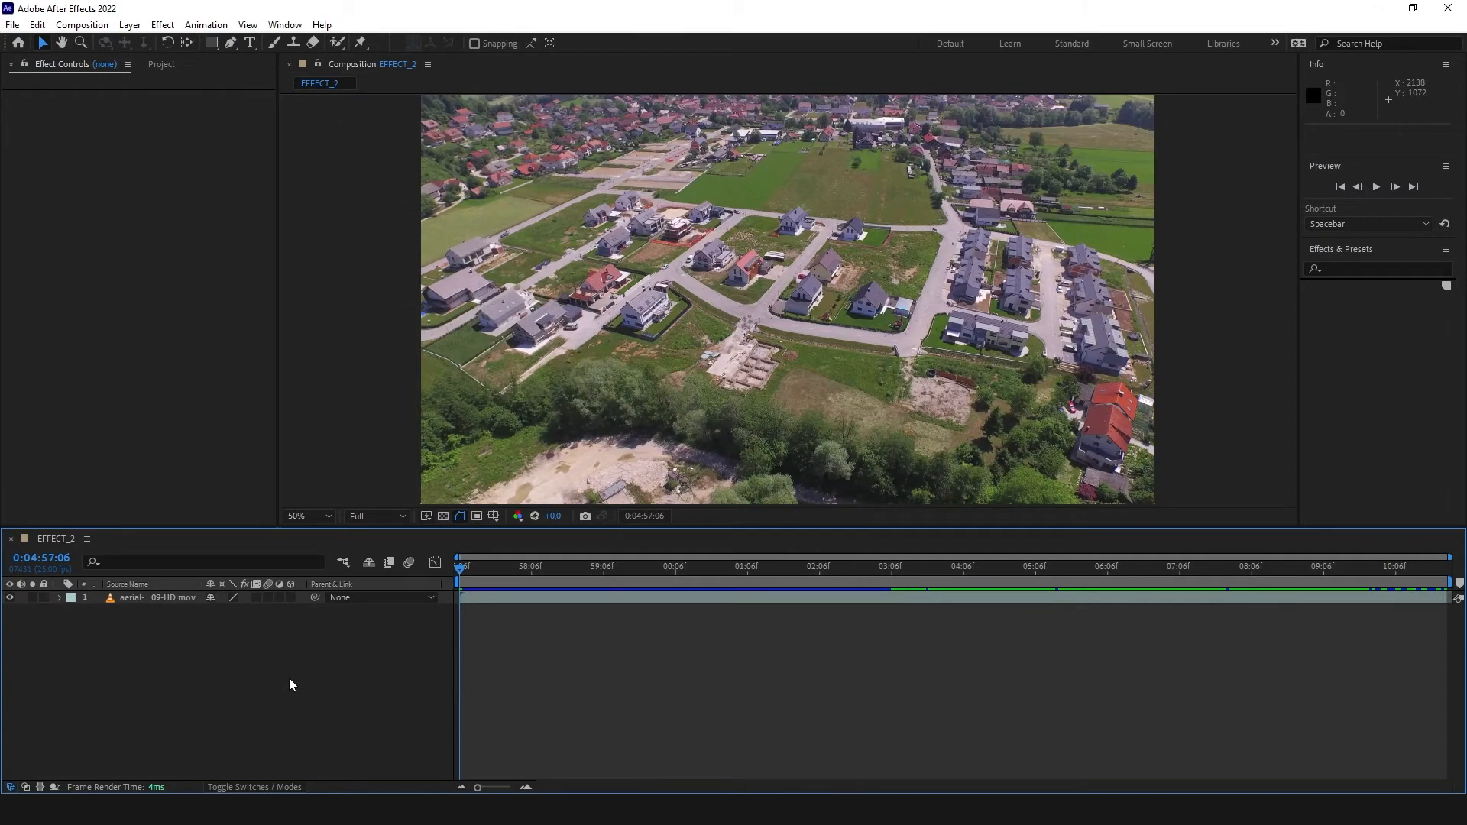
Step: Return to the clip's first frame and duplicate the suburb footage layer
{"action": "left_click", "coordinate": [463, 567]}
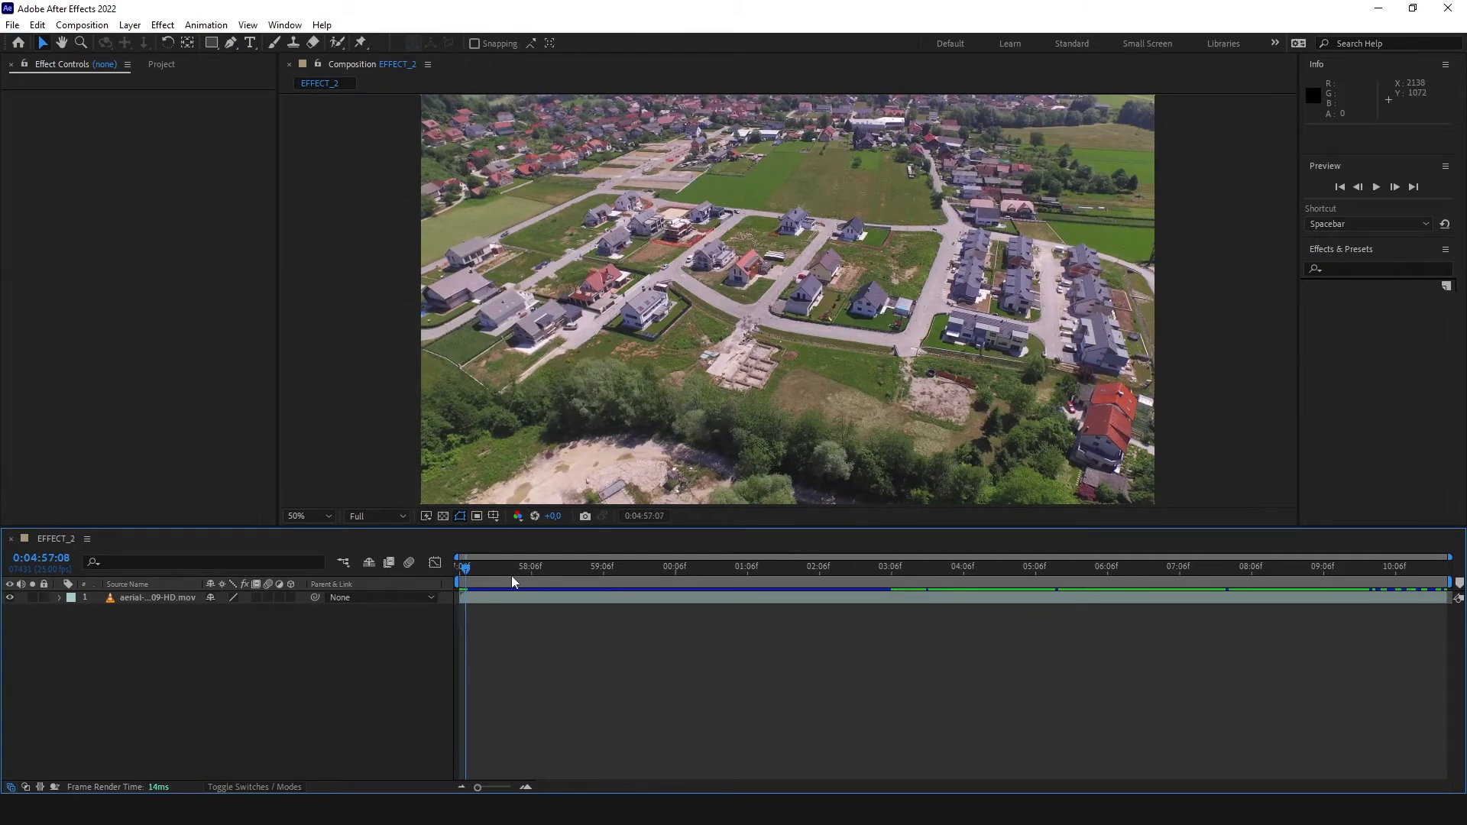
{"action": "left_click", "coordinate": [778, 587]}
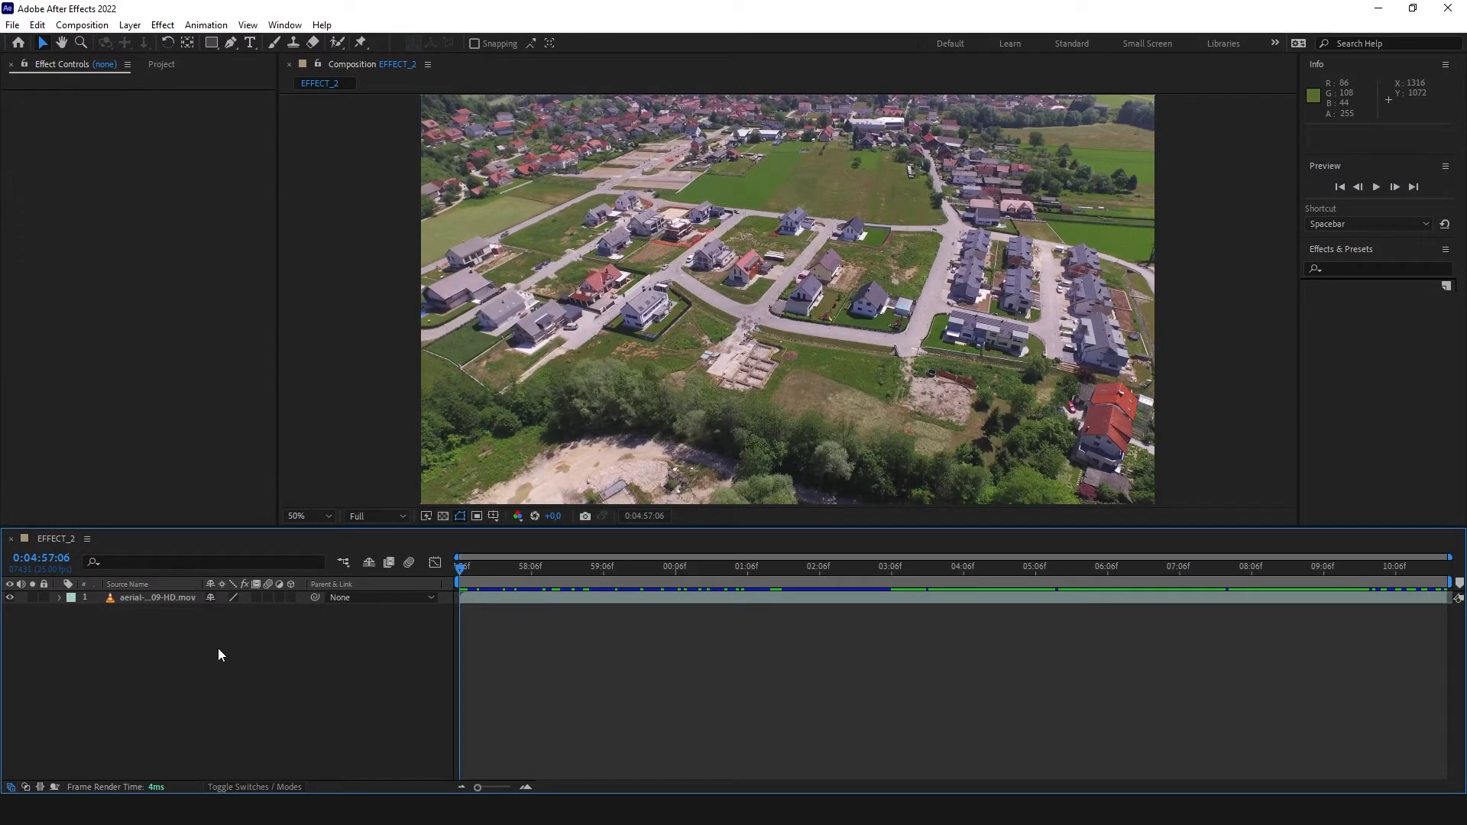
{"action": "left_click", "coordinate": [156, 598]}
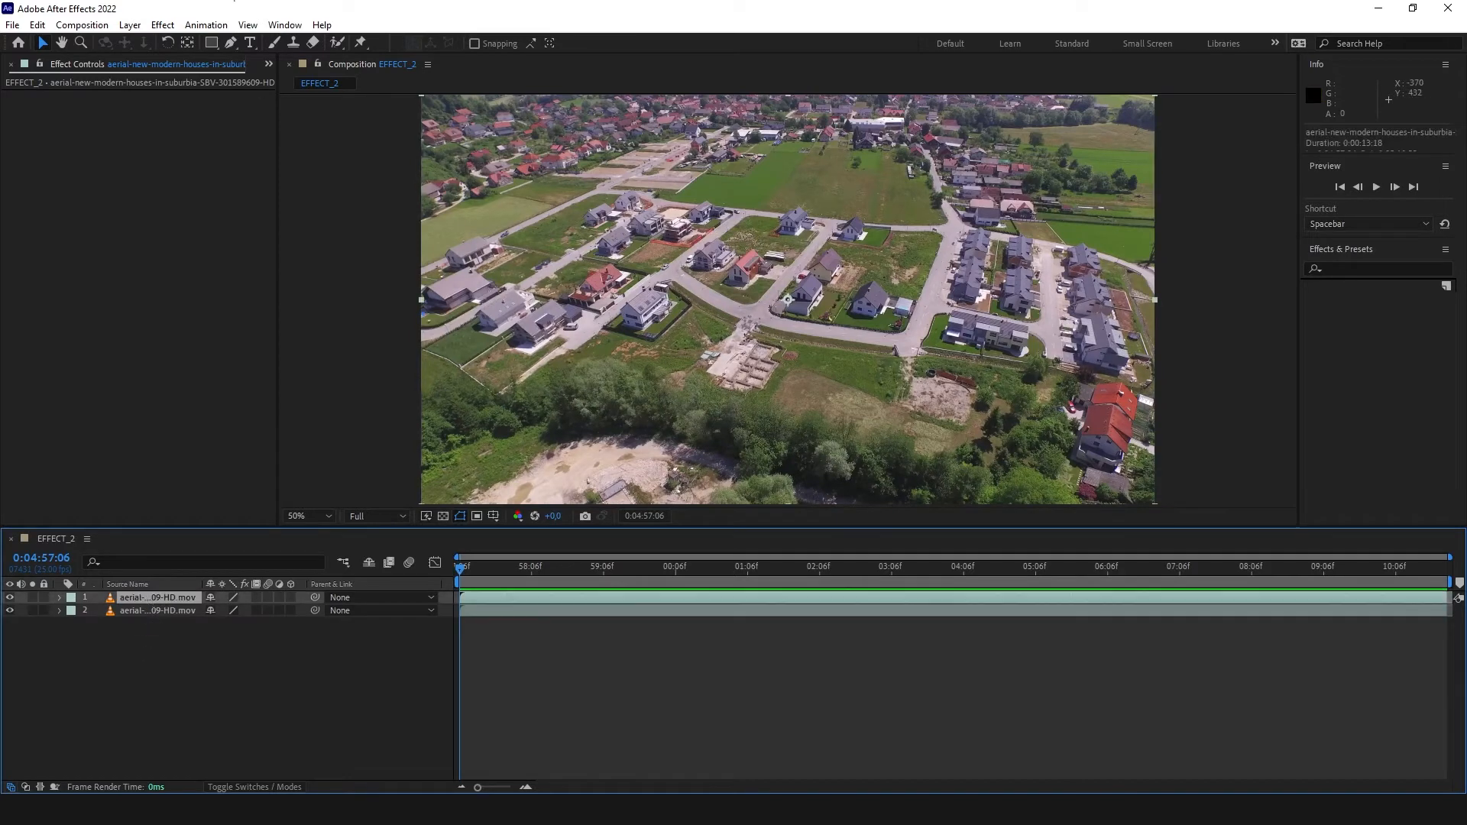
Step: Apply Track in Boris FX Mocha to the top copy and launch Mocha AE
{"action": "left_click", "coordinate": [205, 25]}
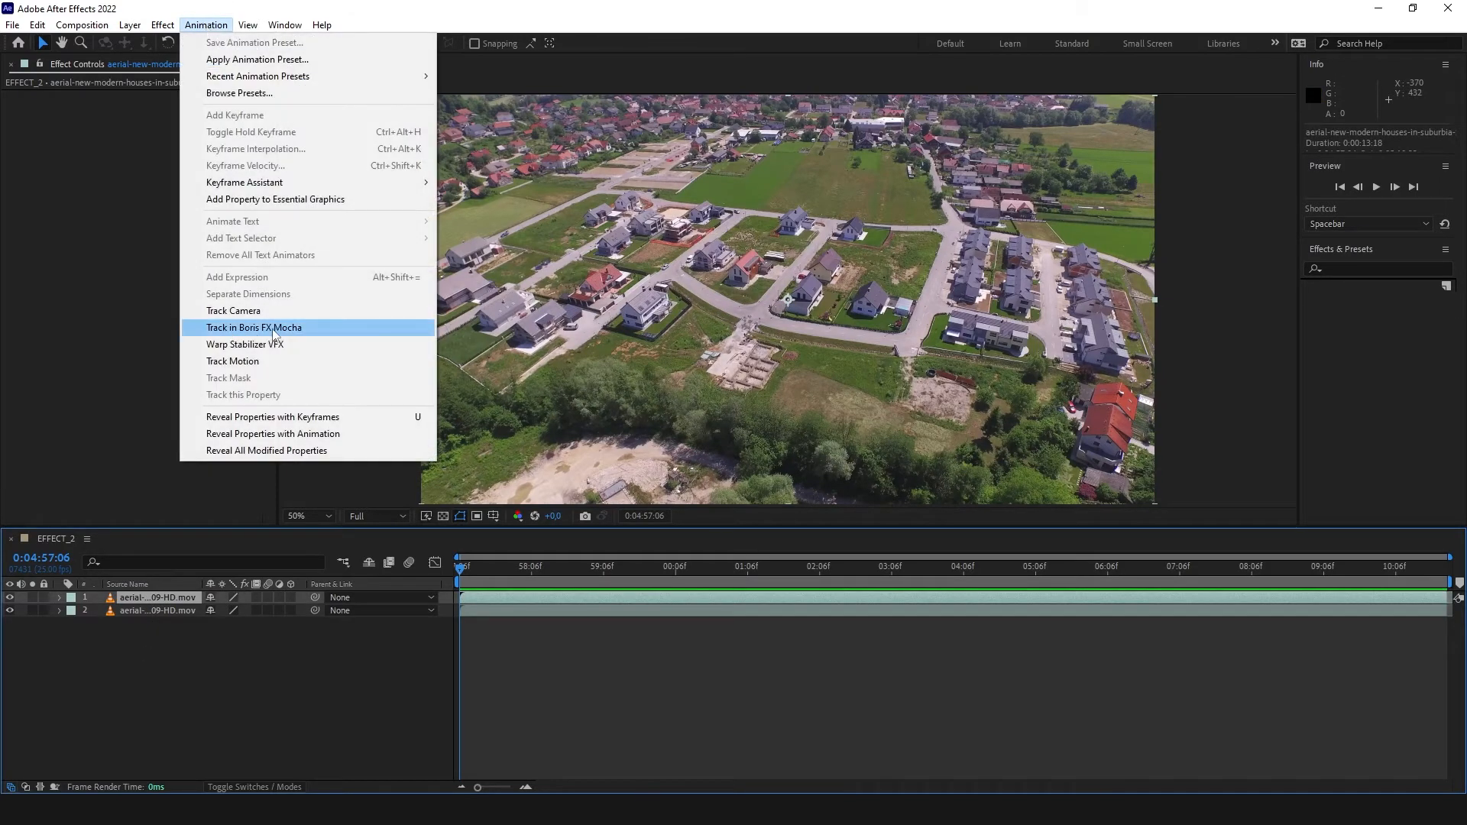
{"action": "mouse_move", "coordinate": [291, 333]}
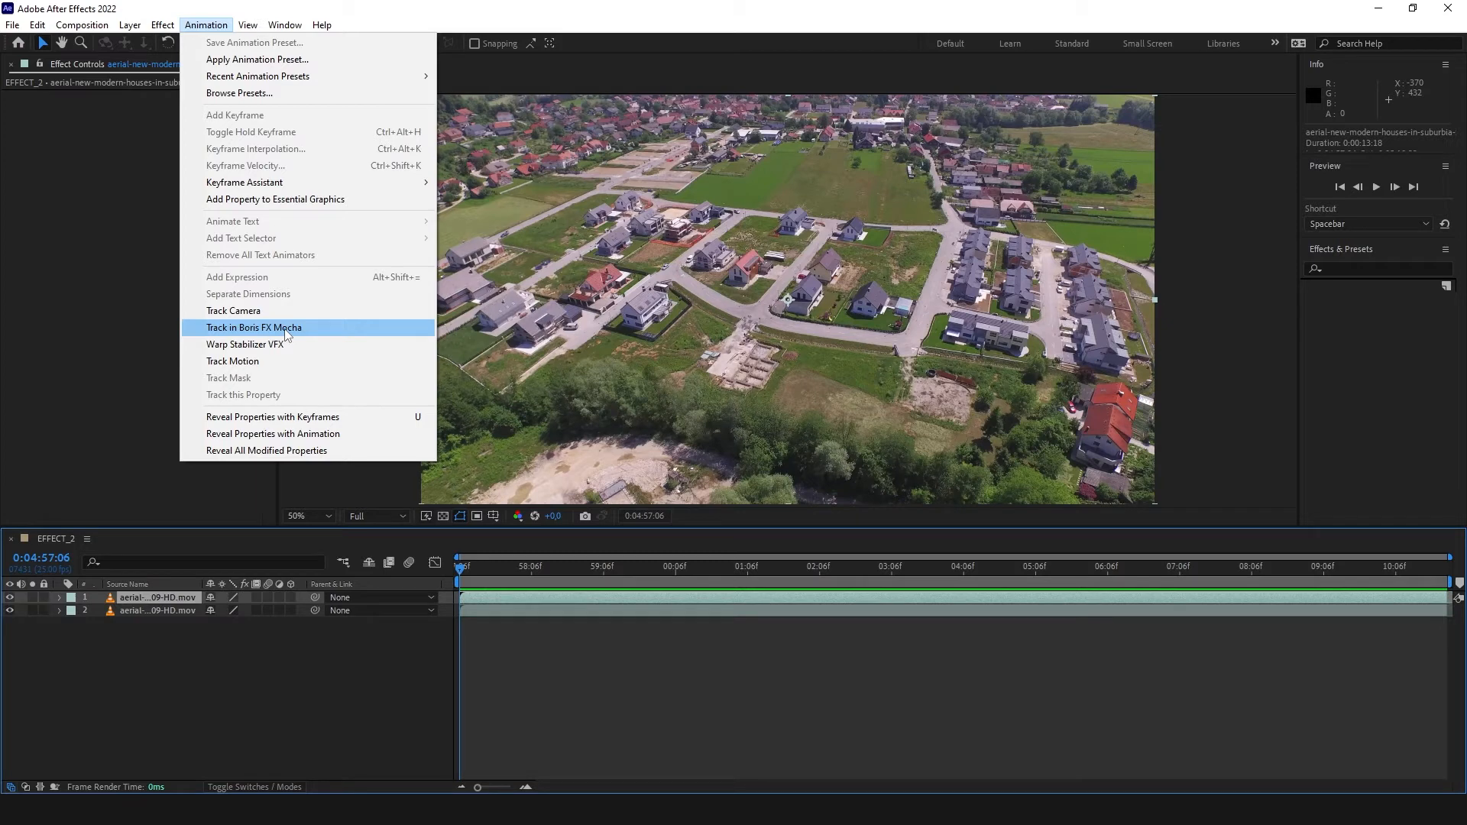
{"action": "left_click", "coordinate": [254, 327]}
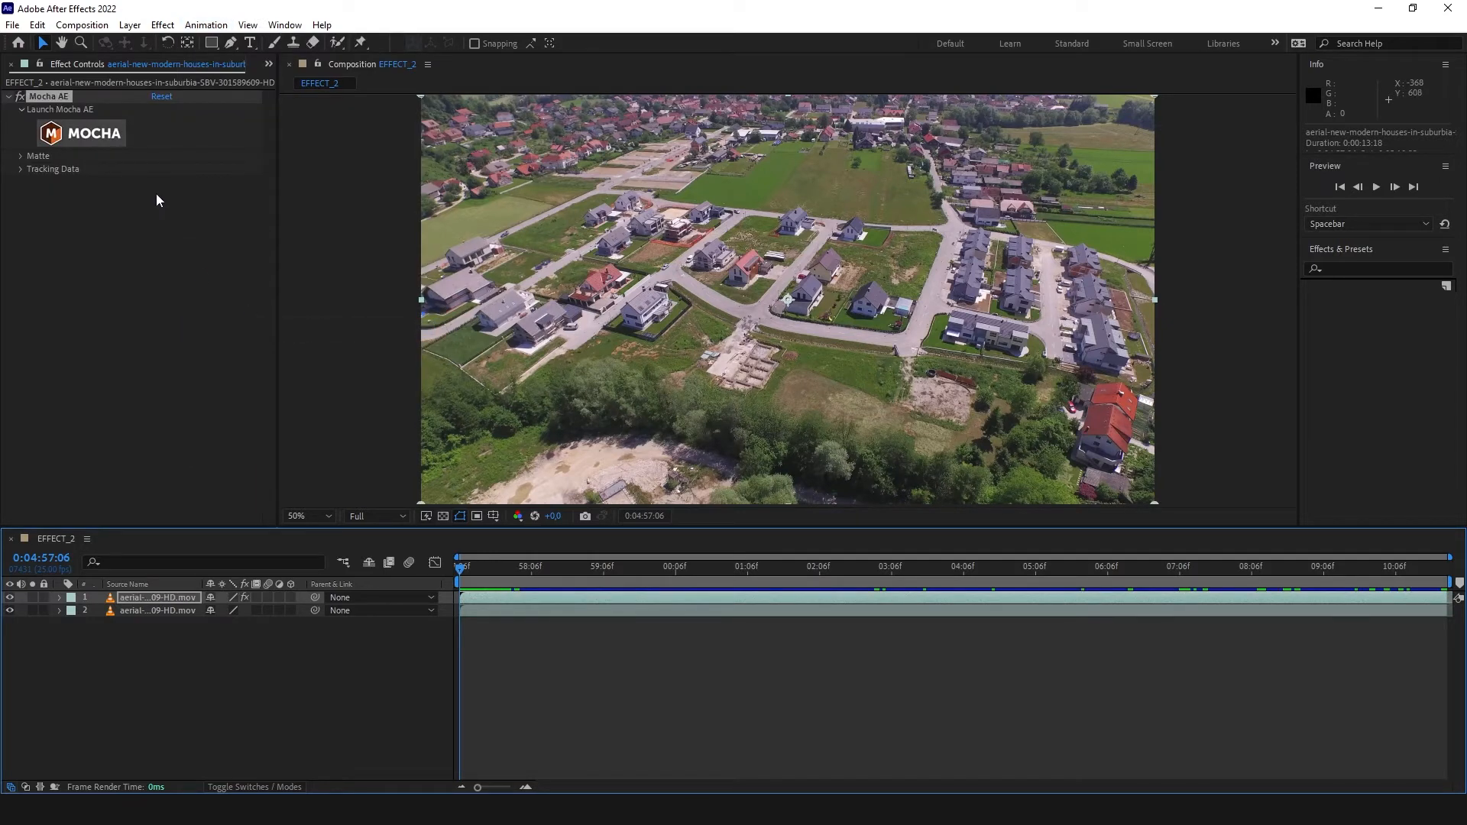
{"action": "mouse_move", "coordinate": [150, 324]}
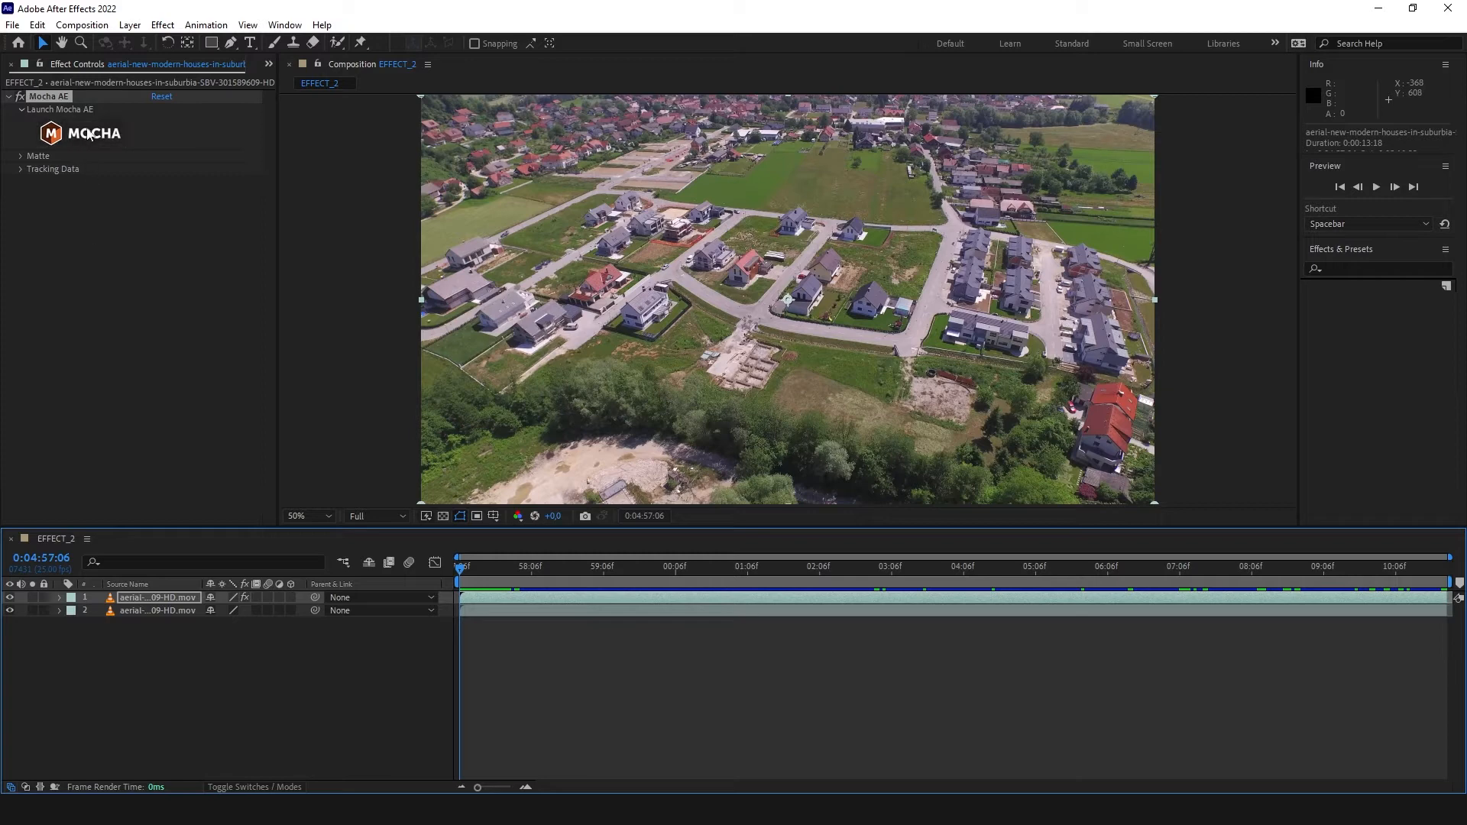
{"action": "mouse_move", "coordinate": [76, 125]}
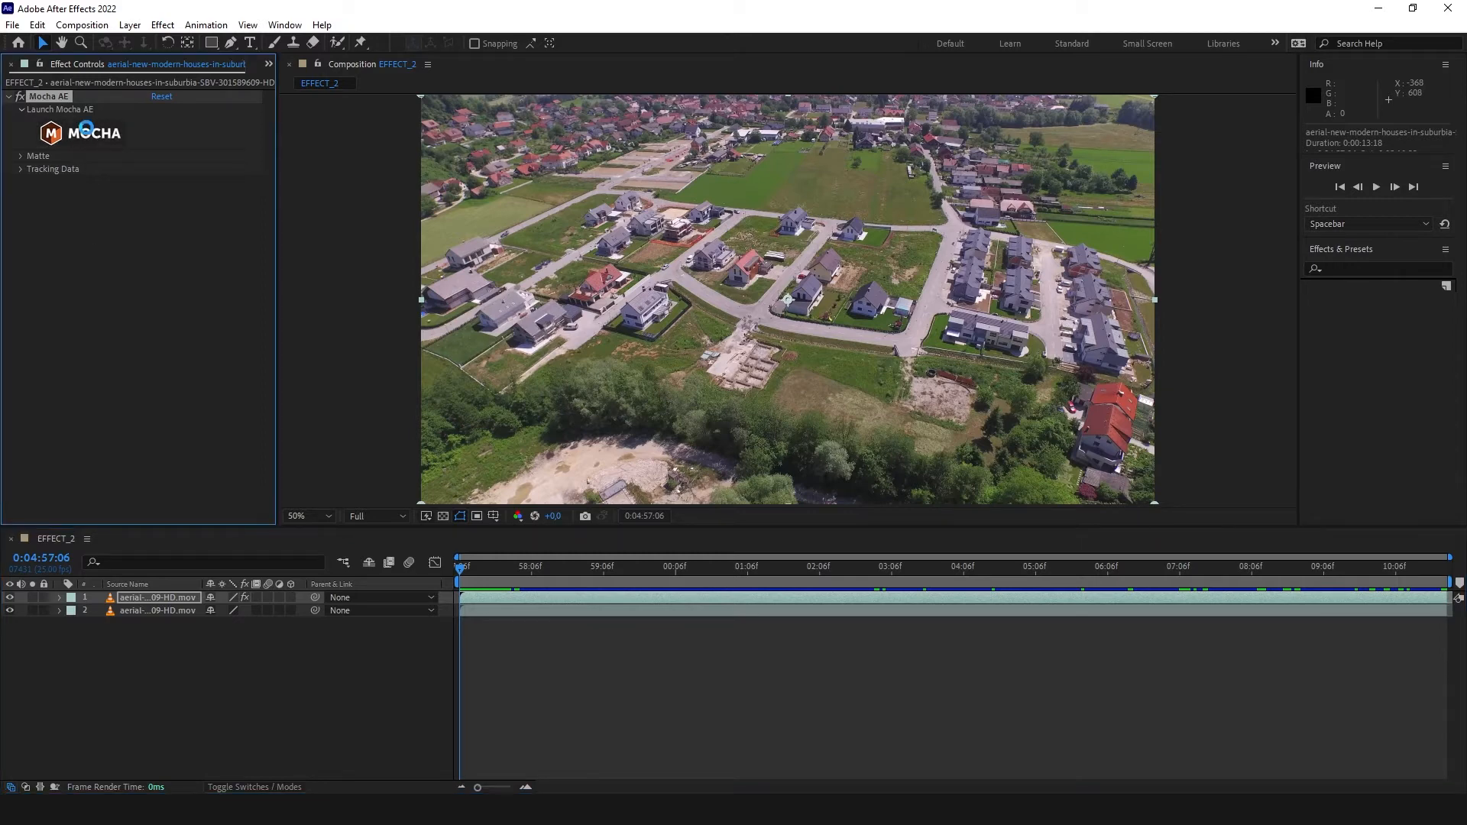
{"action": "left_click", "coordinate": [74, 132]}
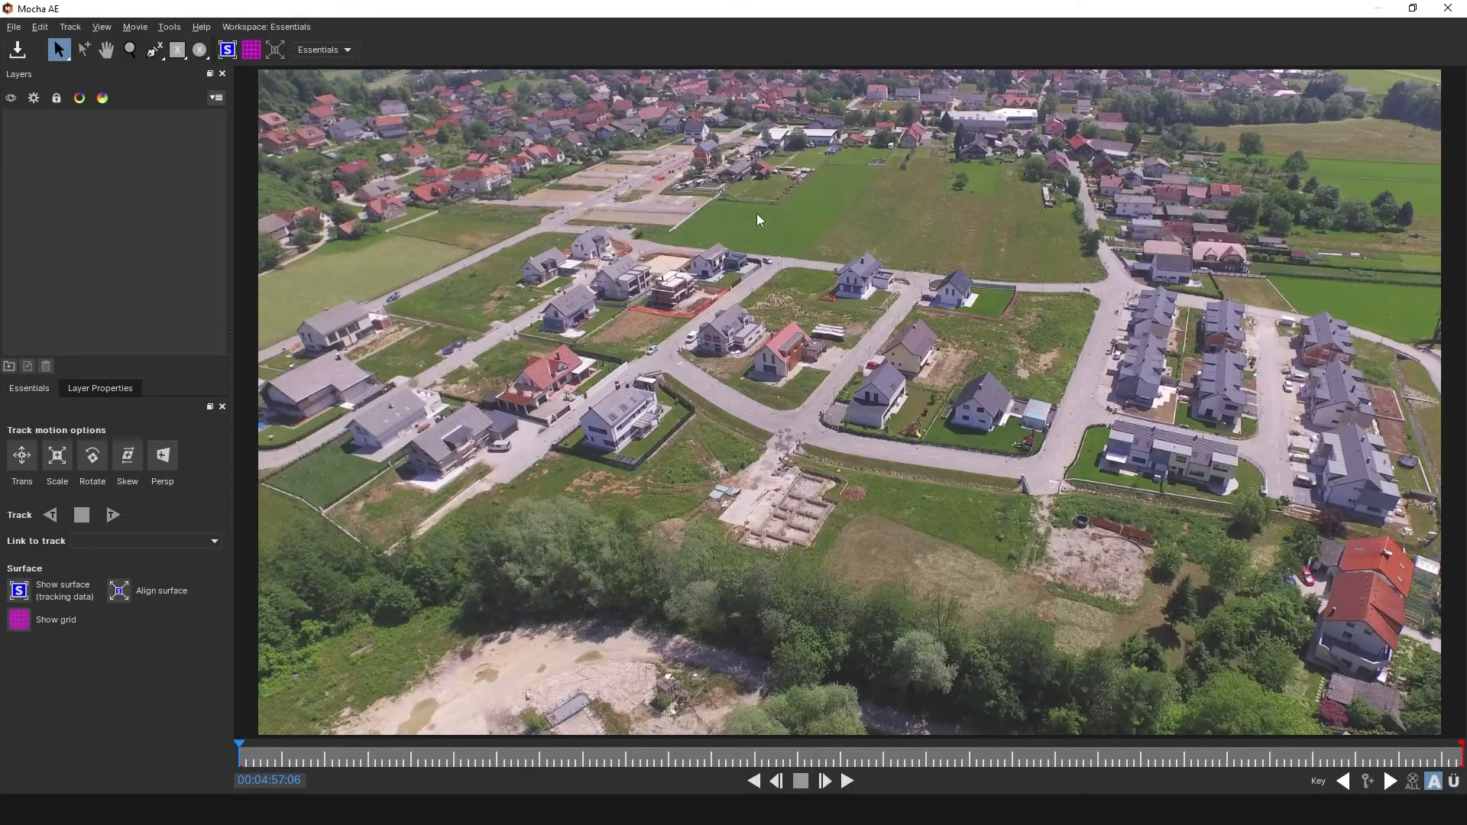
Step: Keep the Essentials workspace and enable Trans, Scale, Rotate and Skew as tracked motion
{"action": "left_click", "coordinate": [269, 26]}
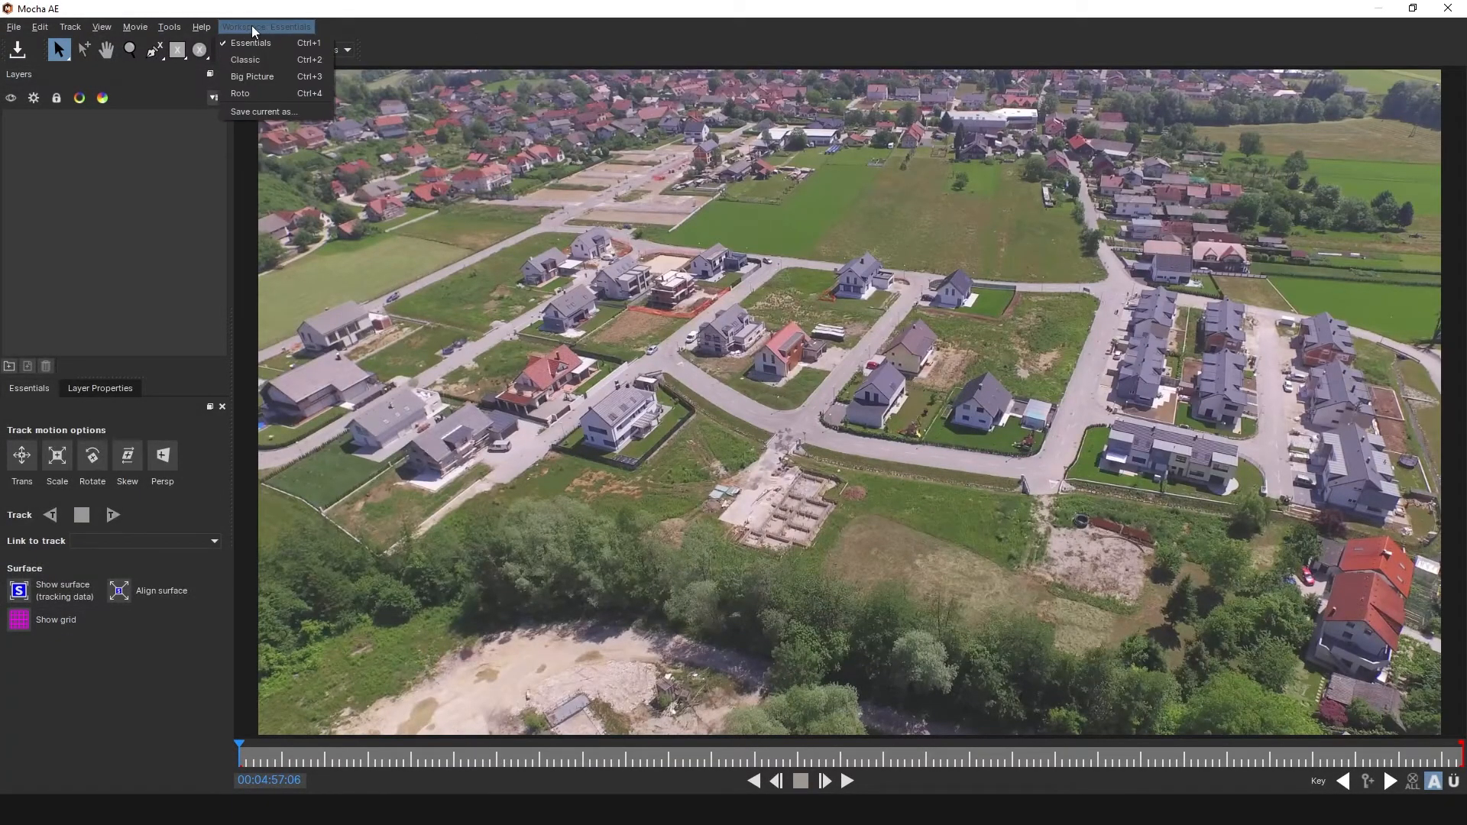
{"action": "left_click", "coordinate": [250, 43]}
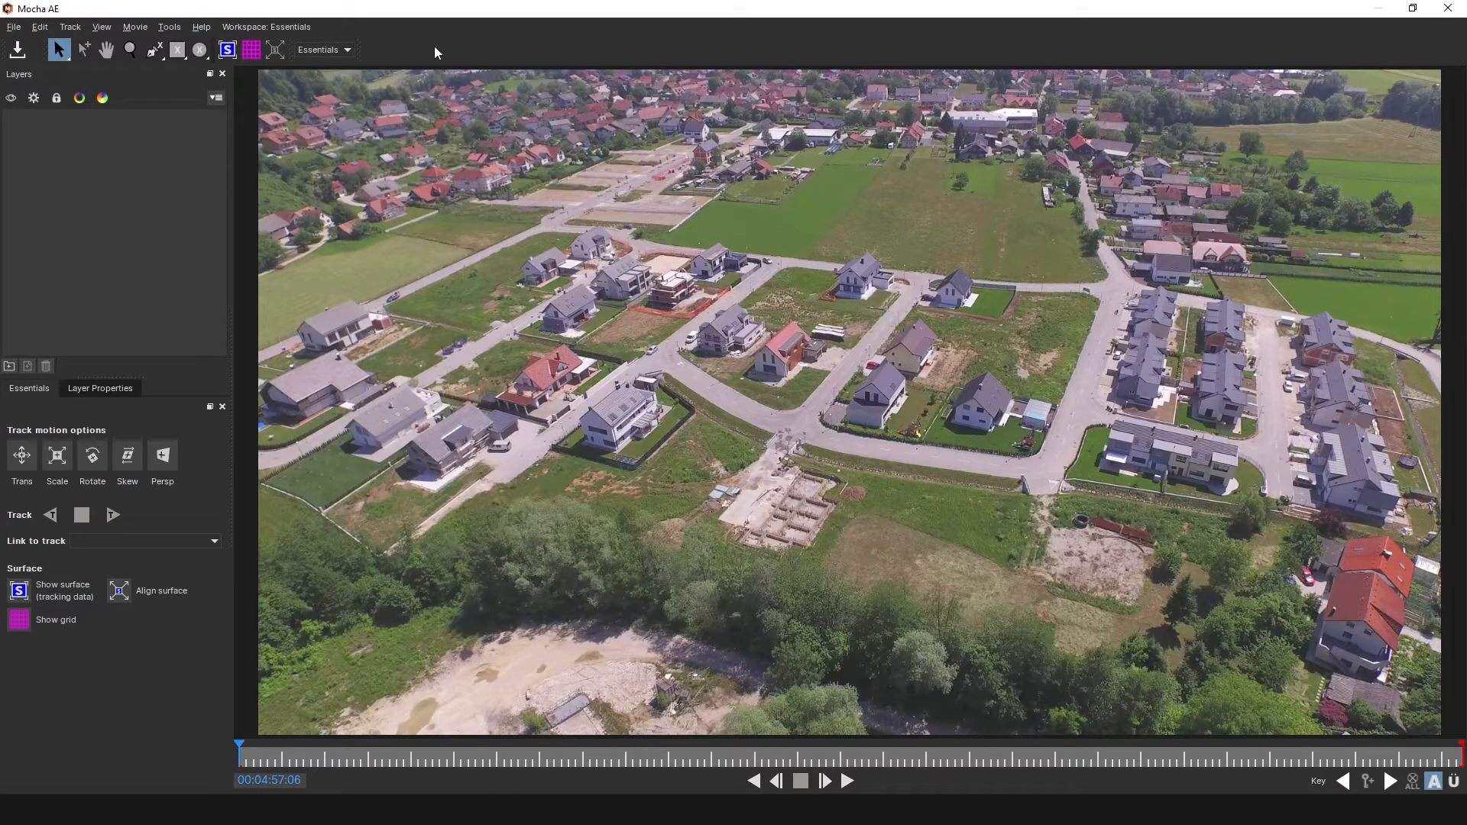
{"action": "mouse_move", "coordinate": [127, 480]}
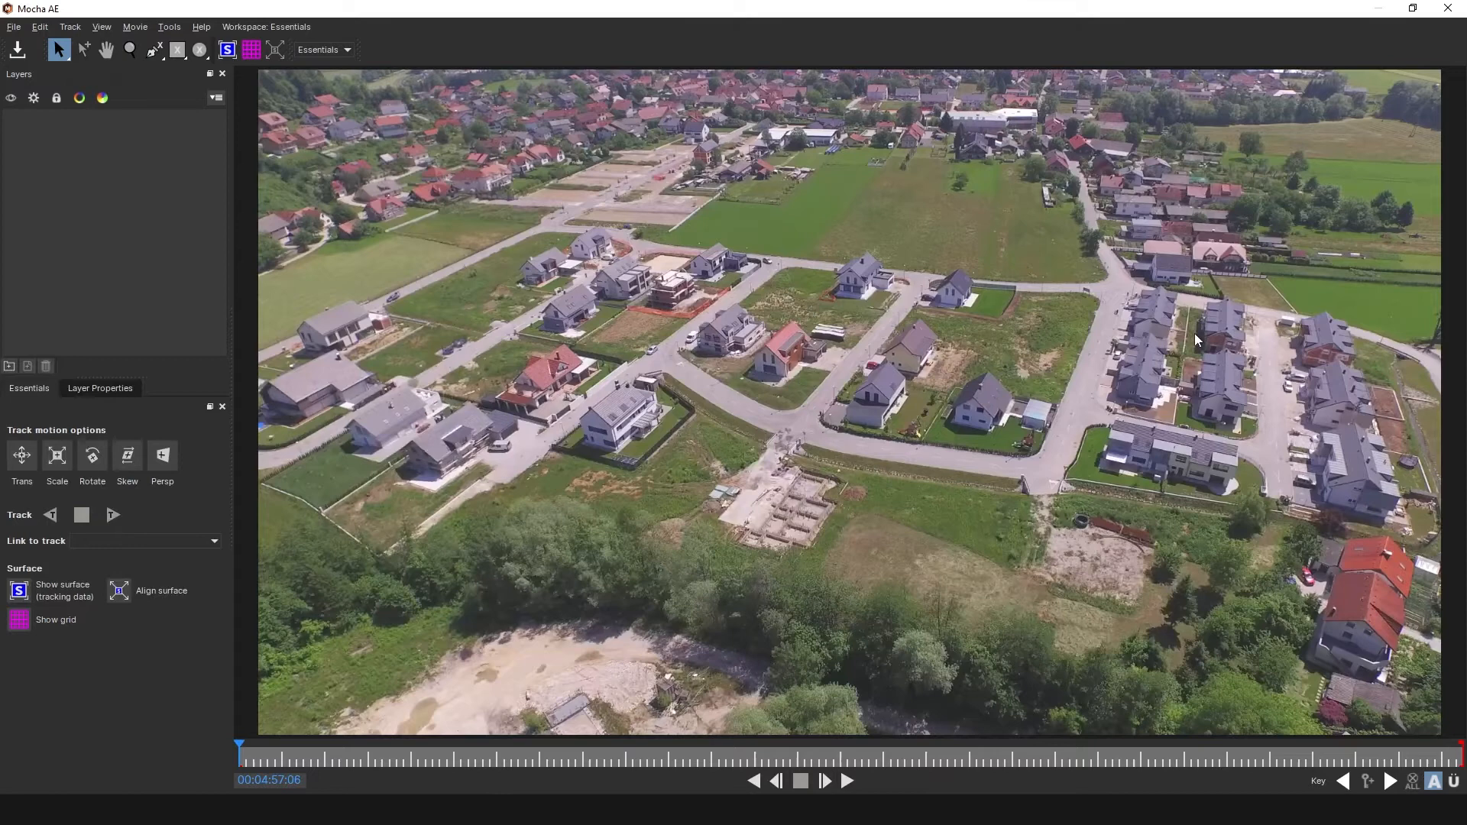
{"action": "left_click", "coordinate": [58, 456]}
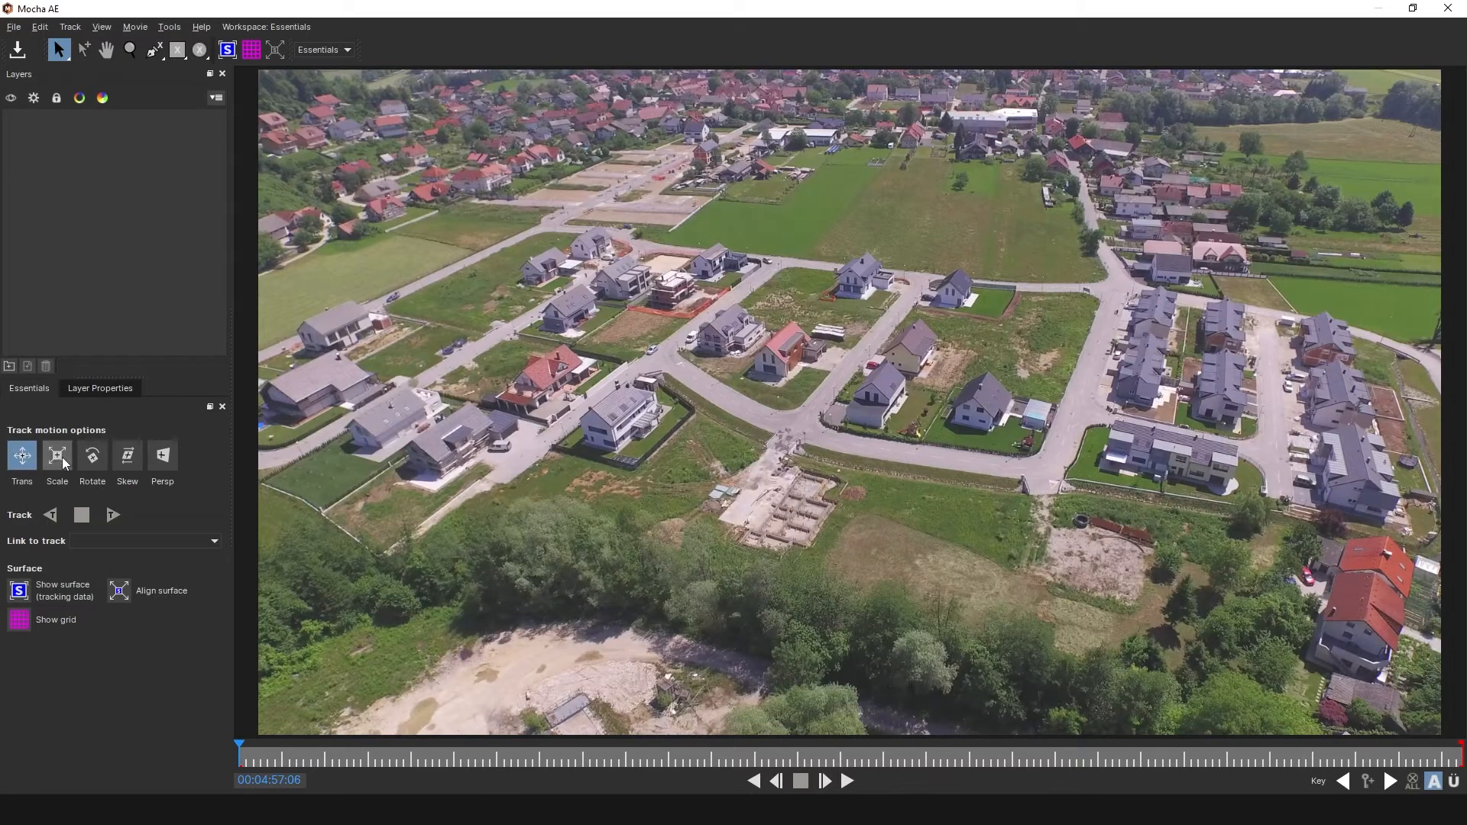
{"action": "mouse_move", "coordinate": [83, 515]}
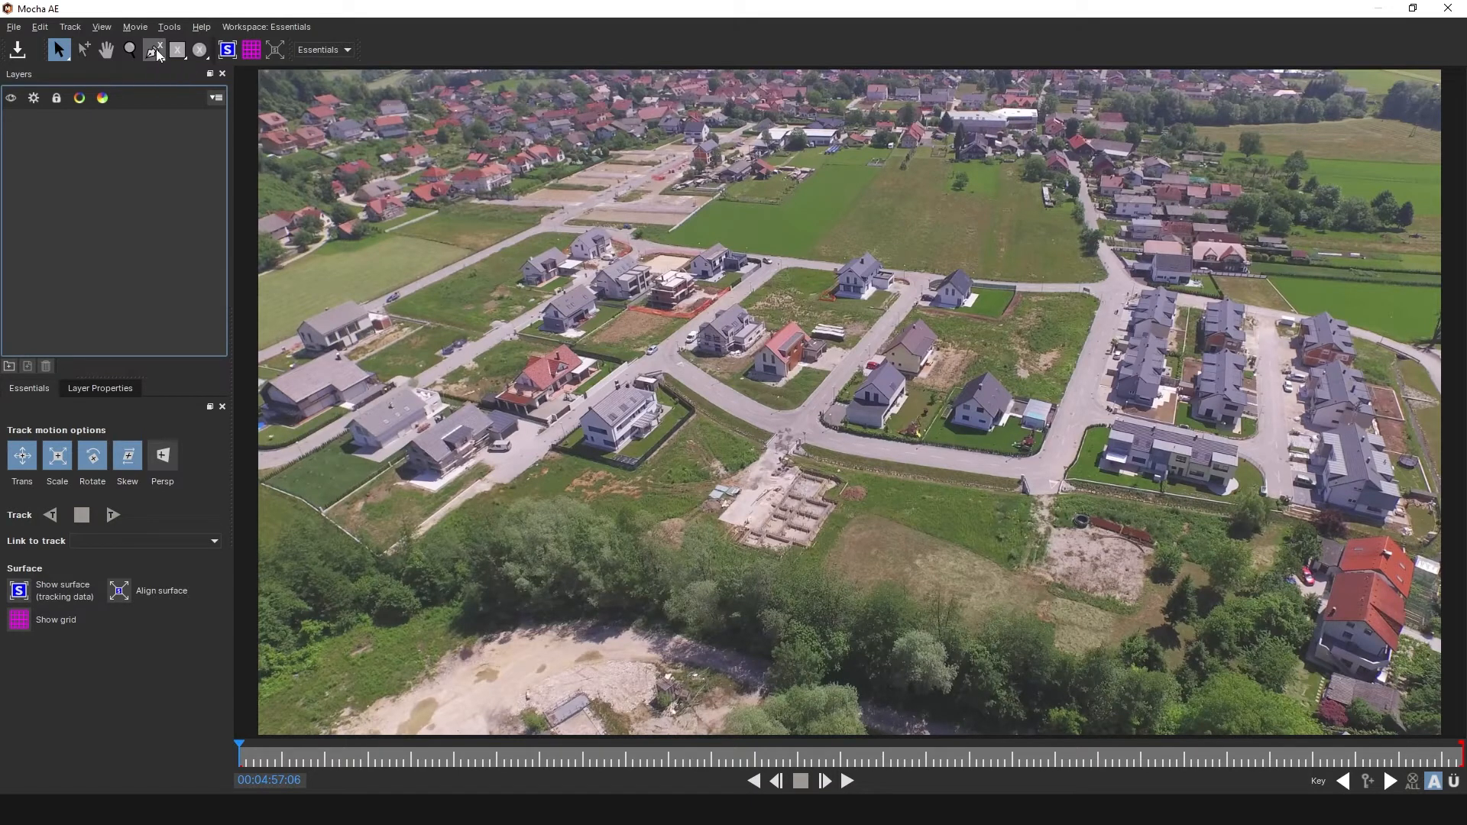
{"action": "left_click", "coordinate": [150, 49]}
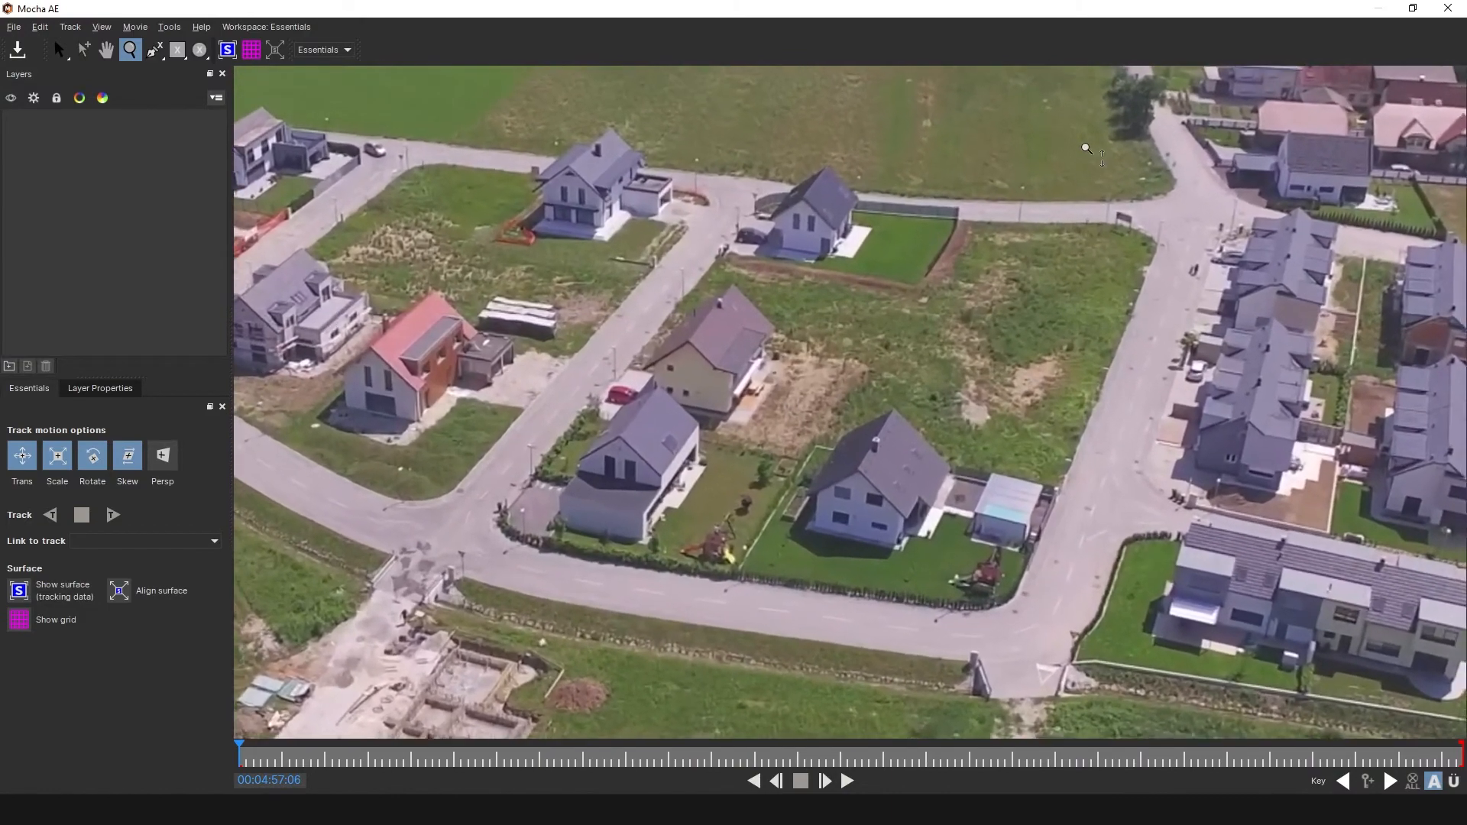
Step: Draw an X-Spline Layer 1 around the empty grass parcel and start tracking it forward
{"action": "left_click", "coordinate": [154, 49]}
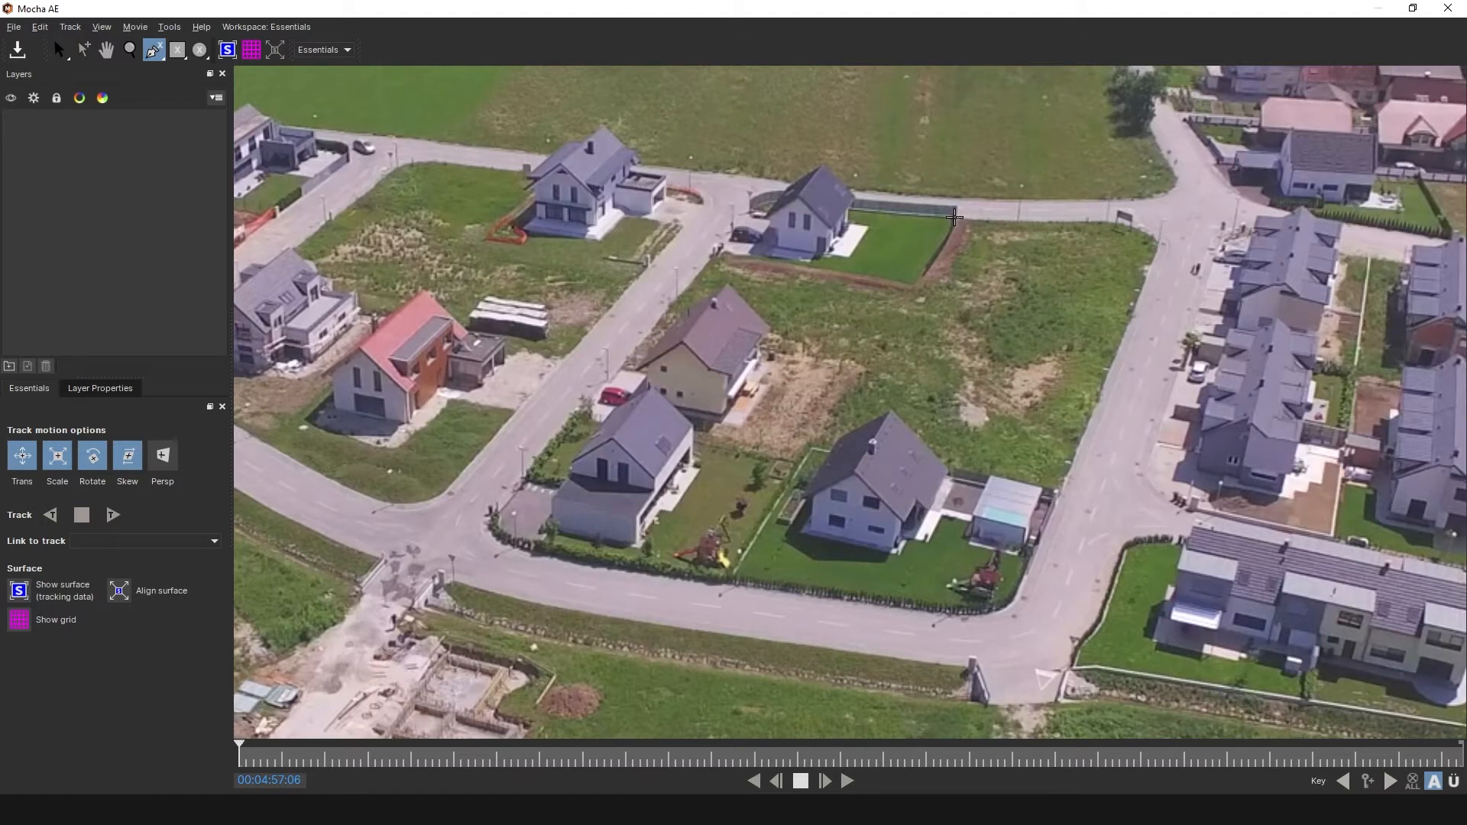
{"action": "left_click_drag", "start_coordinate": [969, 194], "coordinate": [798, 474]}
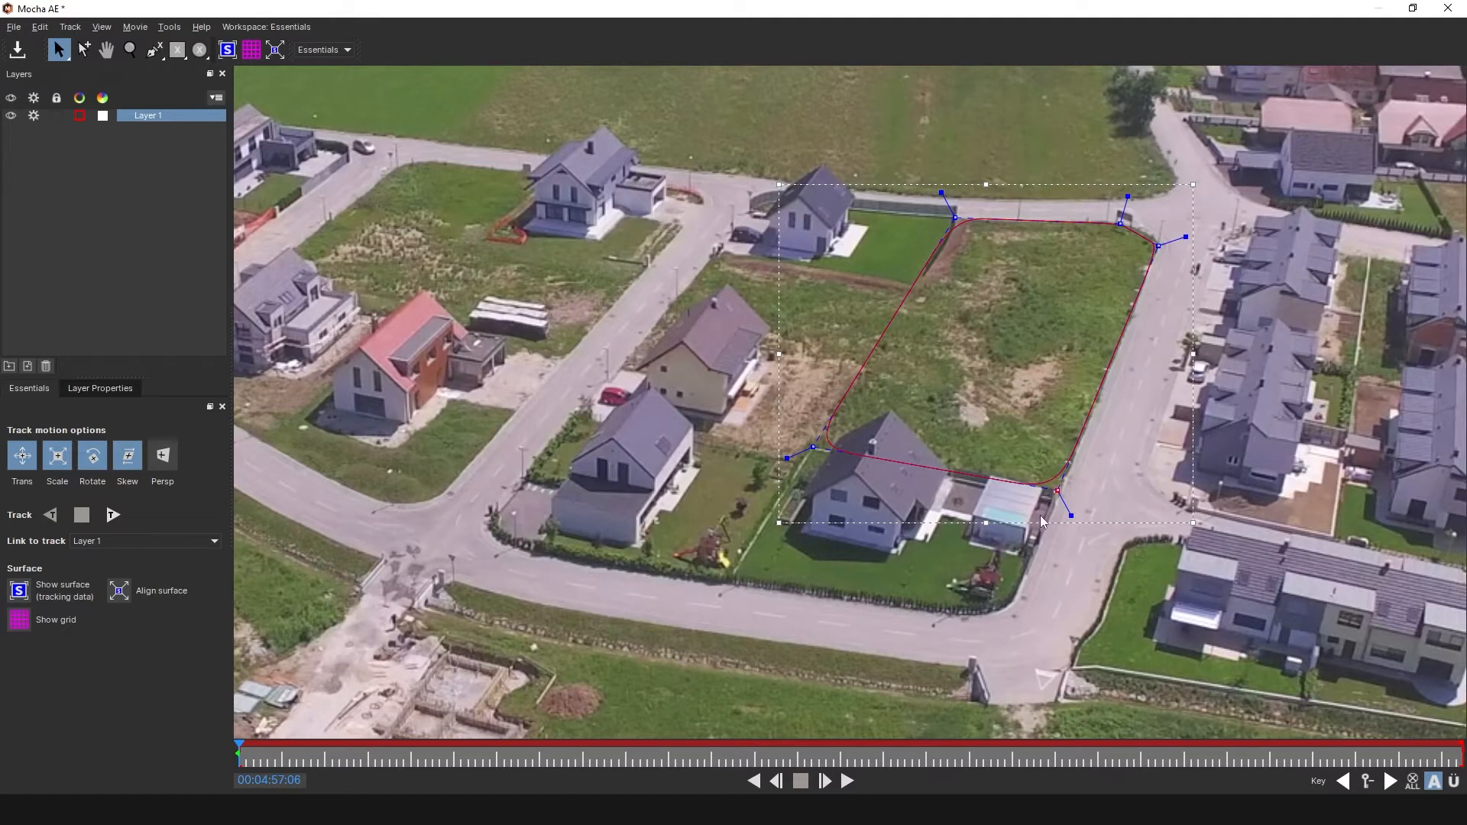
{"action": "key", "text": "Ctrl+A"}
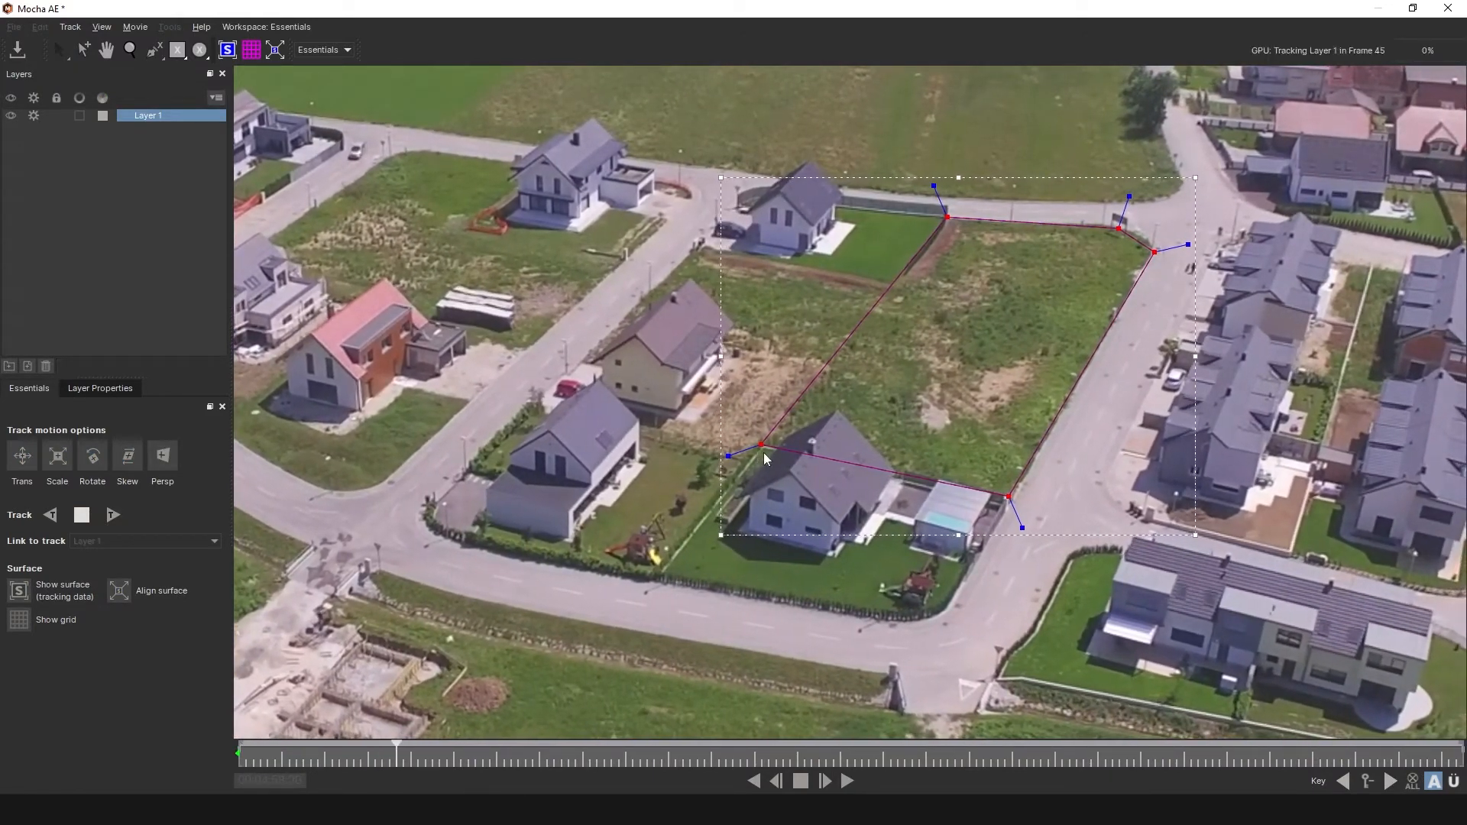
Step: Track Layer 1 forward through the whole clip, pausing to check the outline stays on the lot
{"action": "left_click", "coordinate": [850, 804]}
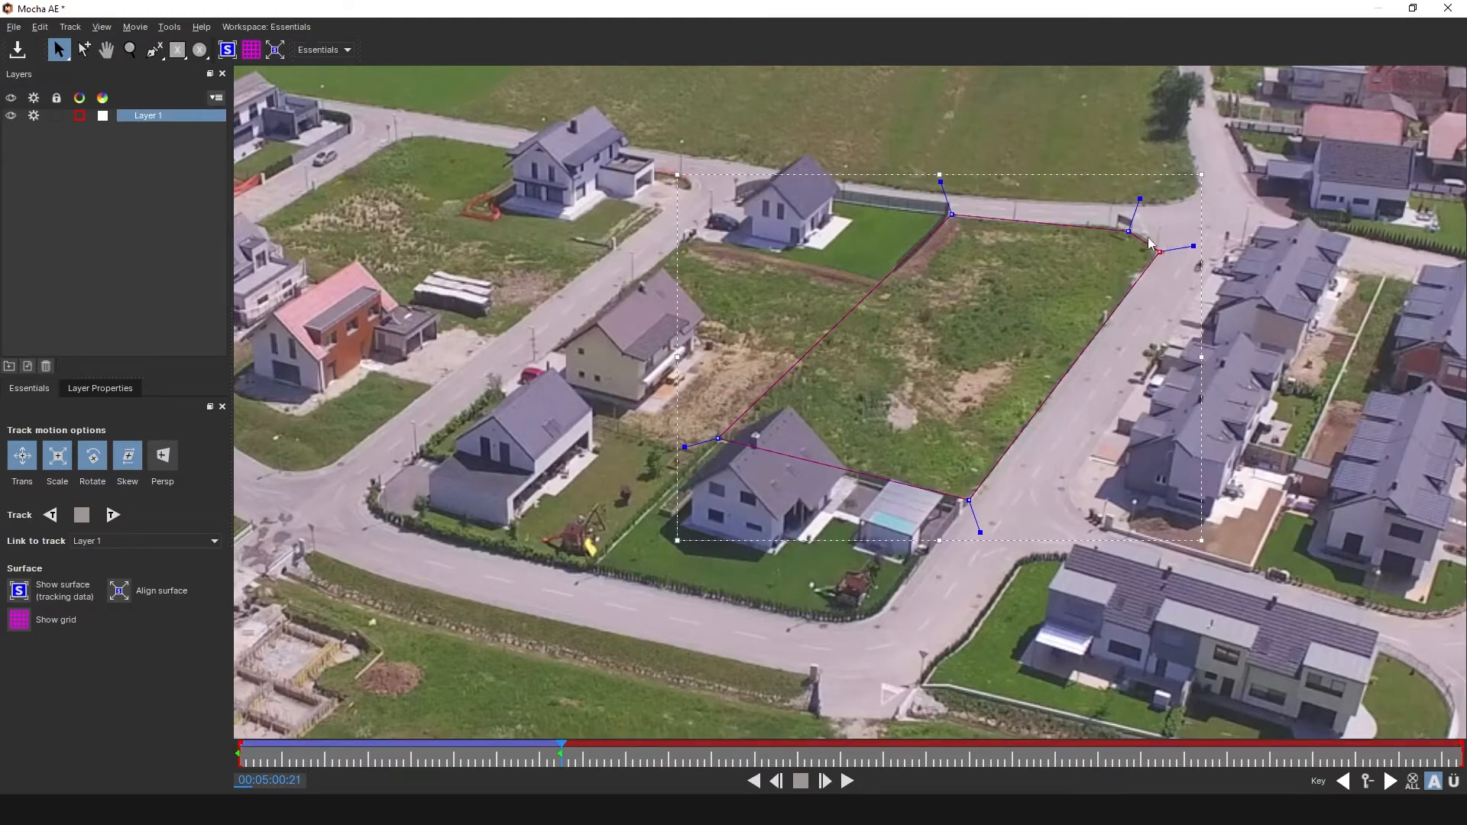
{"action": "left_click", "coordinate": [113, 515]}
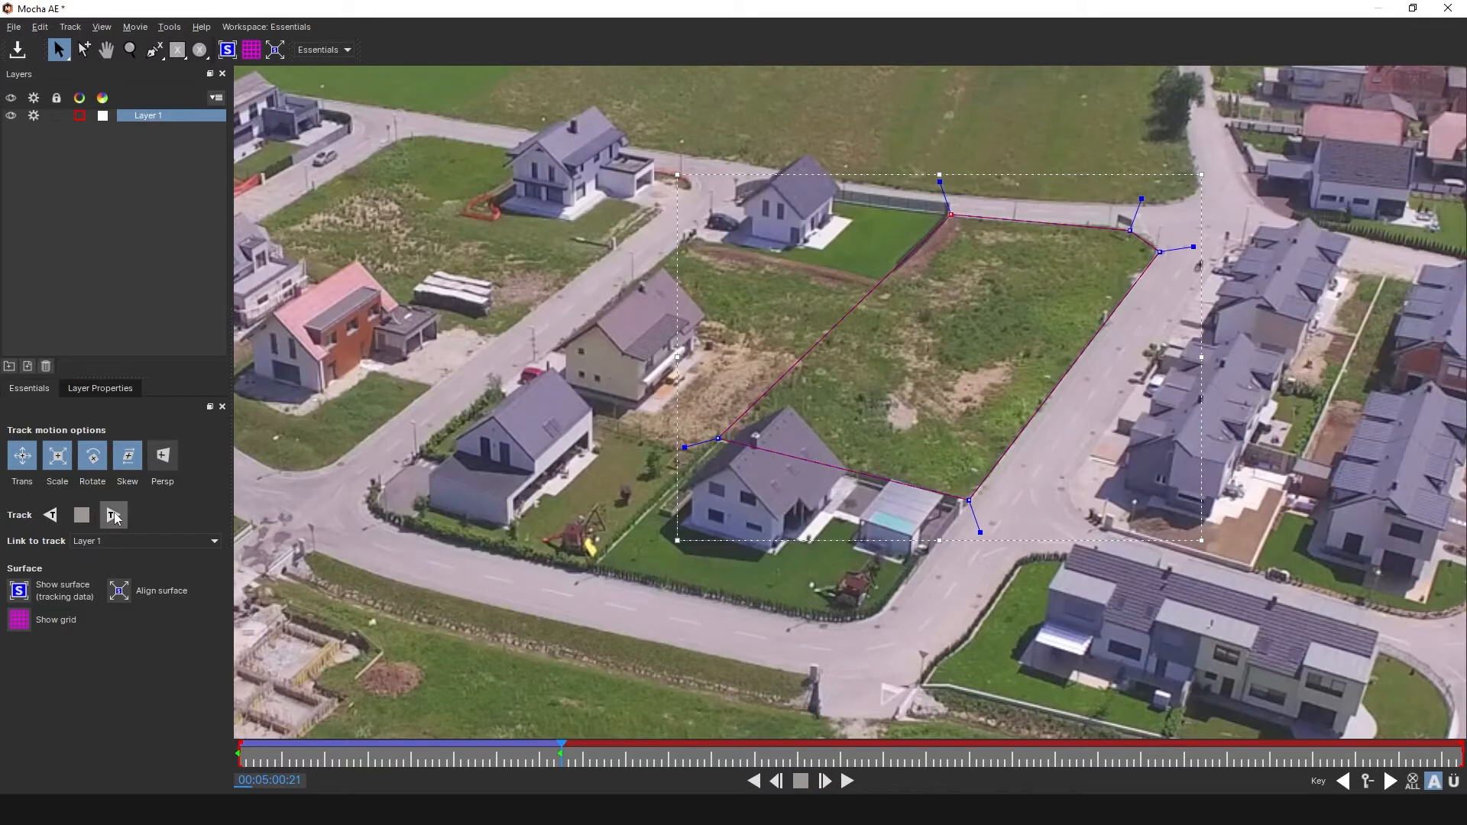
{"action": "left_click", "coordinate": [113, 515]}
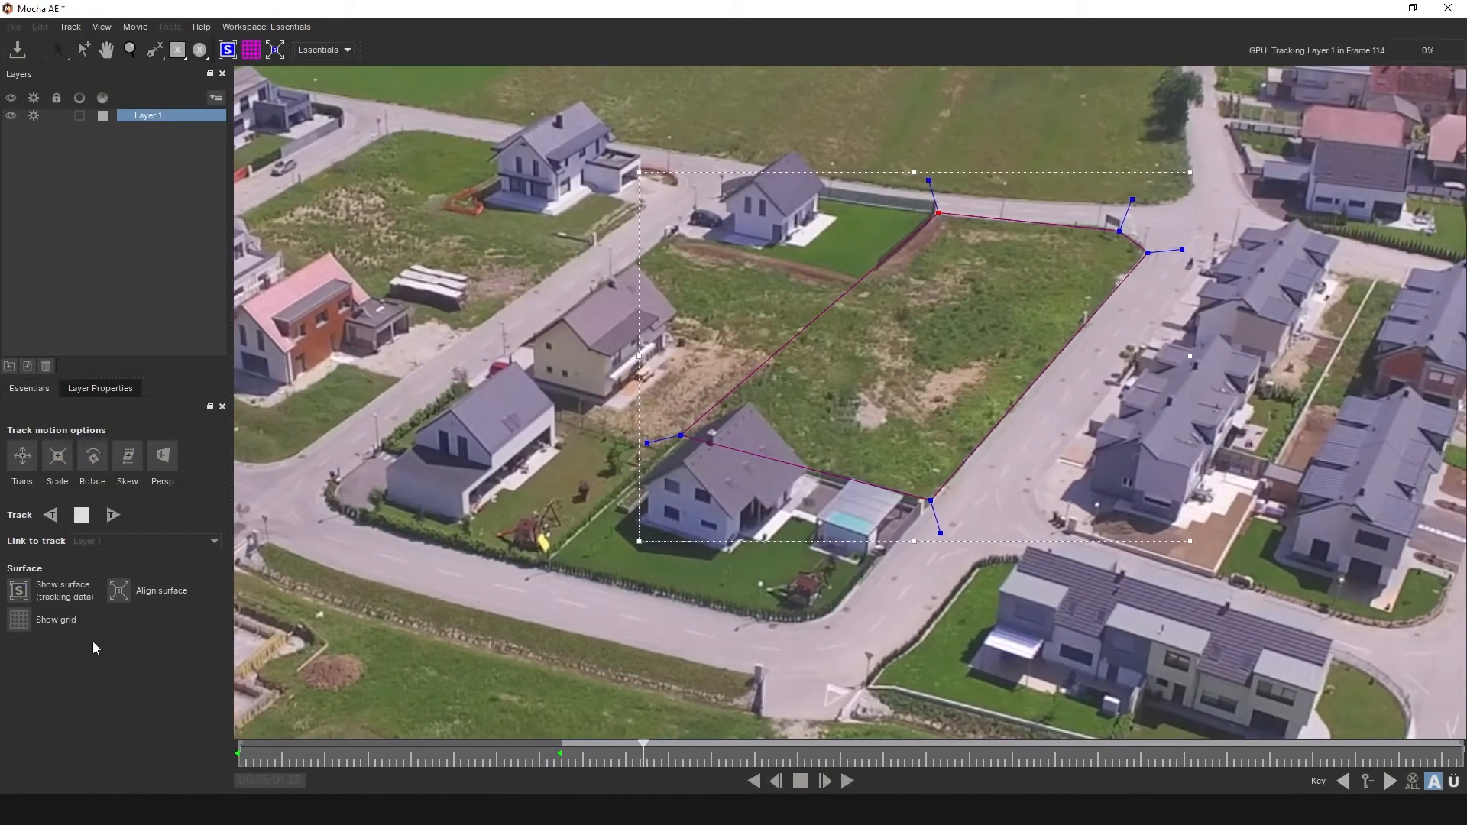
{"action": "left_click", "coordinate": [113, 515]}
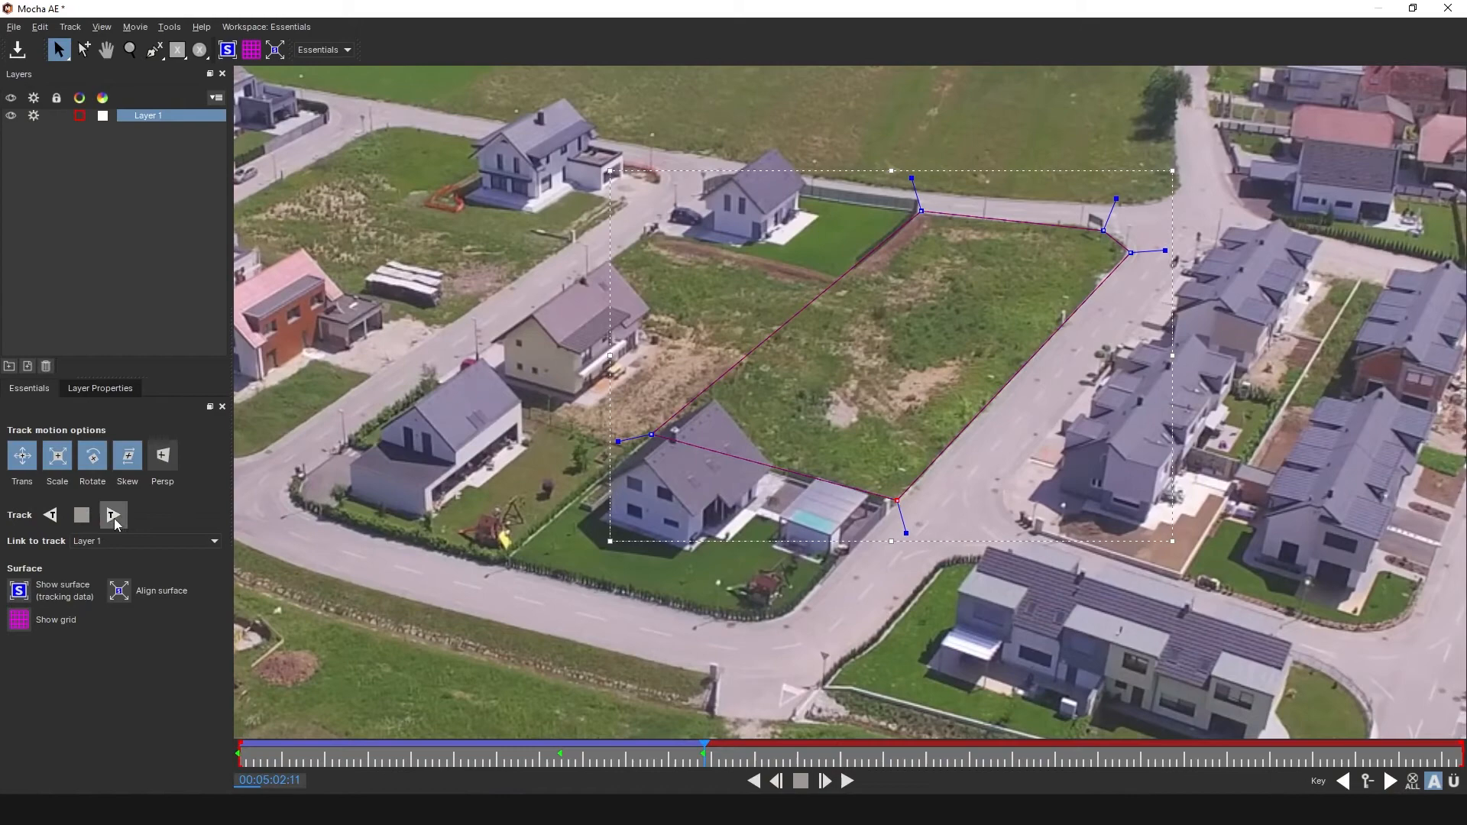
{"action": "left_click", "coordinate": [113, 515]}
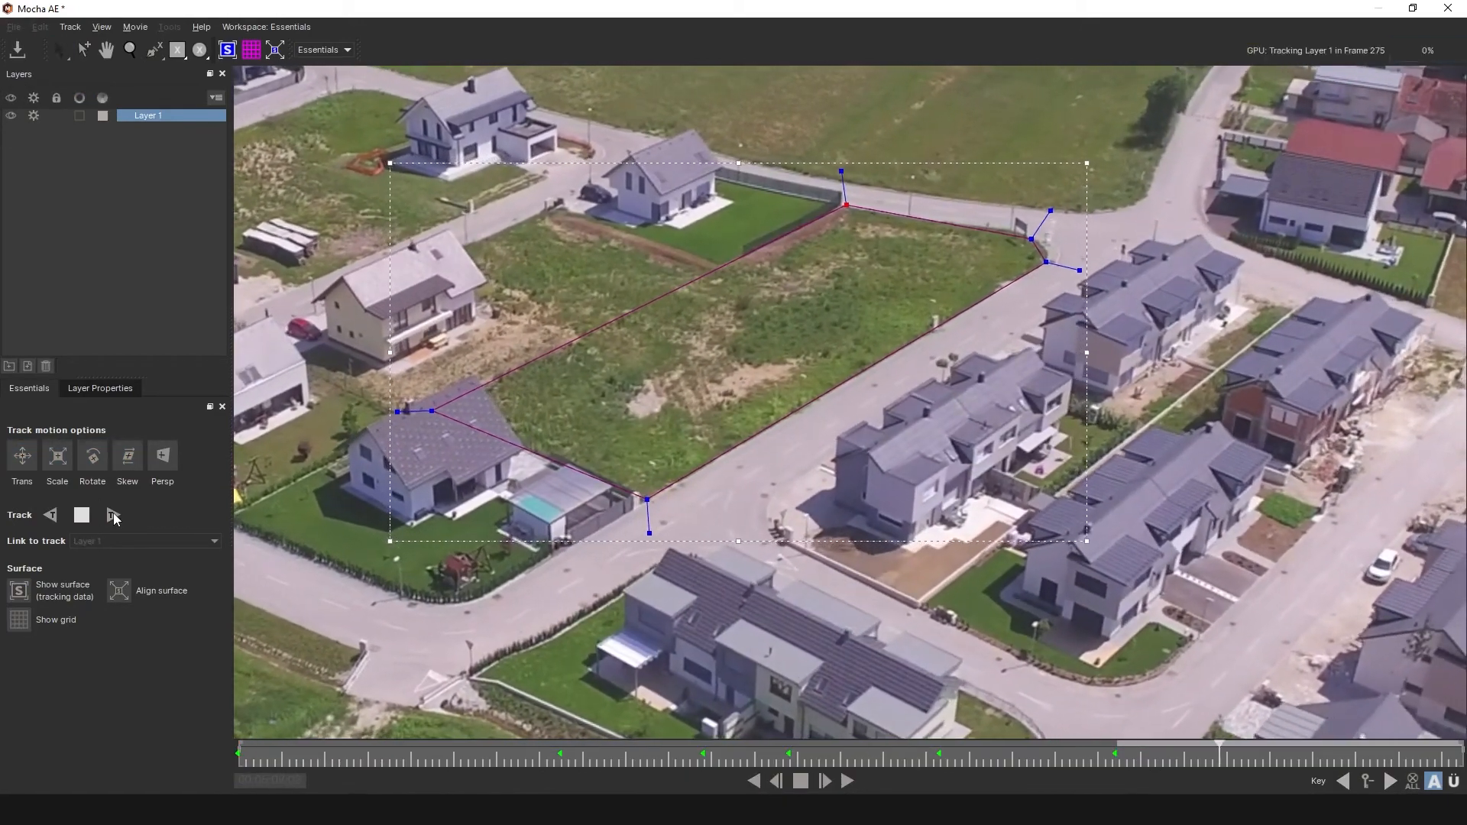
{"action": "left_click", "coordinate": [849, 782]}
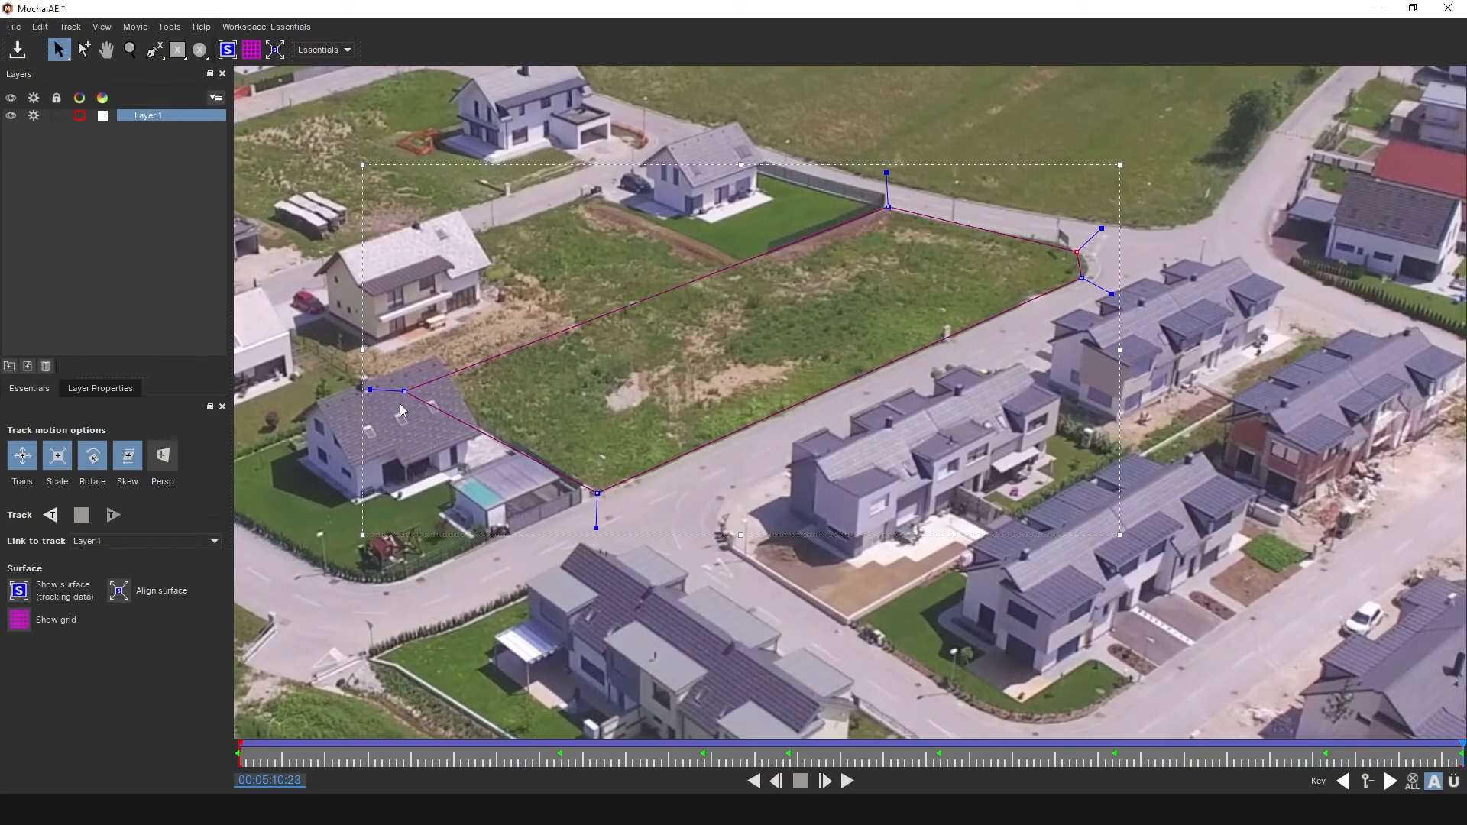
{"action": "mouse_move", "coordinate": [774, 263]}
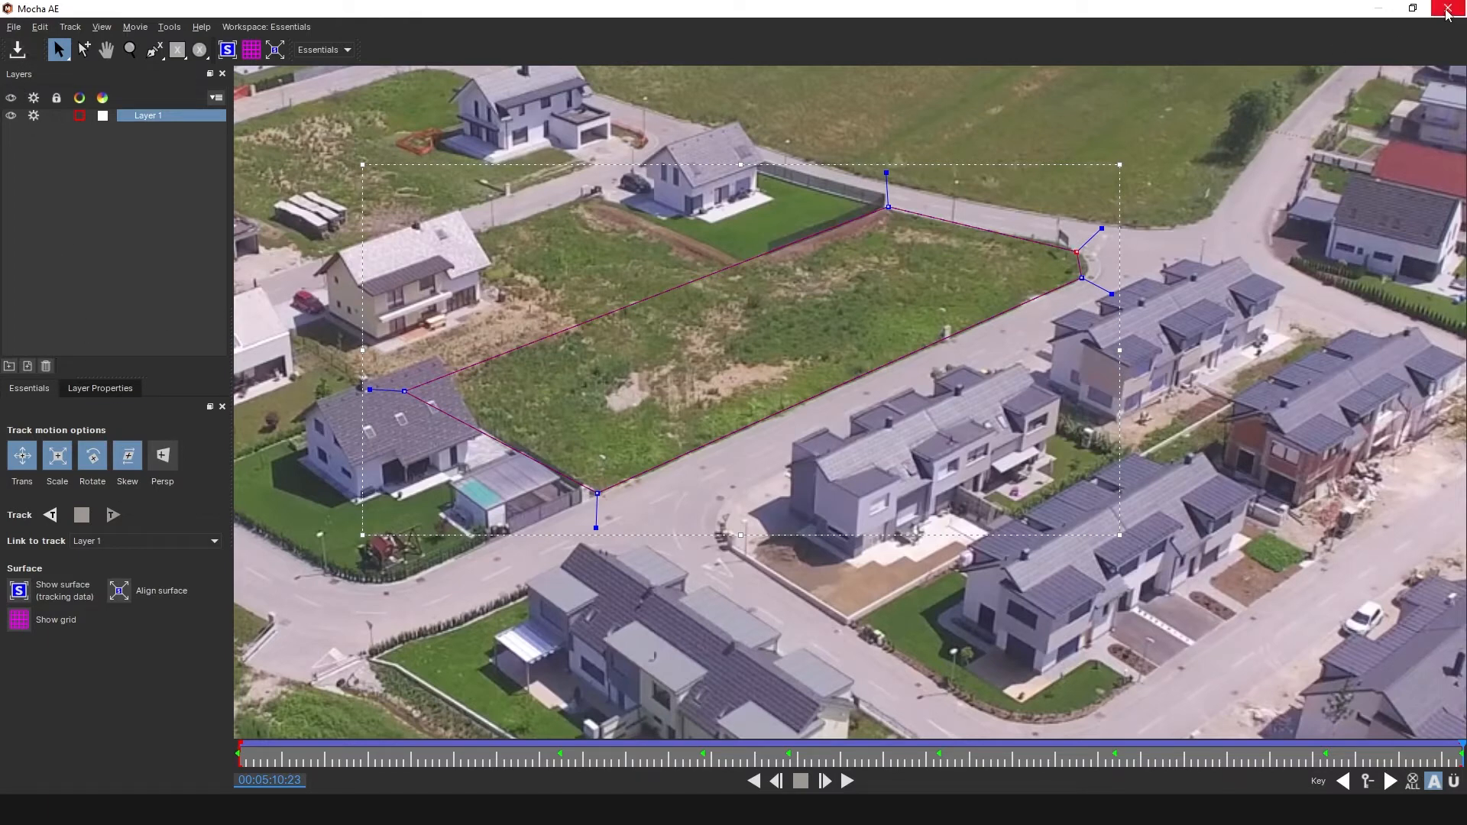
Step: Close Mocha and rename the two suburb layers Parcel and Original
{"action": "left_click", "coordinate": [1446, 9]}
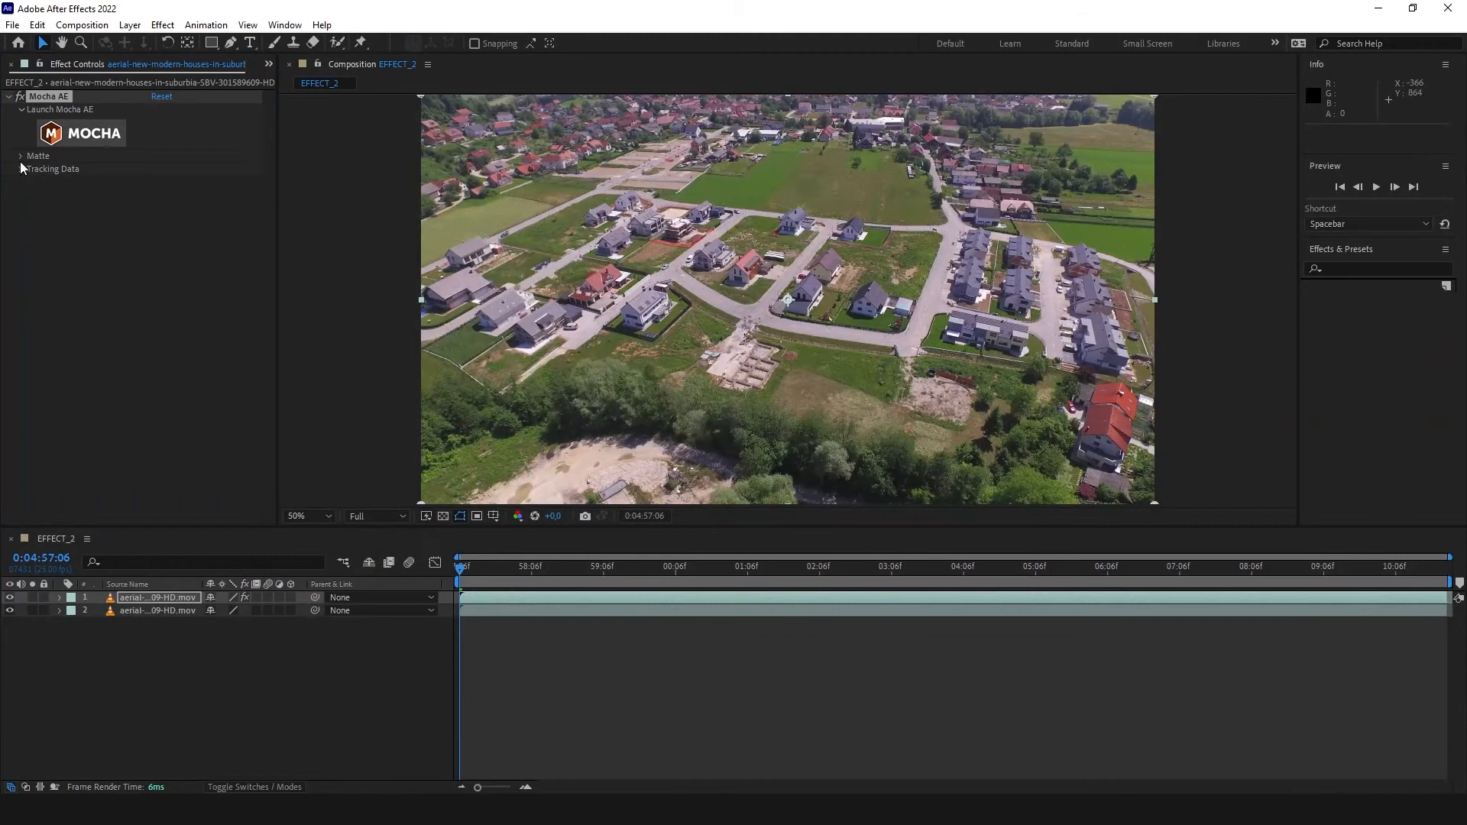
{"action": "left_click", "coordinate": [20, 156]}
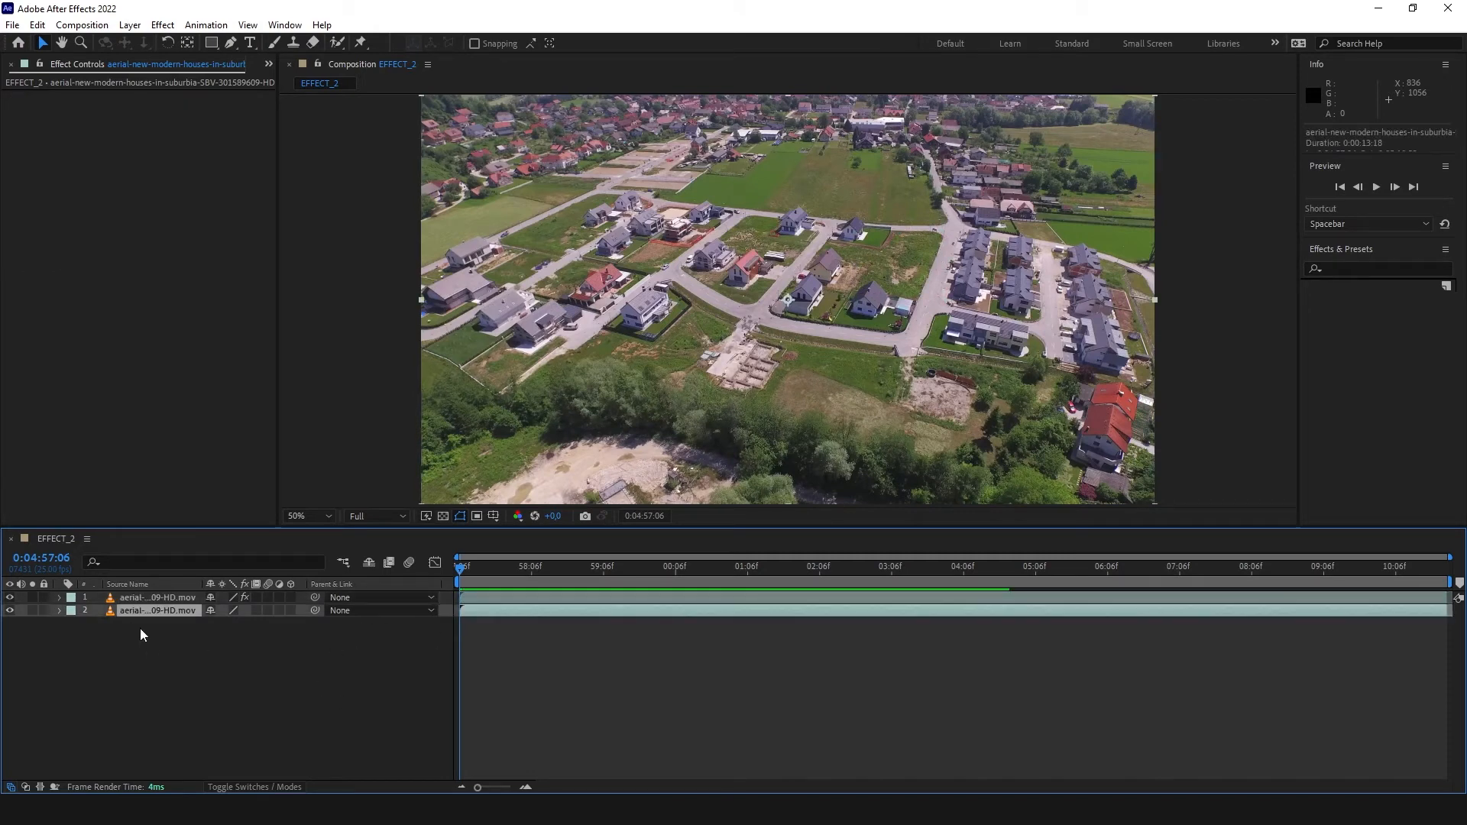
{"action": "left_click", "coordinate": [156, 598]}
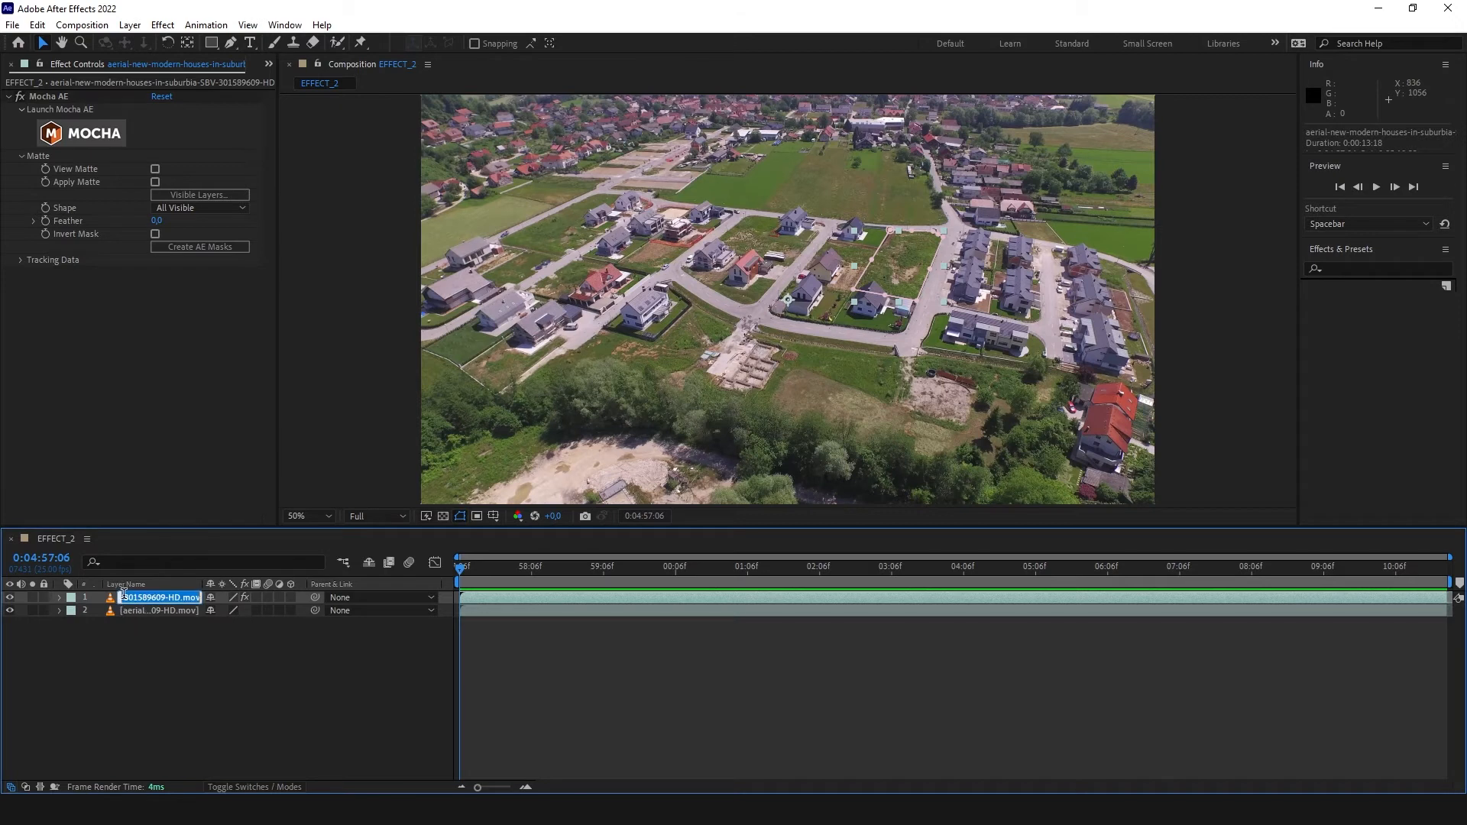
{"action": "type", "text": "Parcel"}
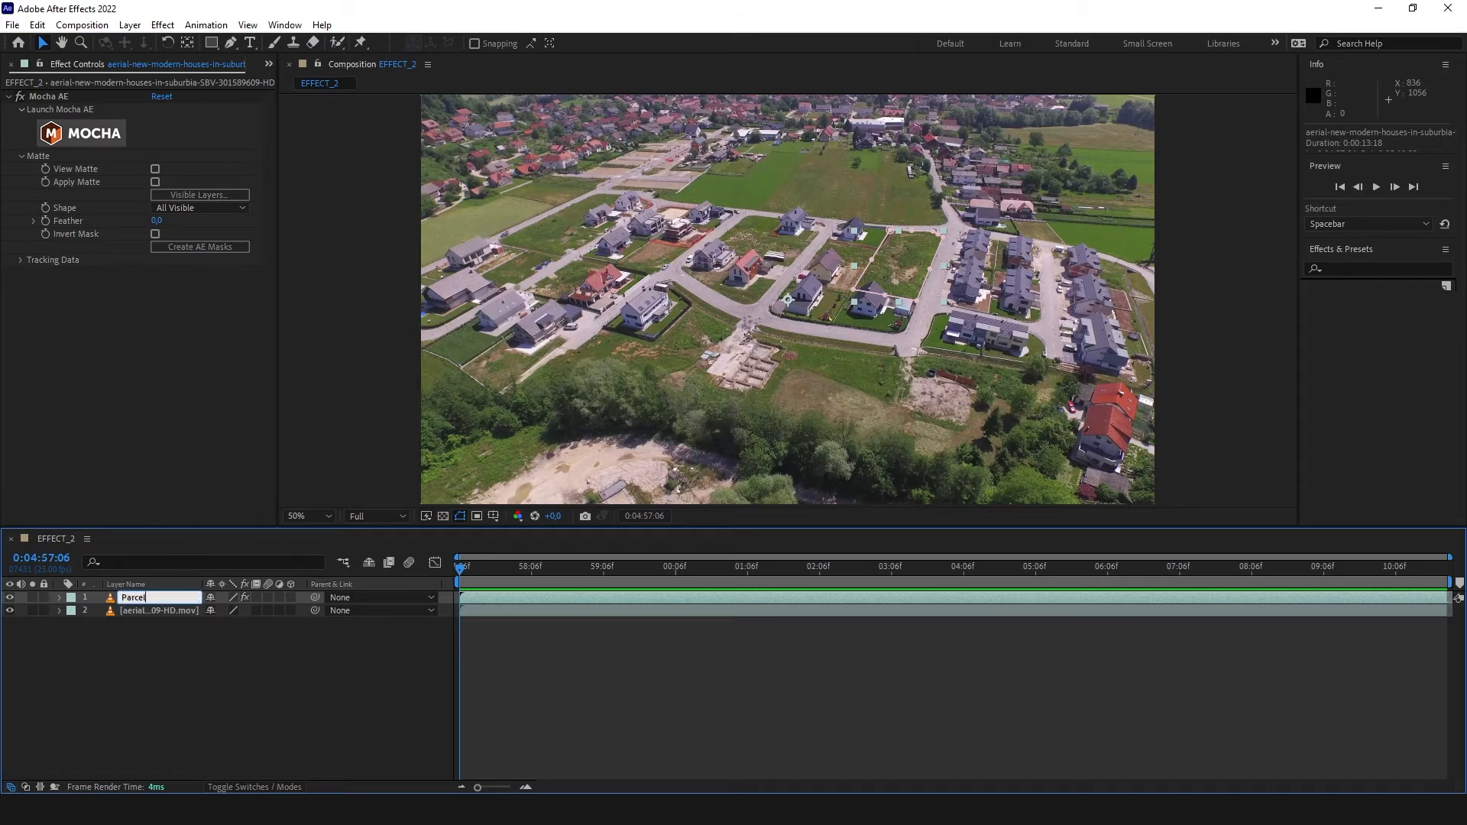
{"action": "double_click", "coordinate": [156, 611]}
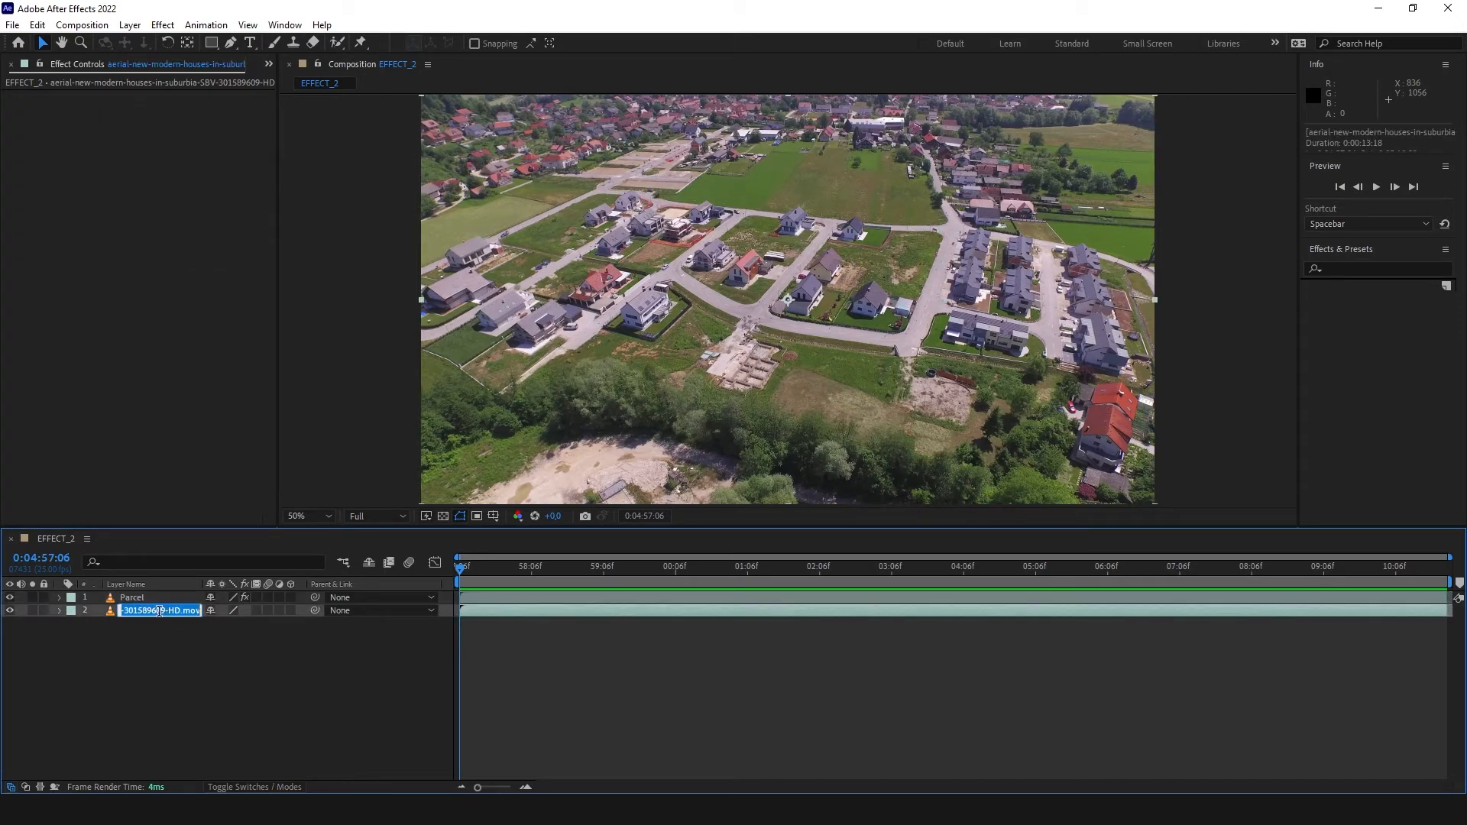
{"action": "type", "text": "Original"}
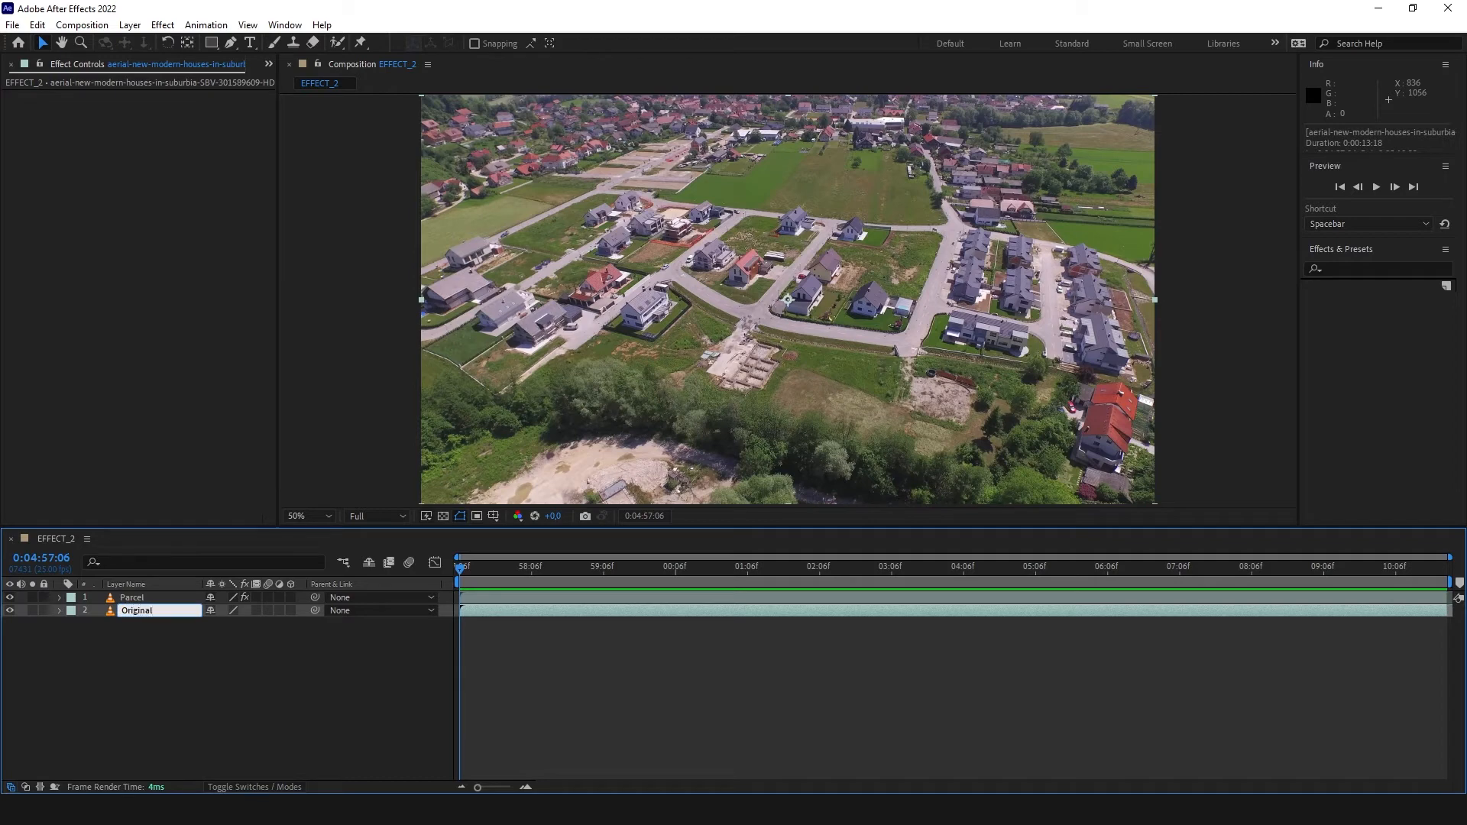
{"action": "left_click", "coordinate": [162, 24]}
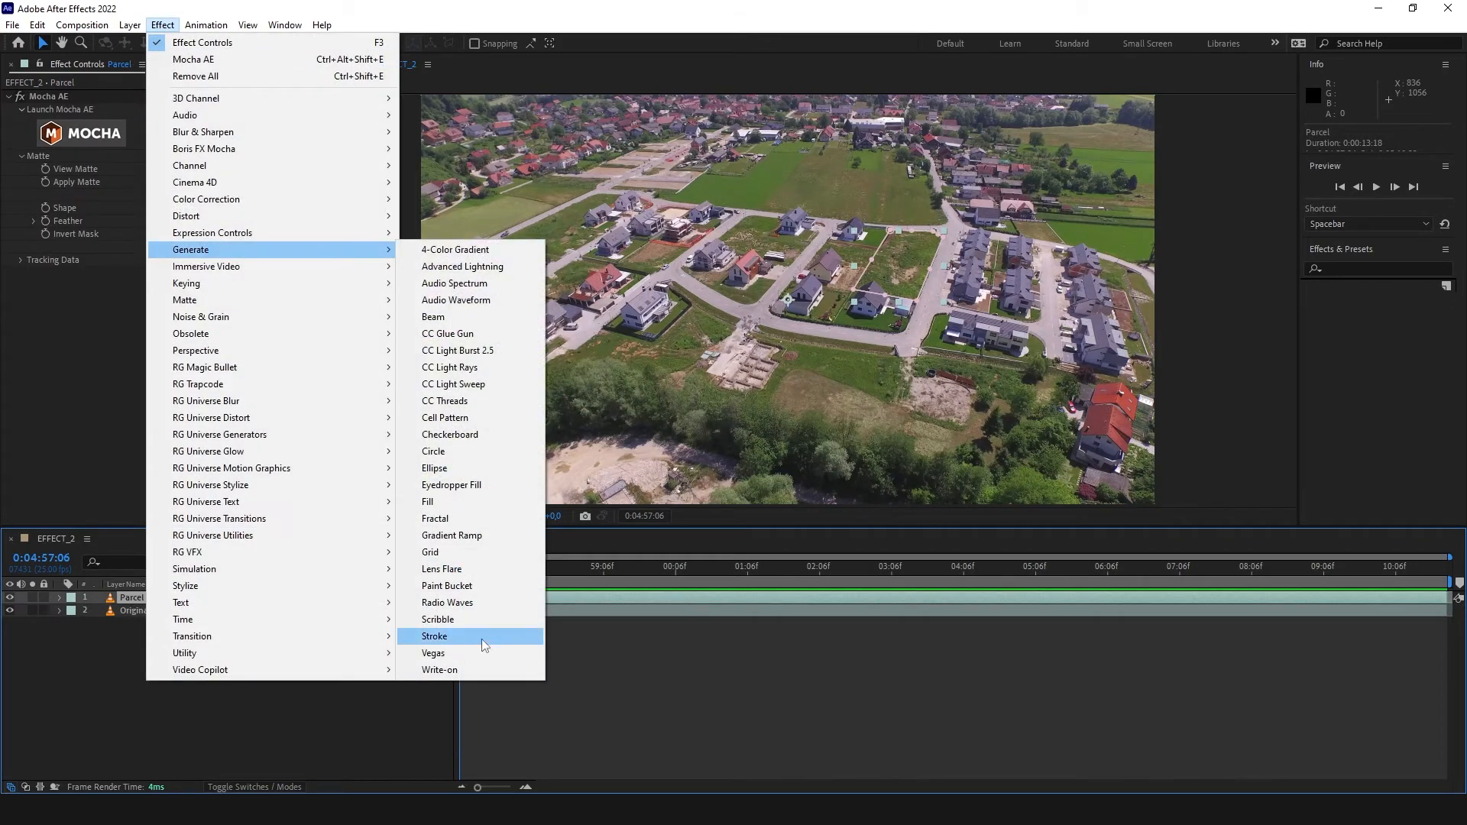
Step: Create AE masks from Mocha and add a white Stroke, brush size 4, with keyframed End
{"action": "left_click", "coordinate": [434, 636]}
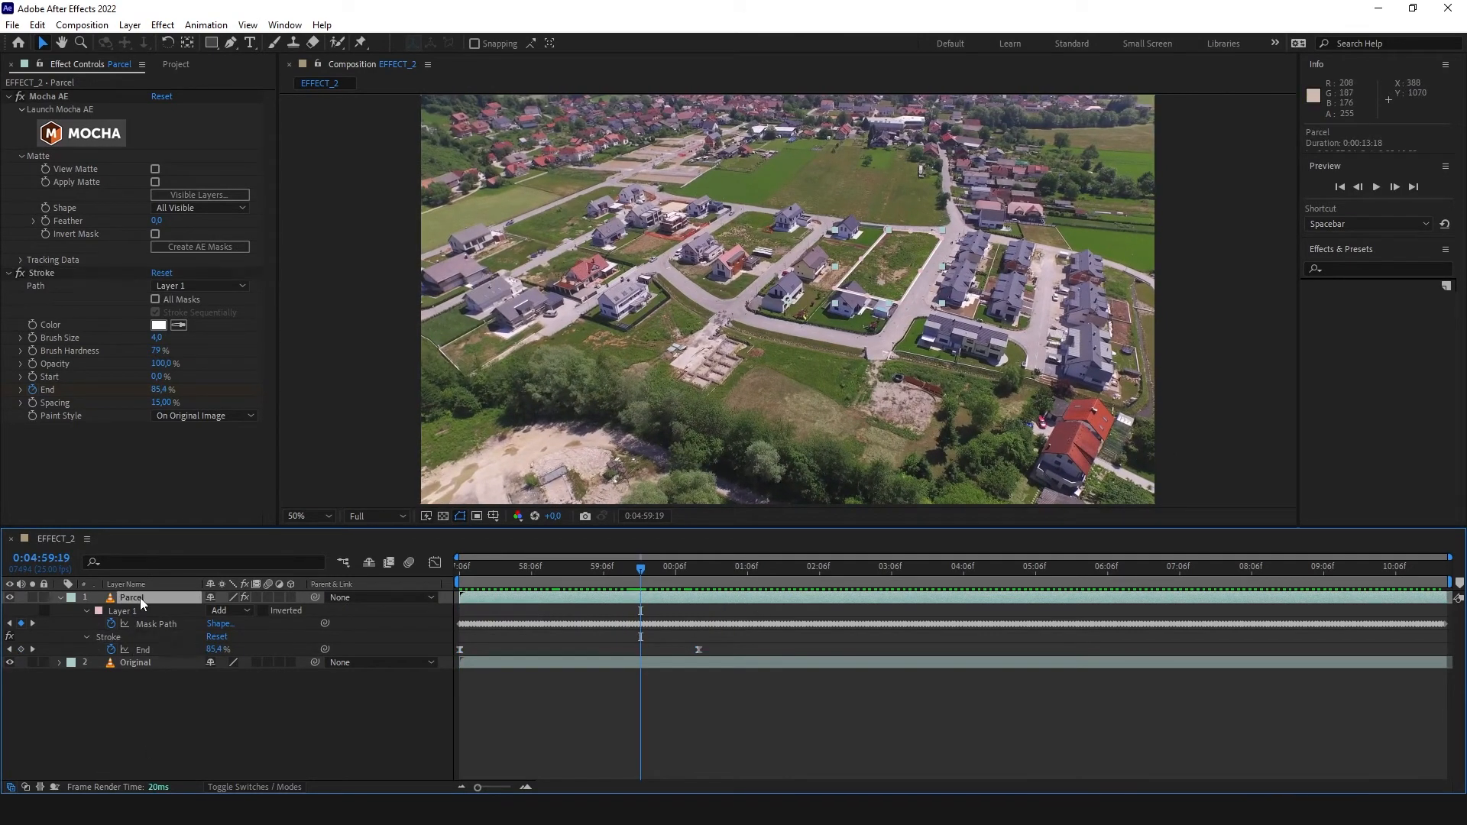
Step: Add Hue/Saturation to the Parcel layer with Master Lightness raised to 35
{"action": "type", "text": "hue"}
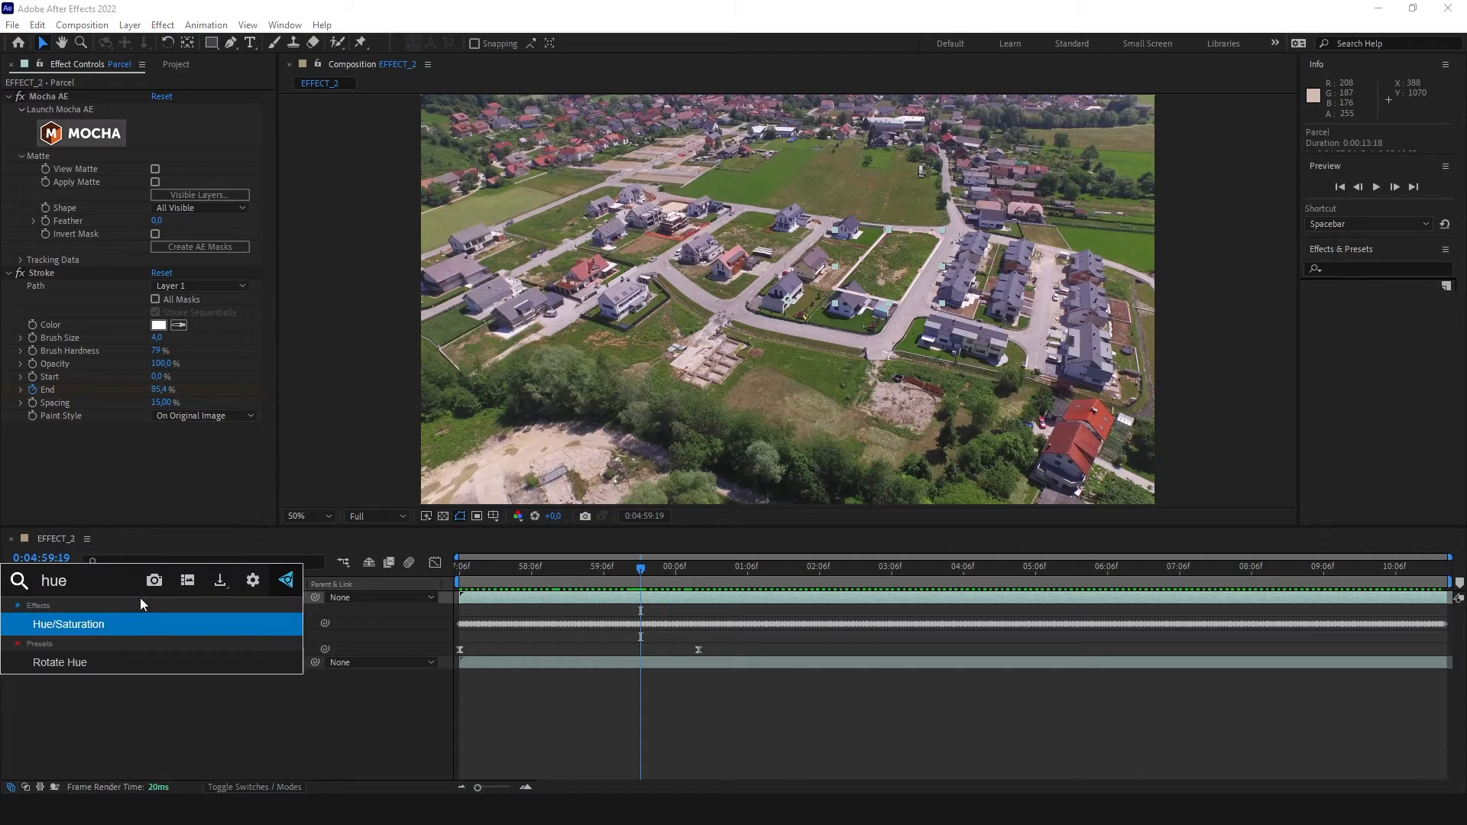
{"action": "double_click", "coordinate": [68, 623]}
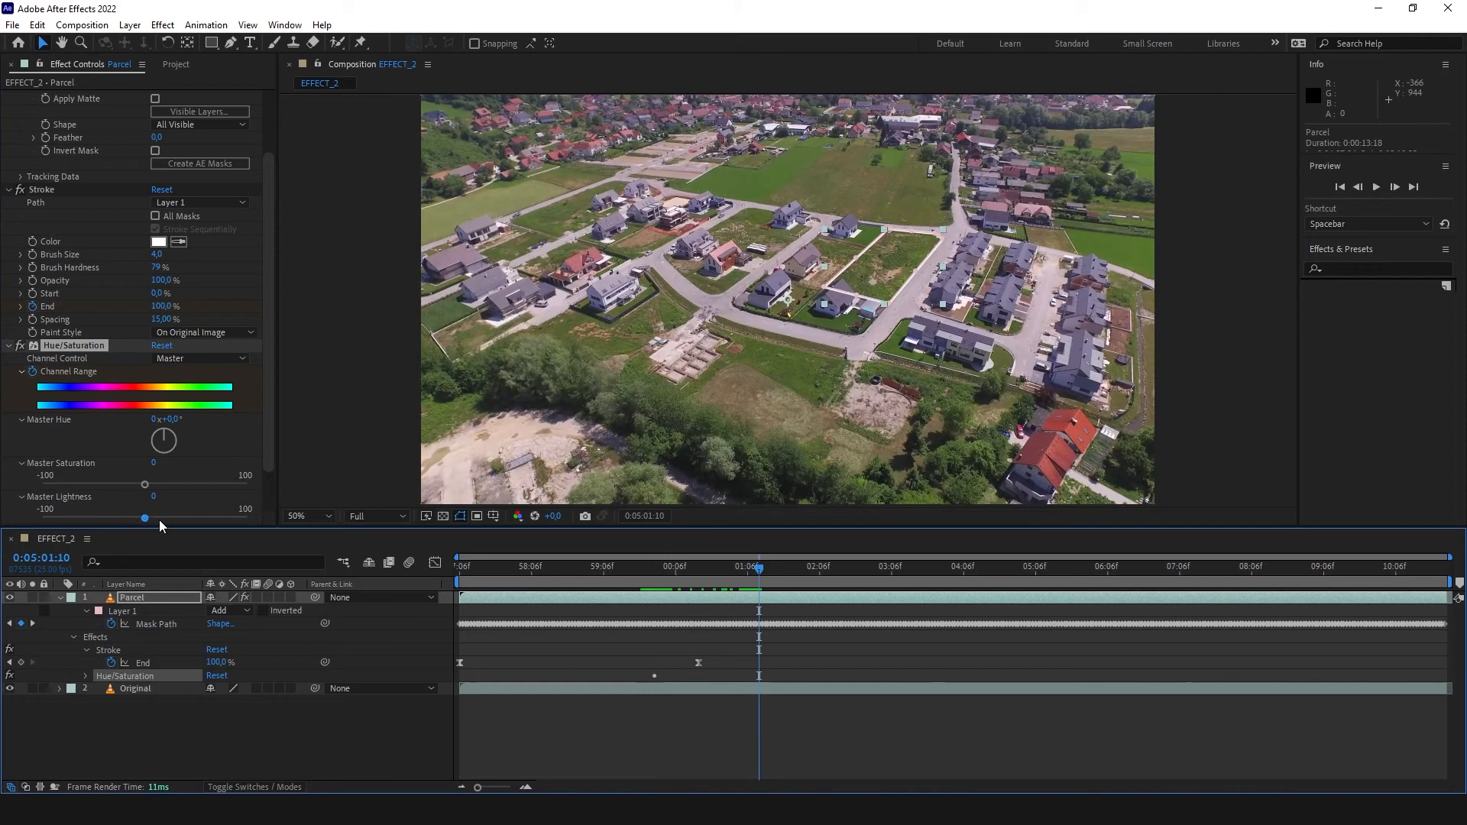
{"action": "left_click_drag", "start_coordinate": [143, 518], "coordinate": [158, 518]}
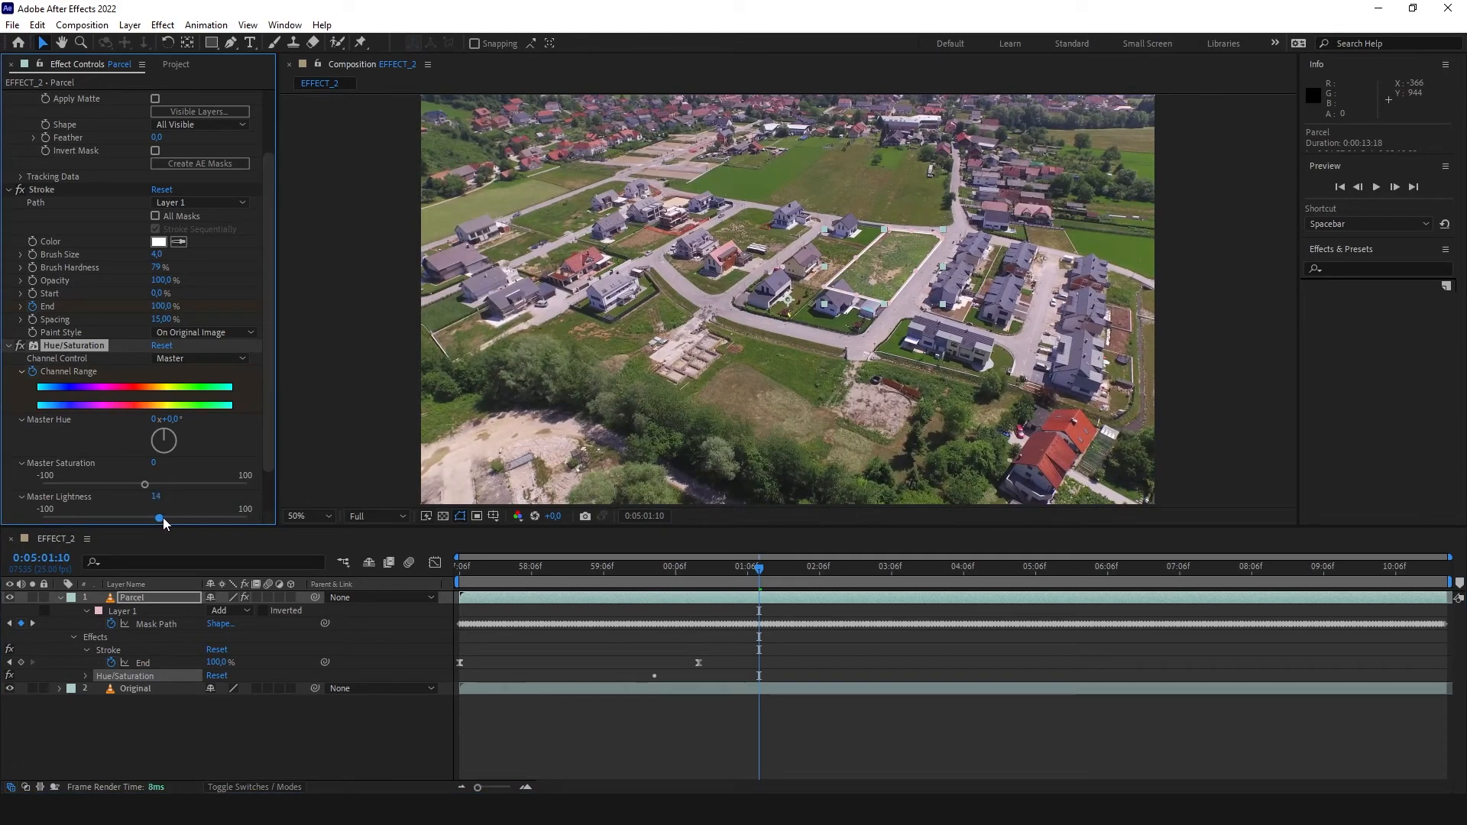
{"action": "left_click_drag", "start_coordinate": [158, 519], "coordinate": [171, 518]}
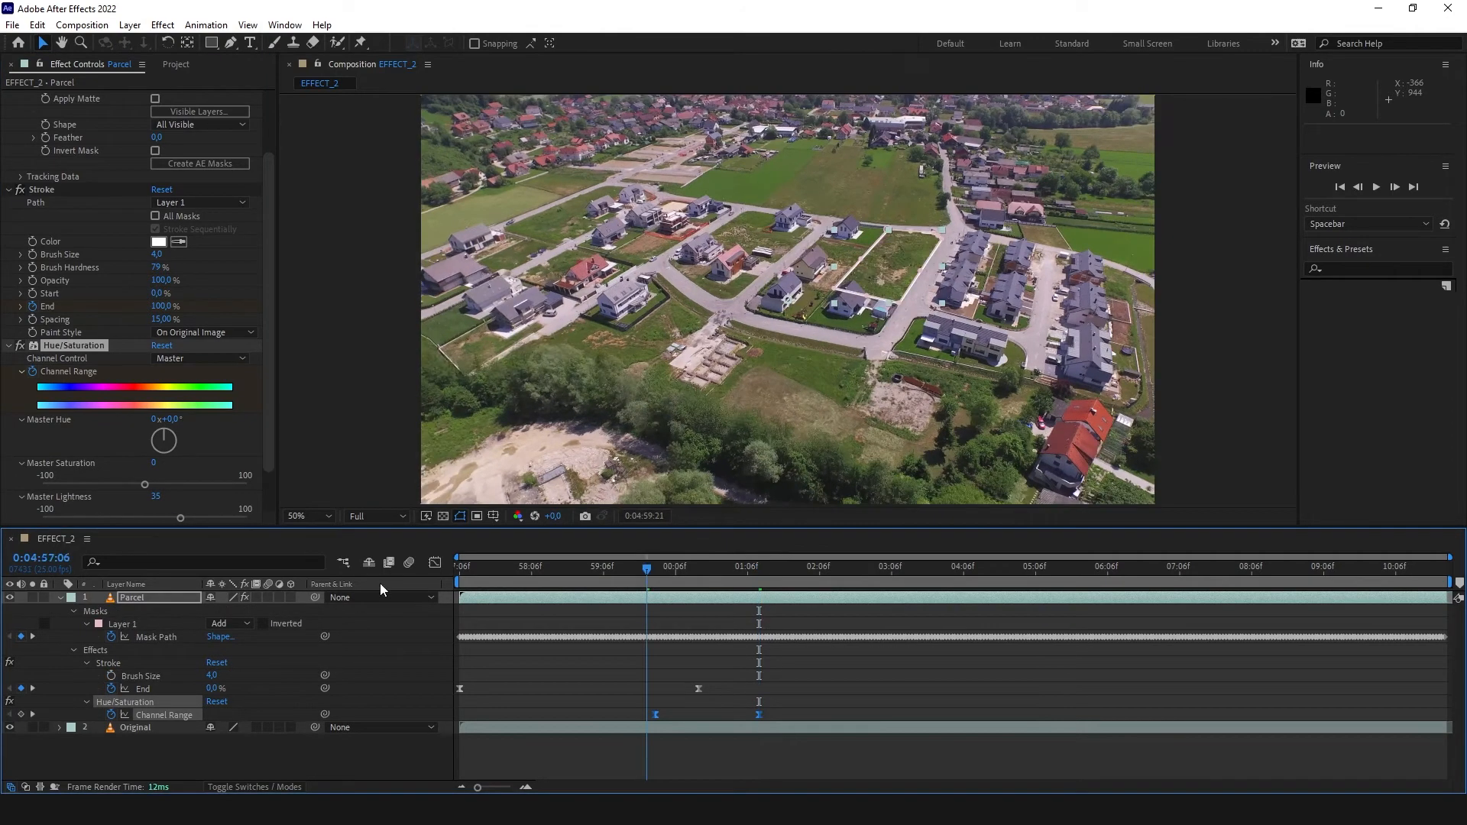
{"action": "key", "text": "Space"}
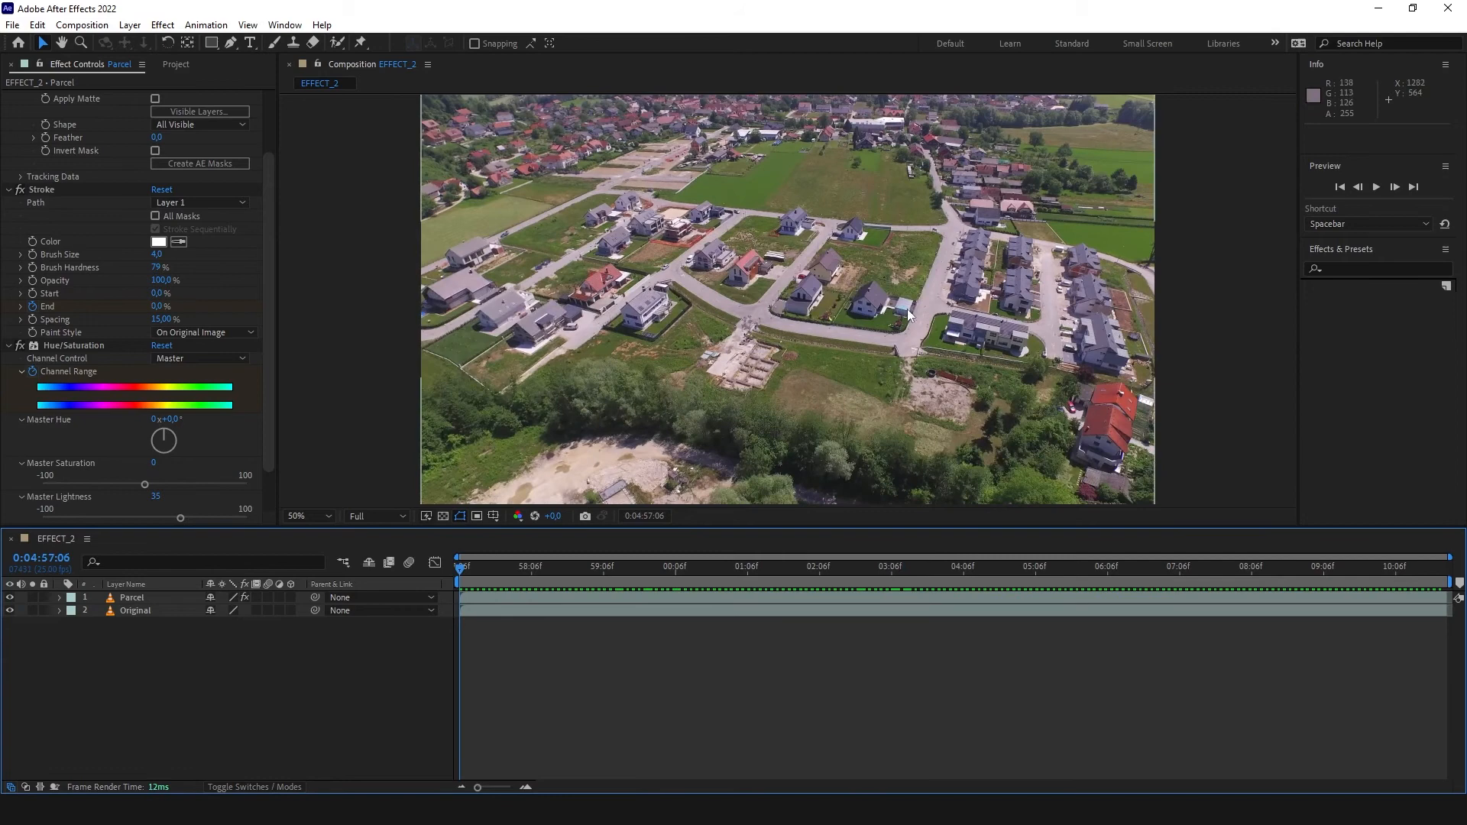
{"action": "mouse_move", "coordinate": [874, 272]}
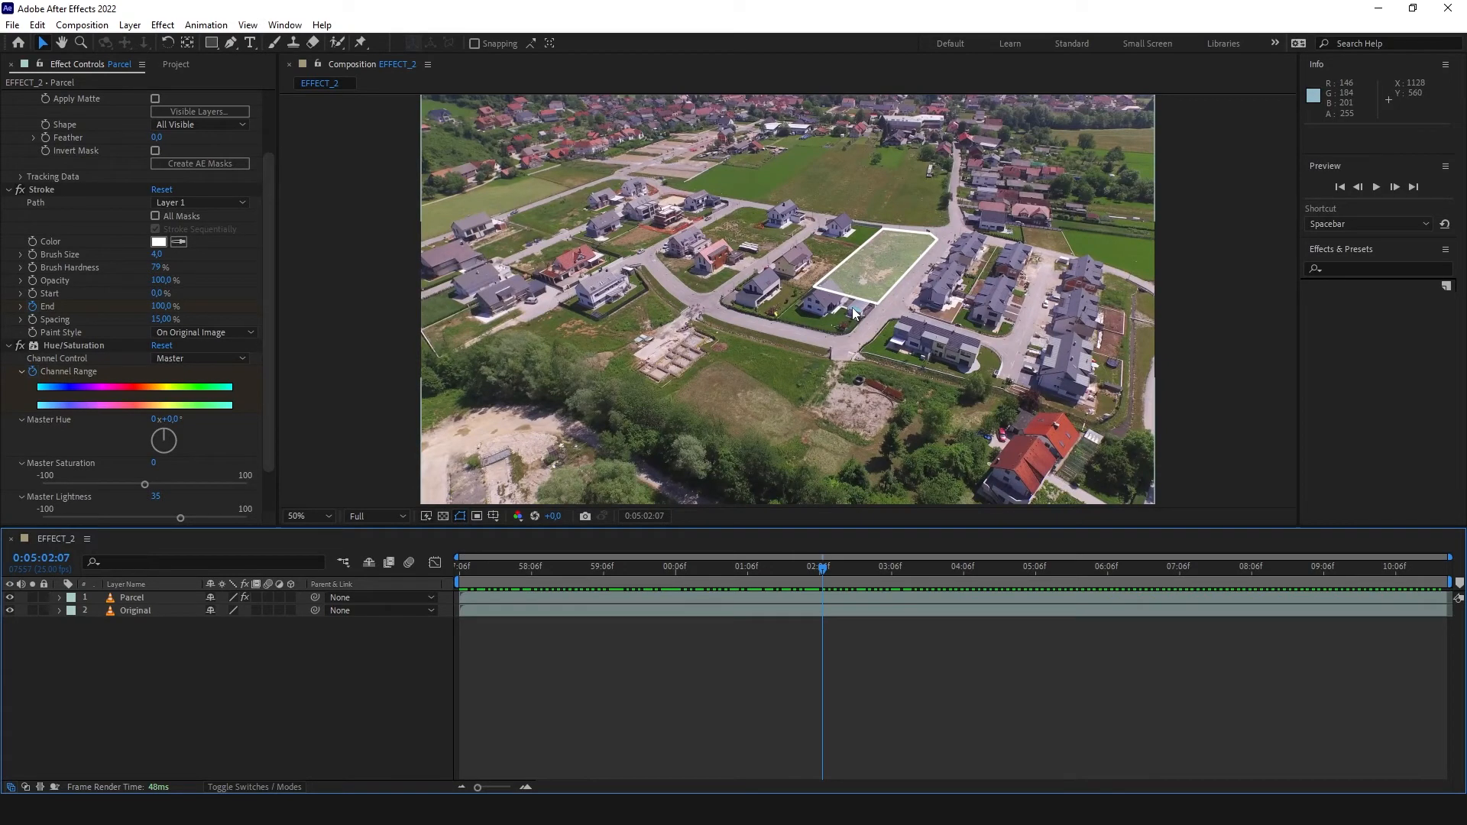
Step: Duplicate Original as a top layer named House and open it in its own layer viewer
{"action": "left_click", "coordinate": [136, 611]}
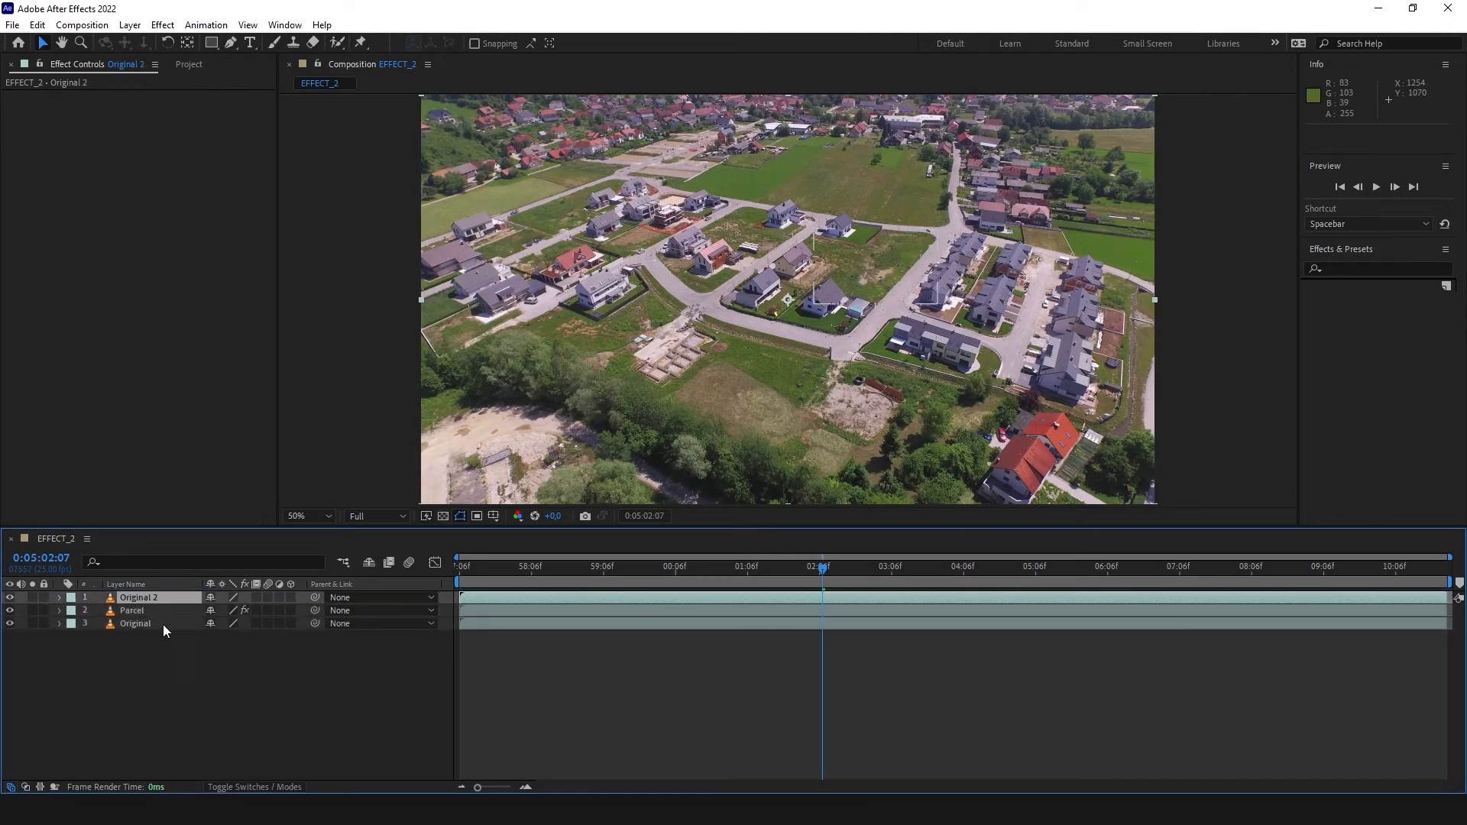
{"action": "type", "text": "House"}
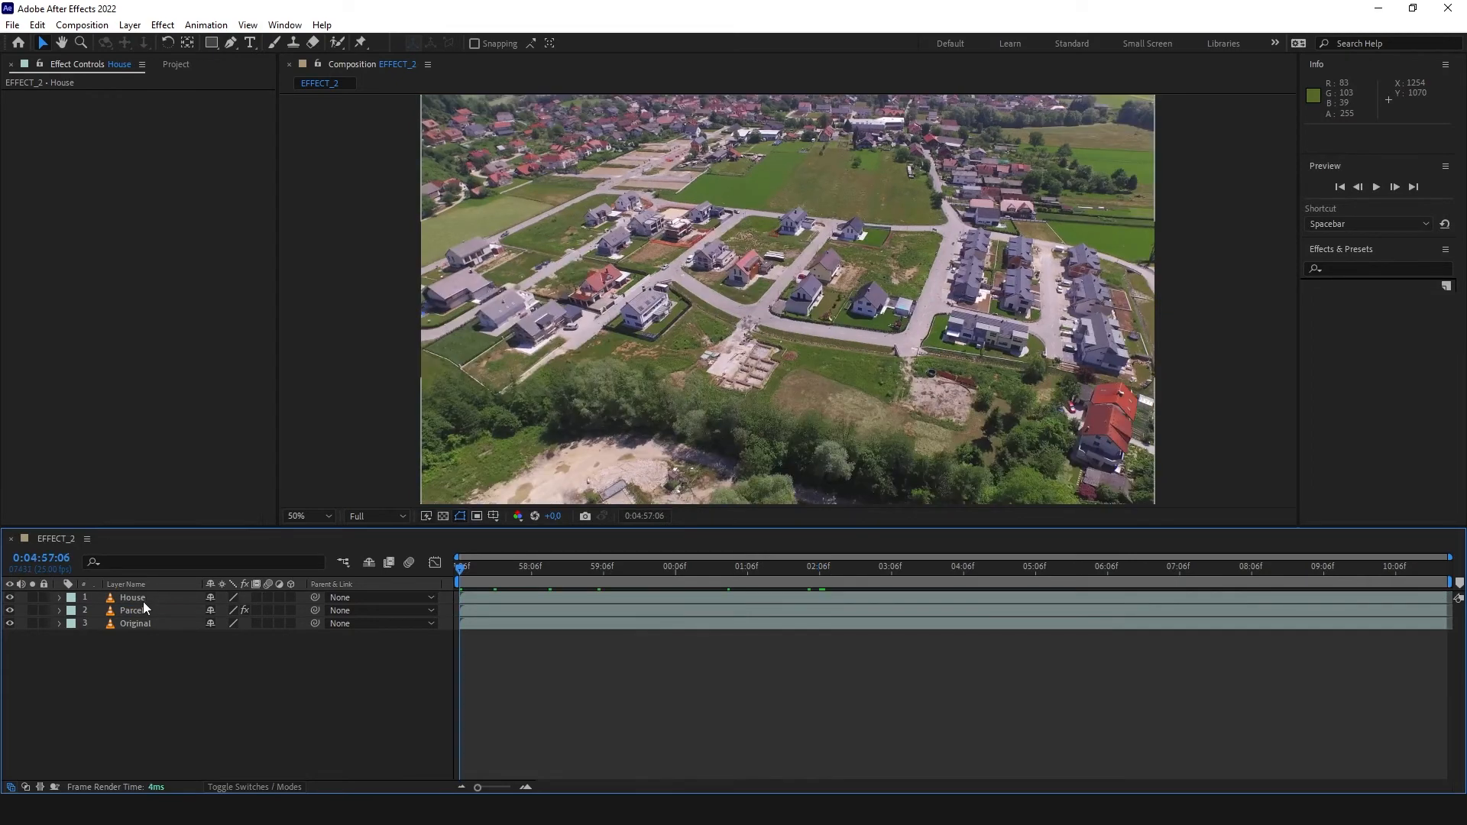
{"action": "double_click", "coordinate": [131, 596]}
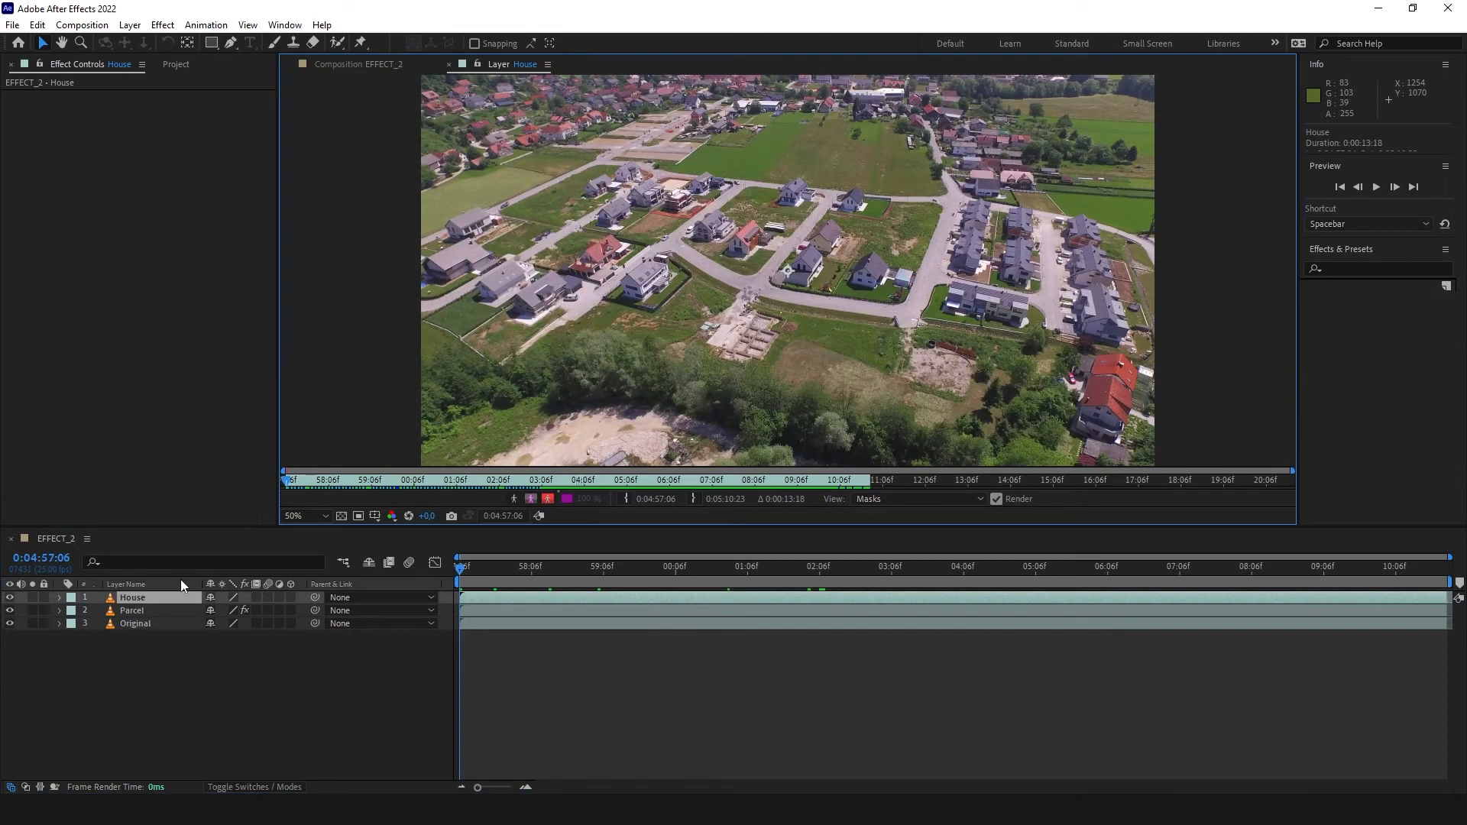
{"action": "mouse_move", "coordinate": [440, 127]}
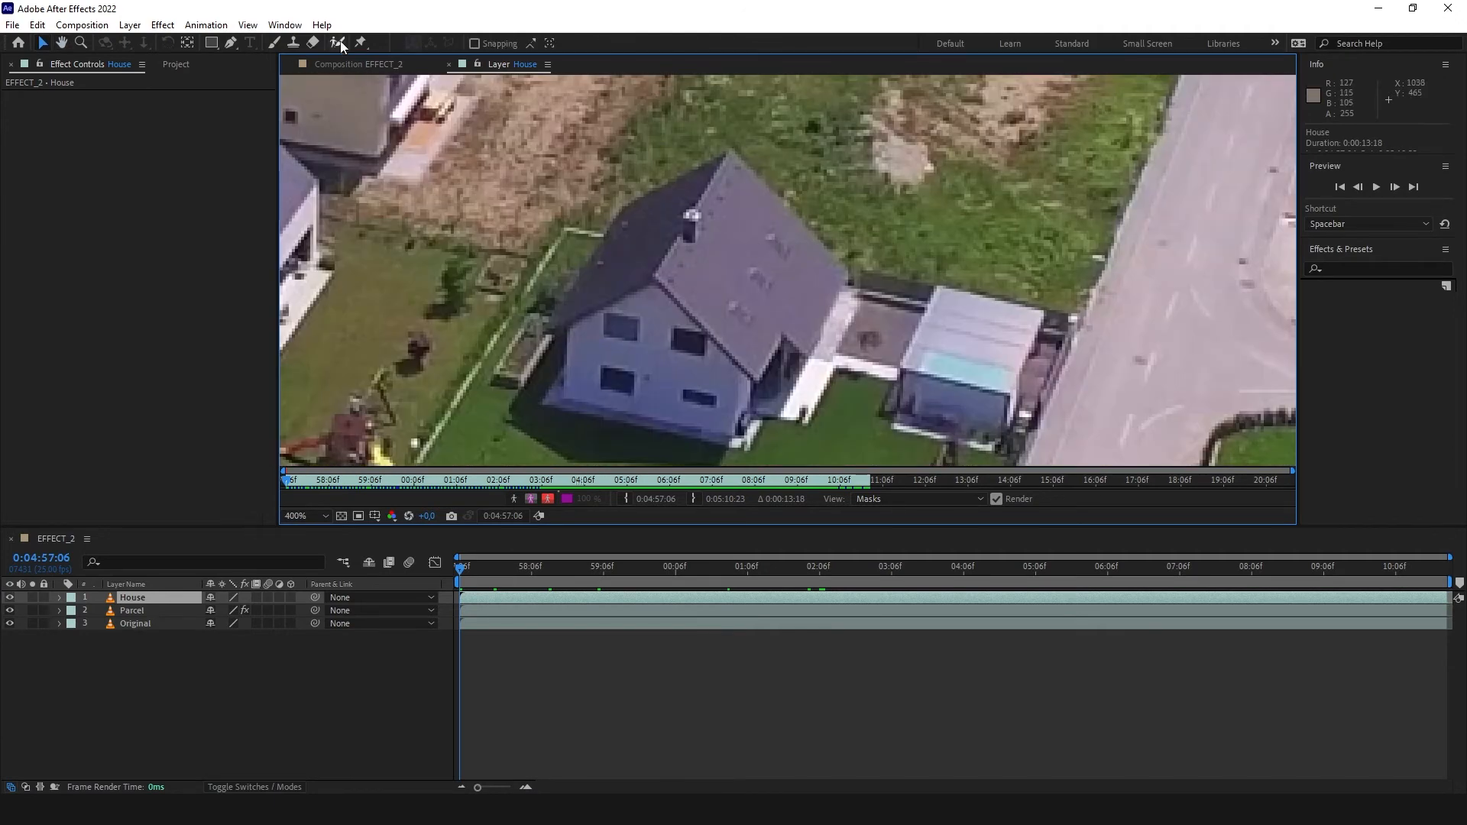
Step: Roto Brush the house and its yard on the House layer and let the matte propagate across frames
{"action": "left_click", "coordinate": [336, 42]}
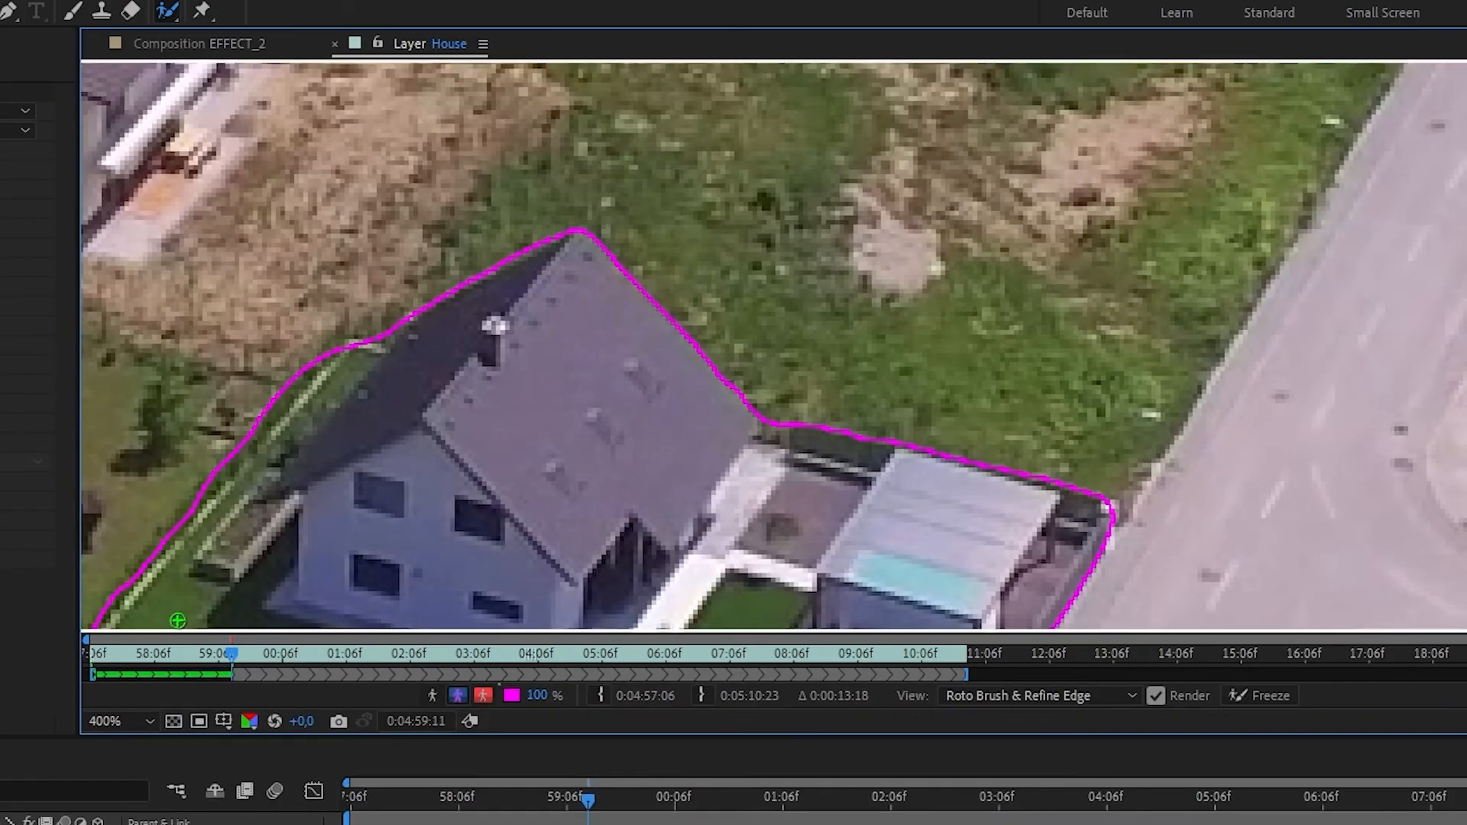
{"action": "mouse_move", "coordinate": [280, 672]}
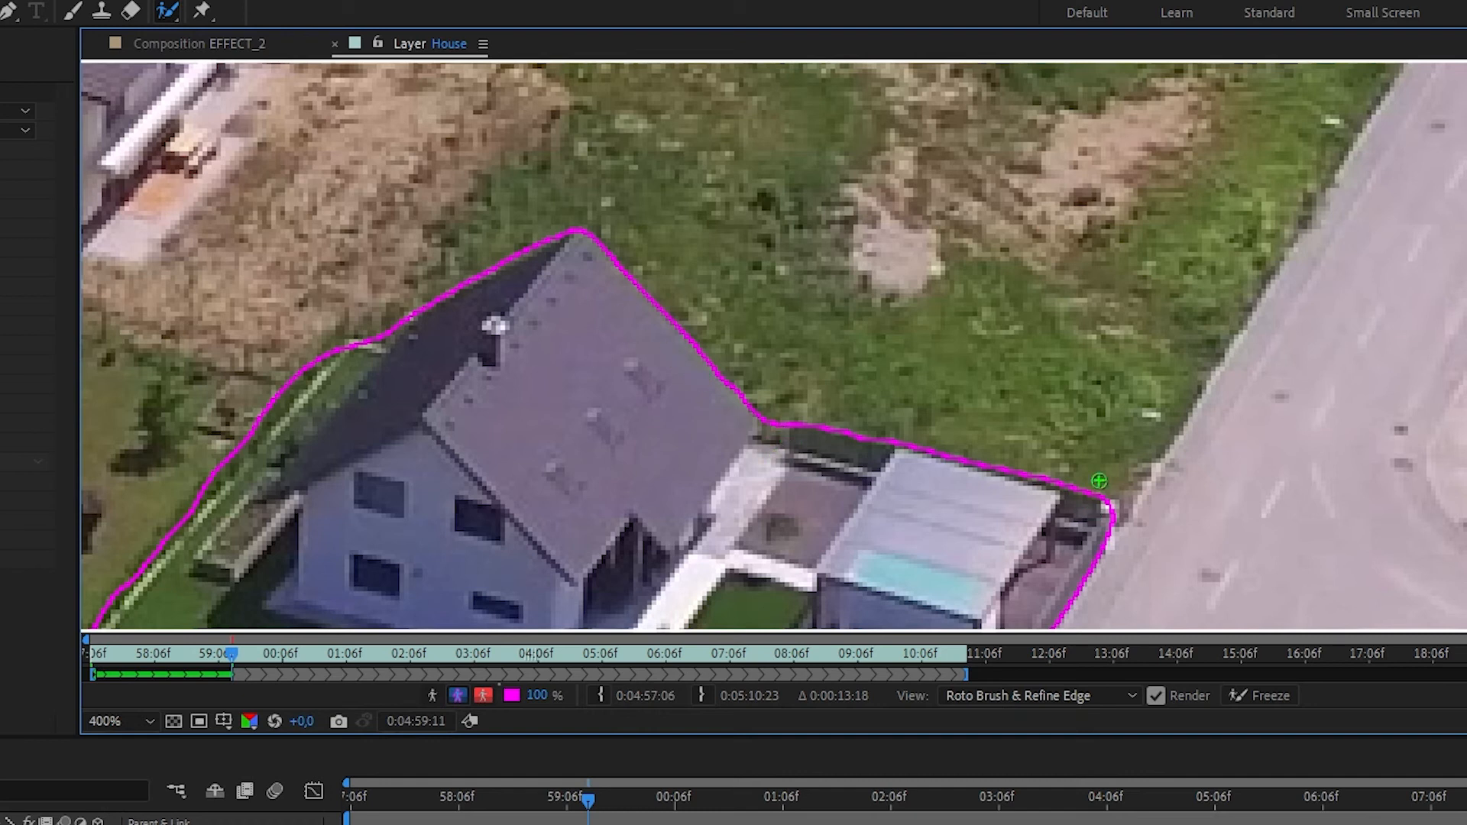
{"action": "mouse_move", "coordinate": [792, 425]}
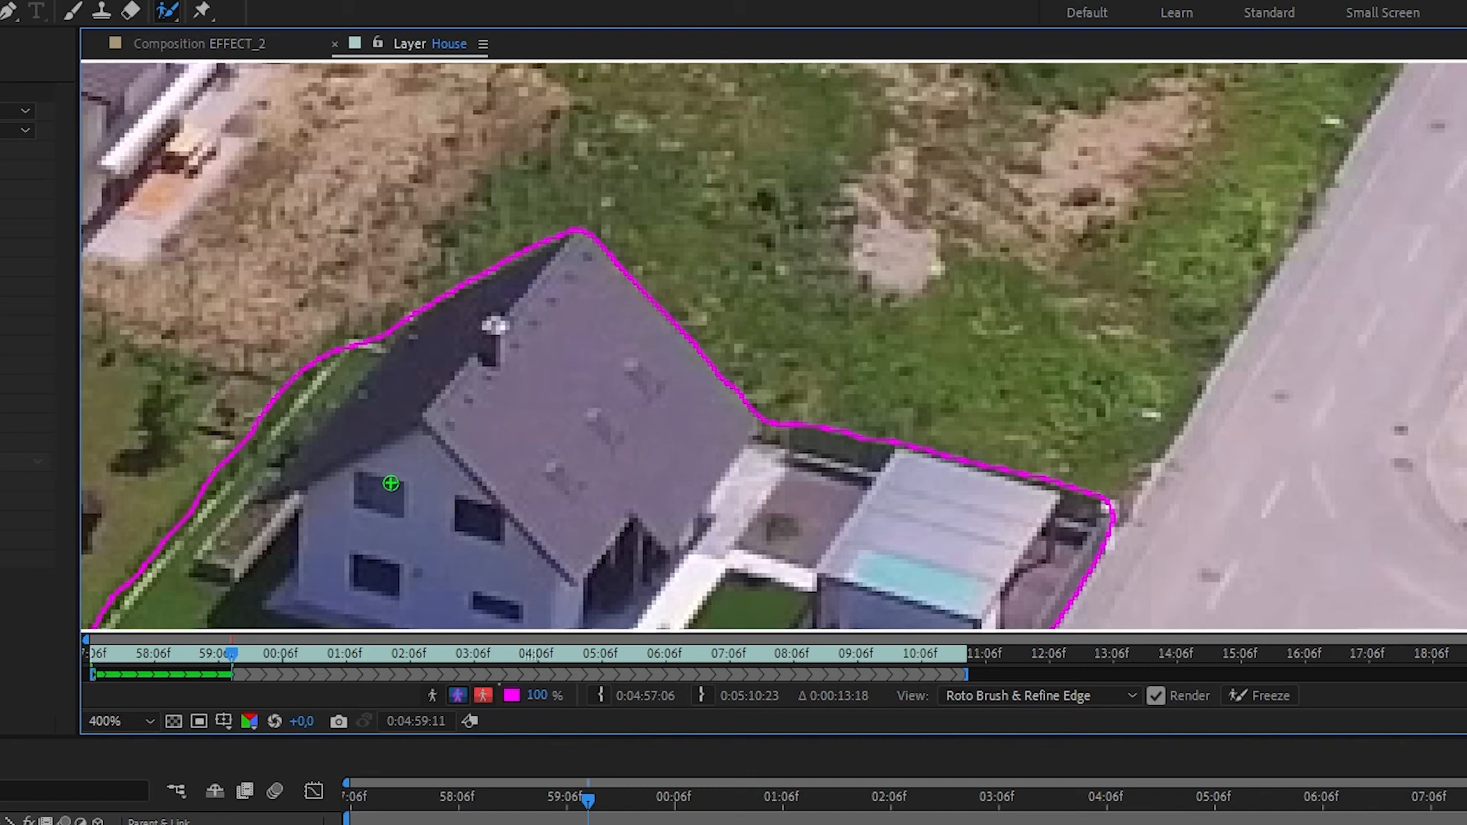
{"action": "left_click", "coordinate": [437, 674]}
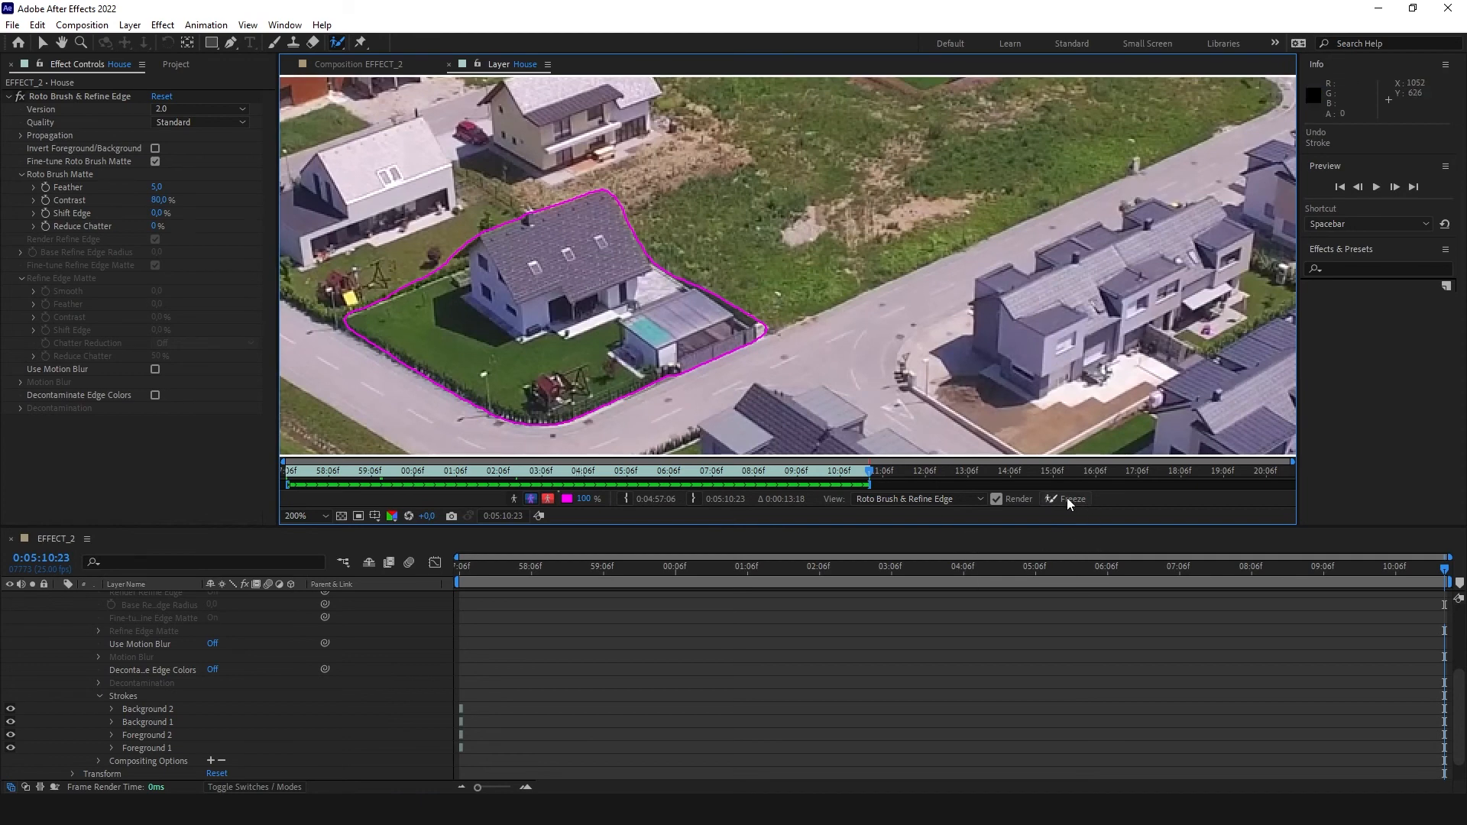
Step: Freeze the Roto Brush matte so the House layer shows the isolated house over black
{"action": "left_click", "coordinate": [1068, 498]}
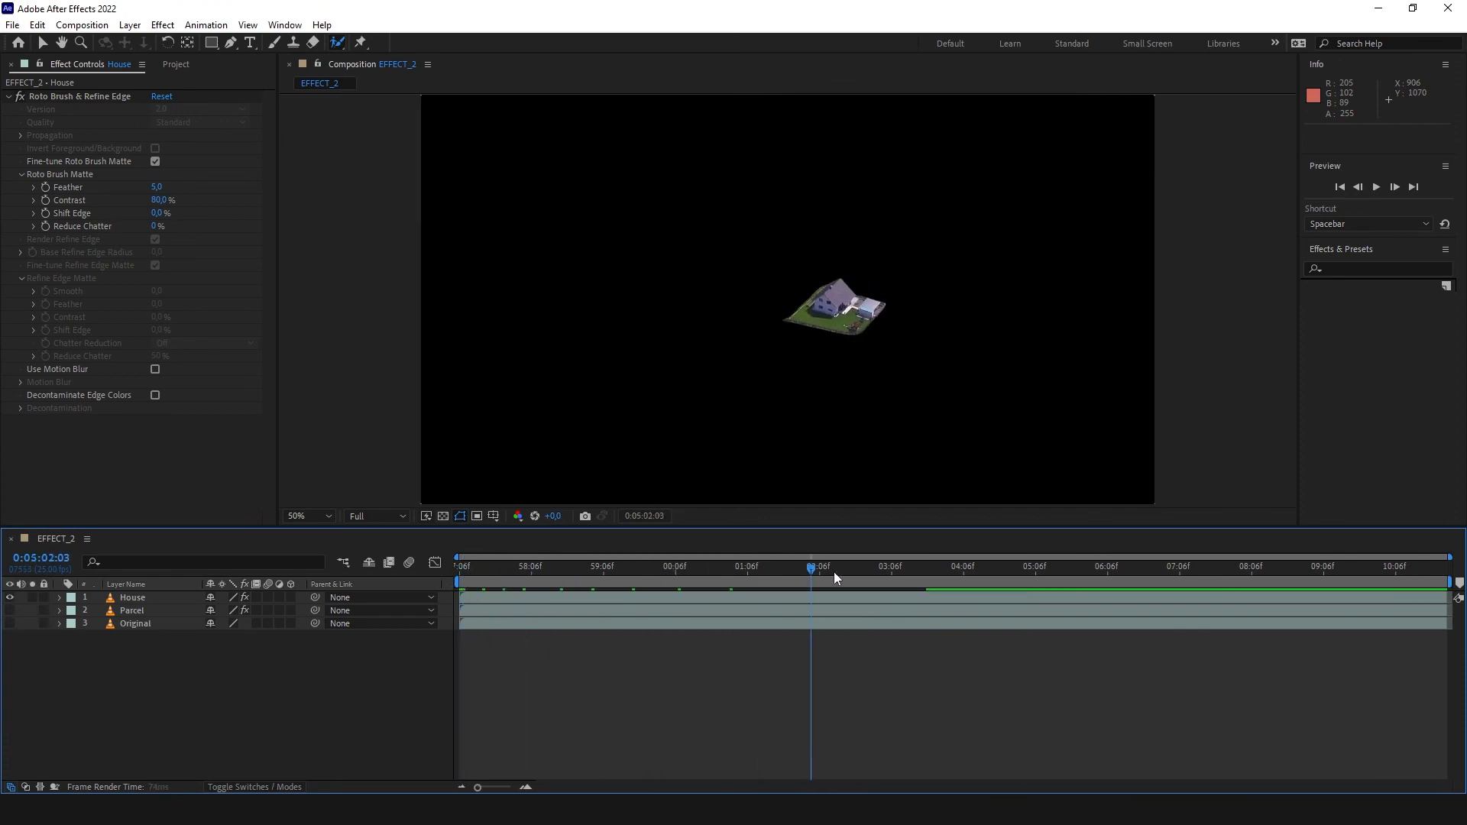
Step: Scrub through the cut-out house, then re-enable all layers and preview the highlighted parcel shot
{"action": "left_click_drag", "start_coordinate": [811, 565], "coordinate": [1003, 566]}
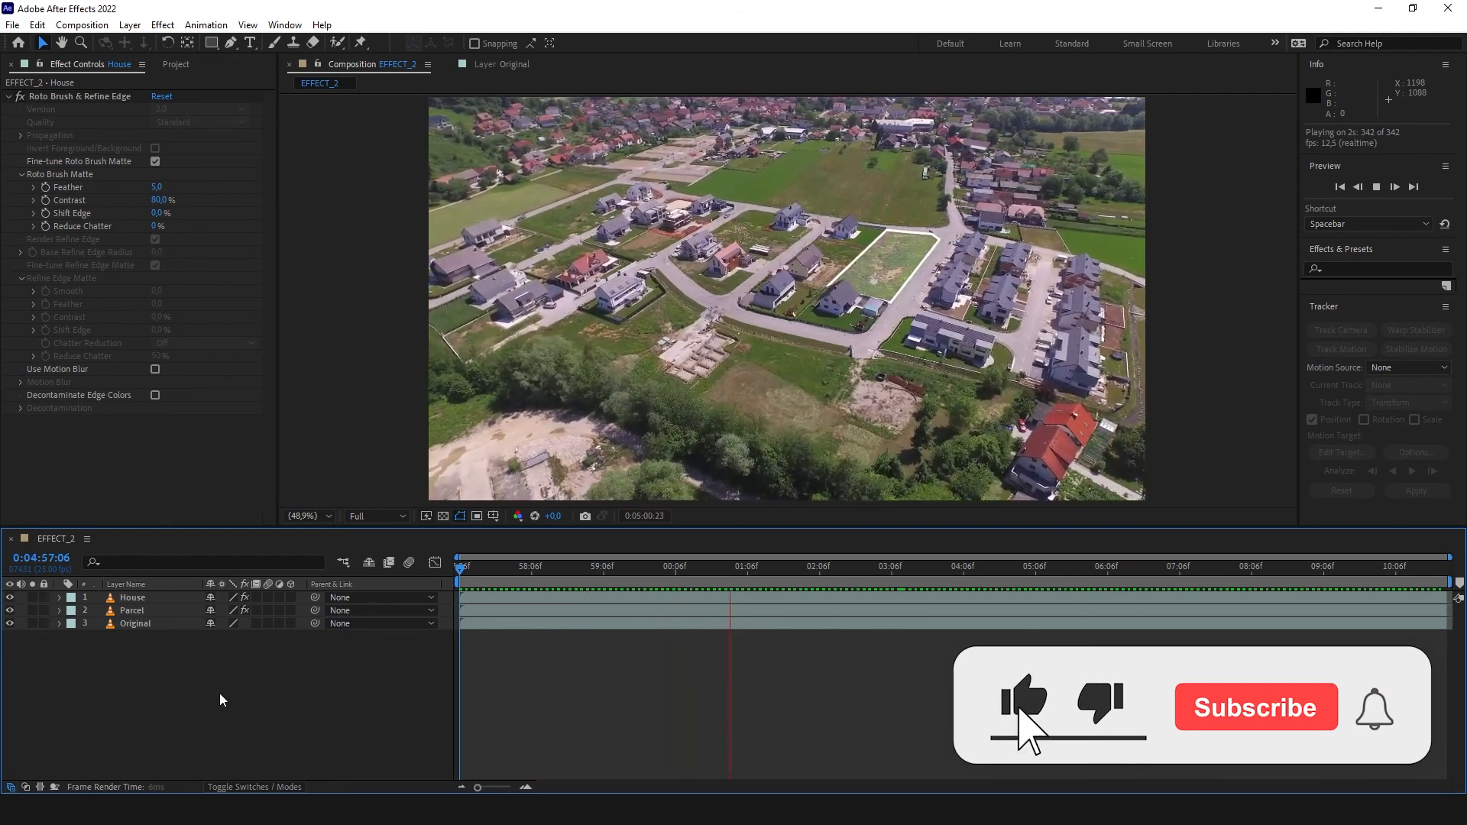
{"action": "left_click", "coordinate": [1256, 706]}
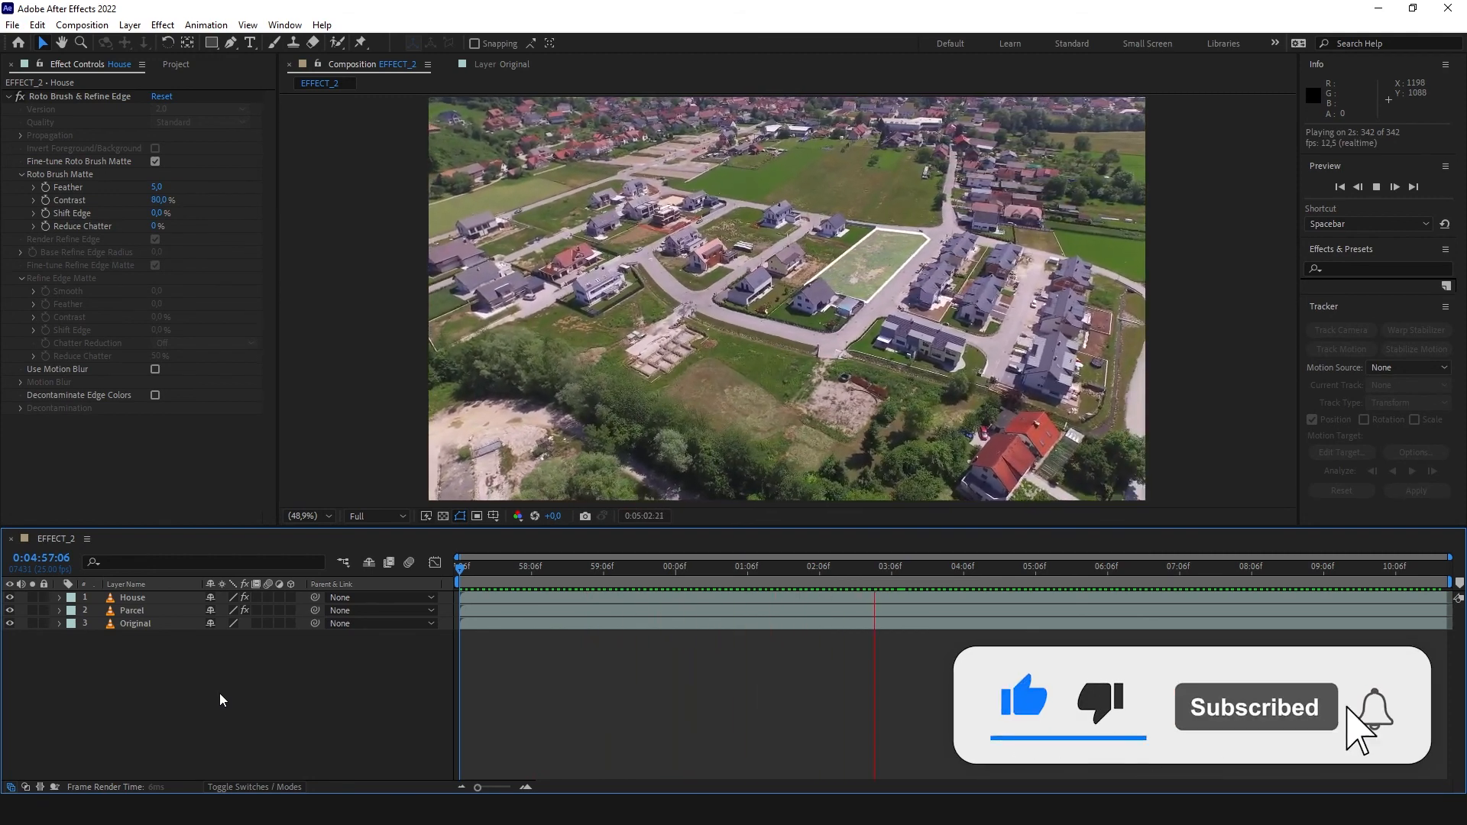